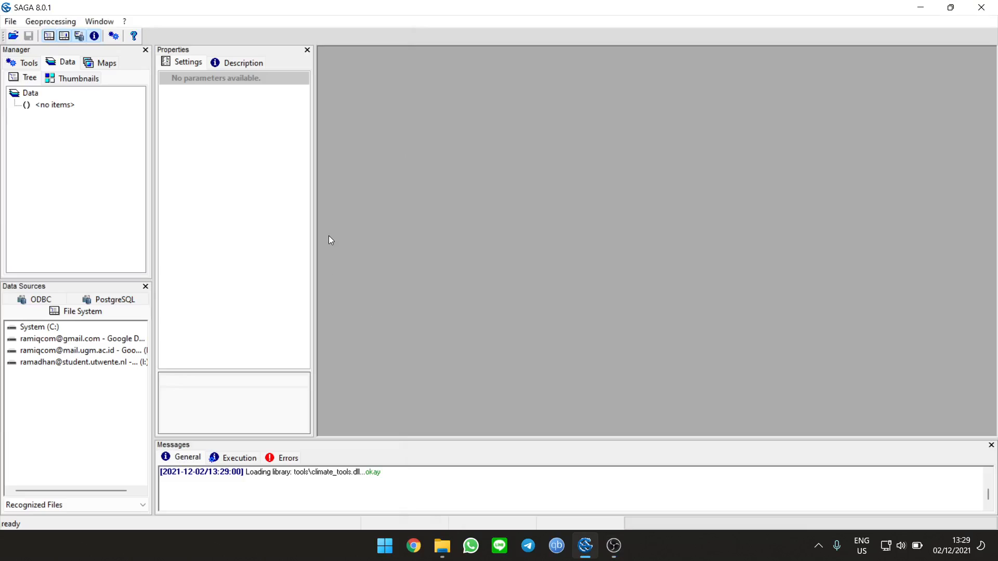
{"action": "mouse_move", "coordinate": [375, 248]}
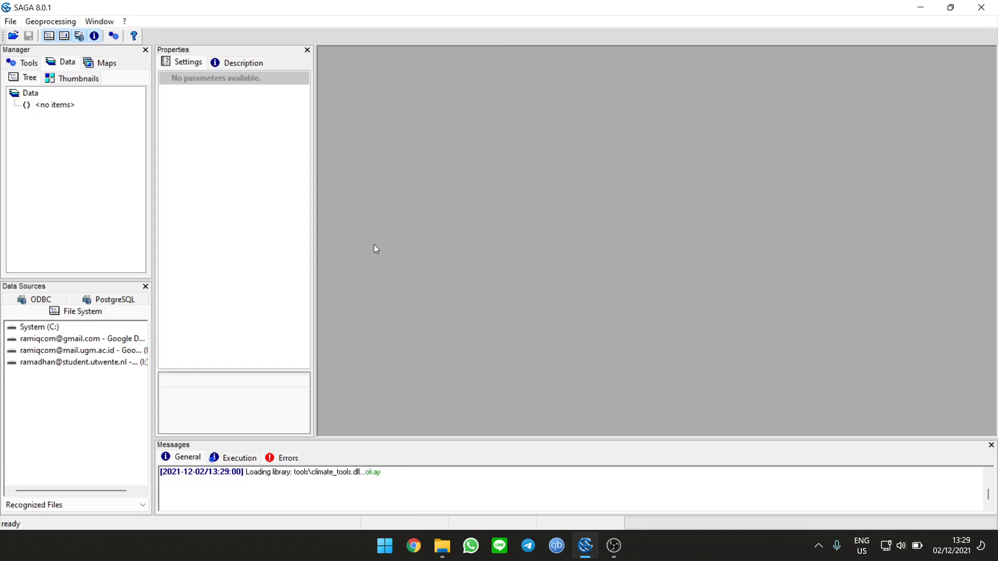
Step: Load the s2_4_nov_16_mumbaisub.img satellite image as a grid in the data tree
{"action": "left_click", "coordinate": [442, 546]}
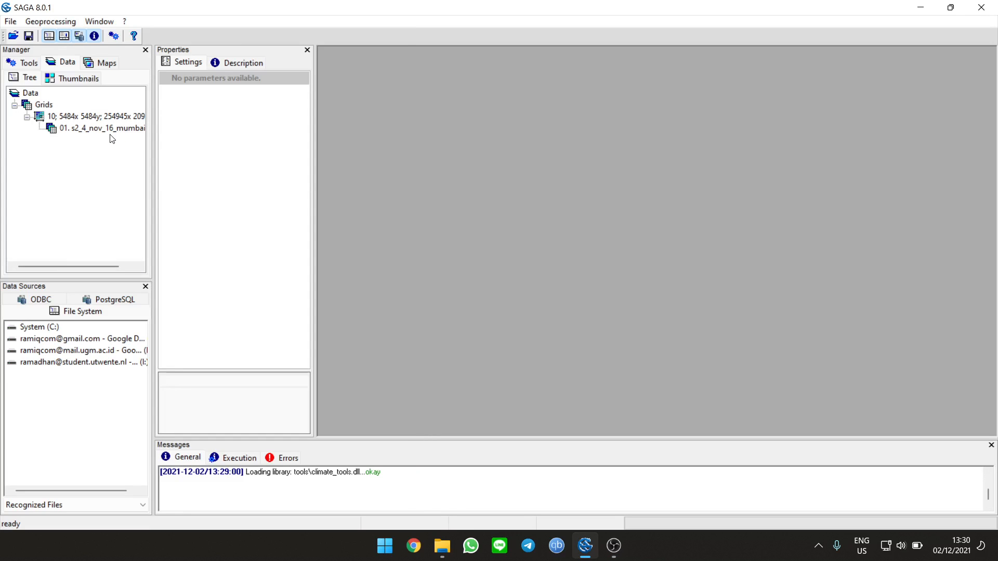
Step: Add the Mumbai grid to a new map as an RGB composite and reach its Colors properties
{"action": "left_click", "coordinate": [102, 129]}
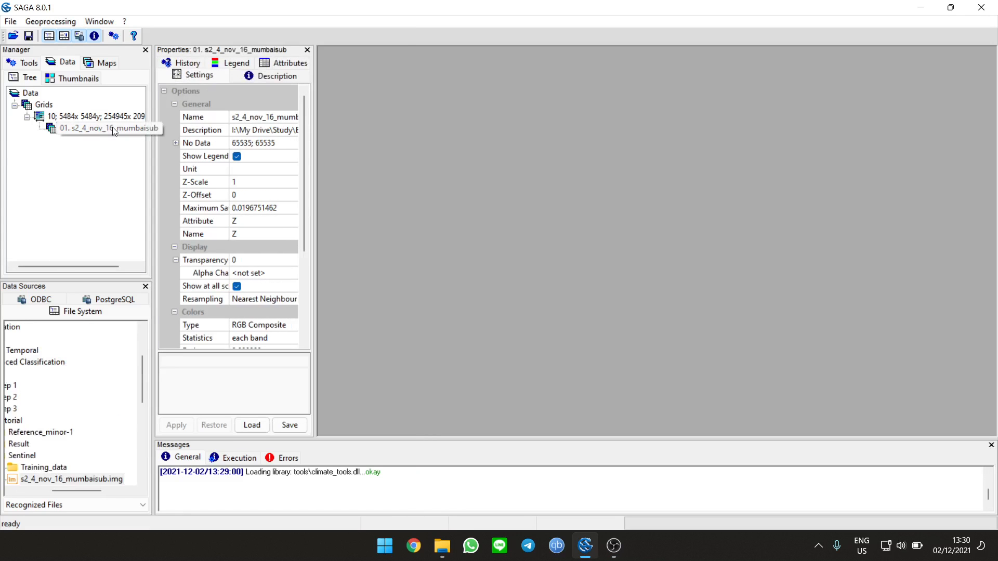
{"action": "right_click", "coordinate": [89, 128]}
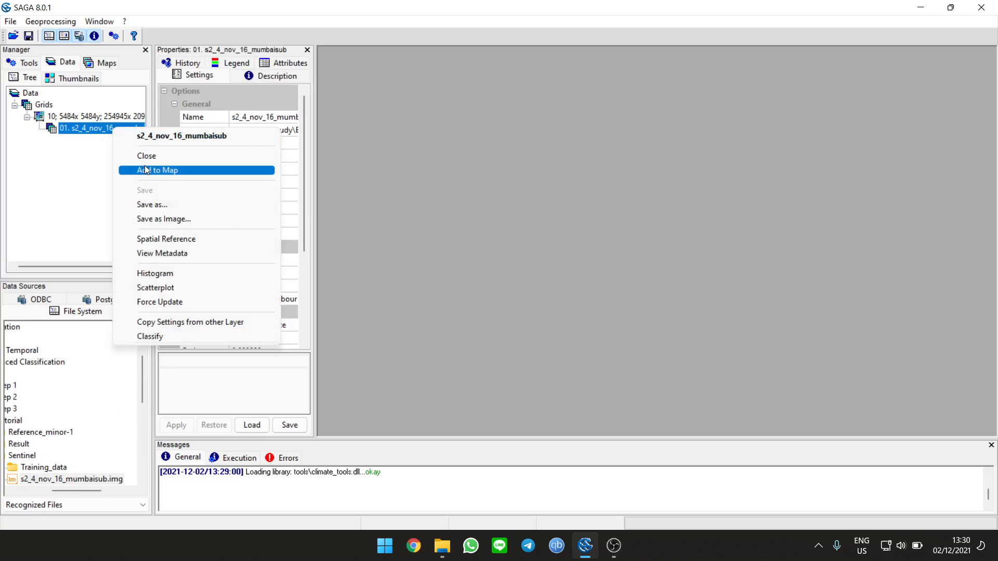
{"action": "left_click", "coordinate": [158, 169]}
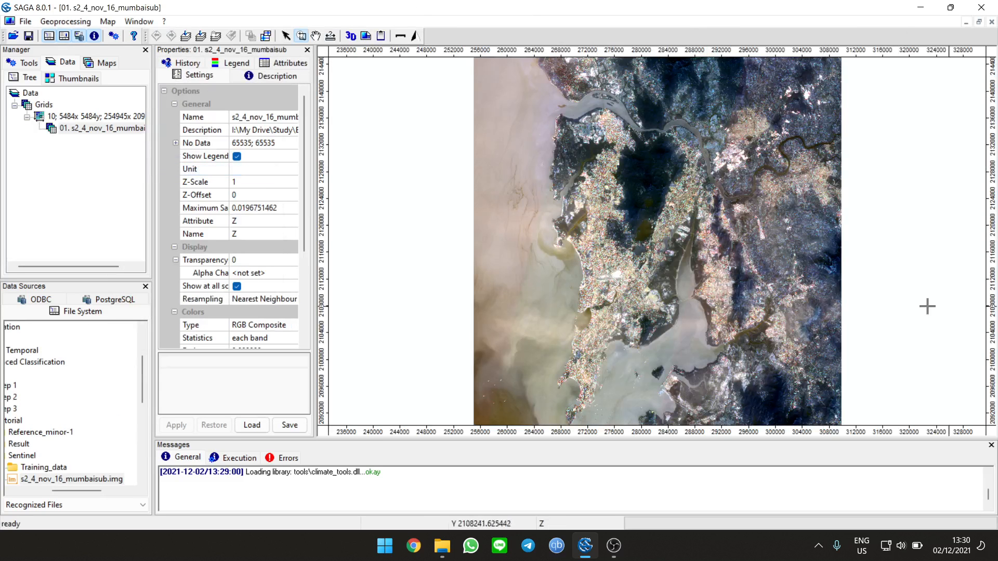
{"action": "mouse_move", "coordinate": [678, 138]}
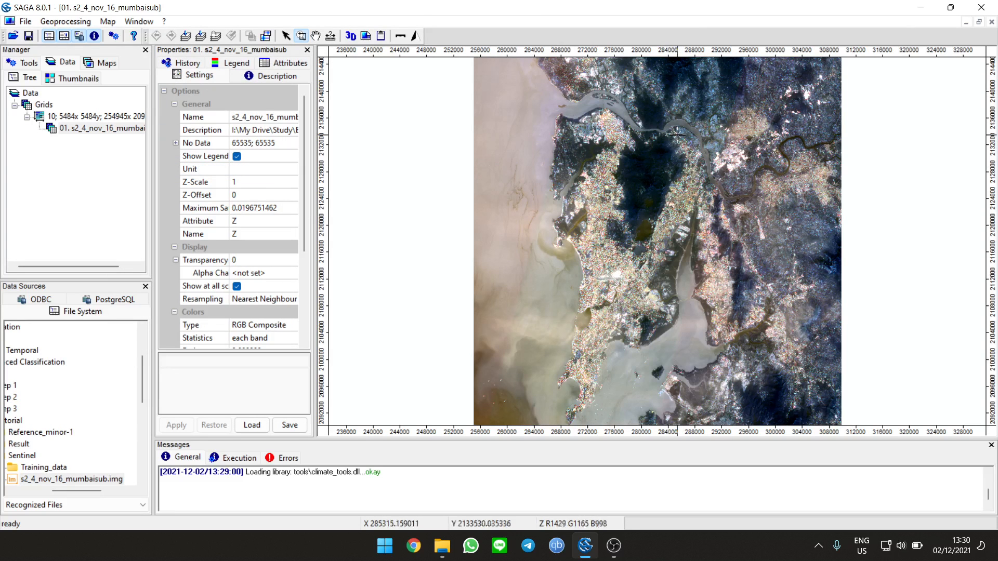
{"action": "scroll", "scroll_direction": "down", "scroll_amount": 3}
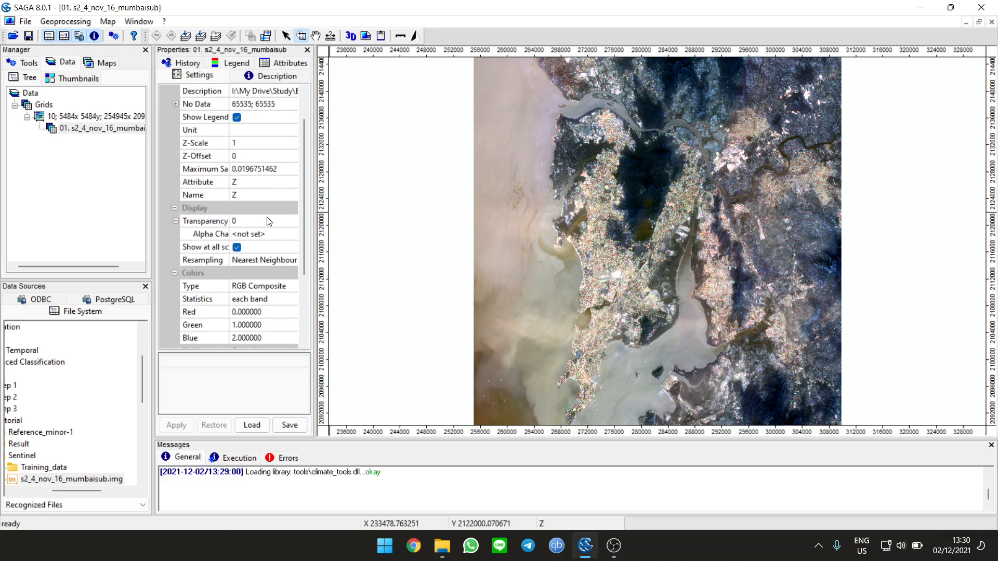
{"action": "scroll", "scroll_direction": "down", "scroll_amount": 3}
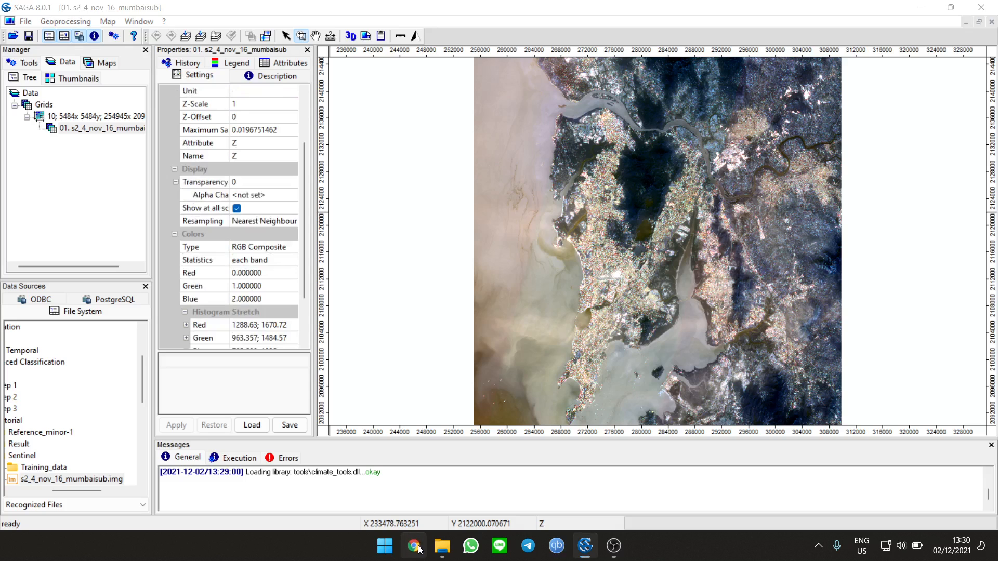
Step: Look up the Sentinel-2A band wavelength table in Google Images, then return to the map
{"action": "left_click", "coordinate": [414, 546]}
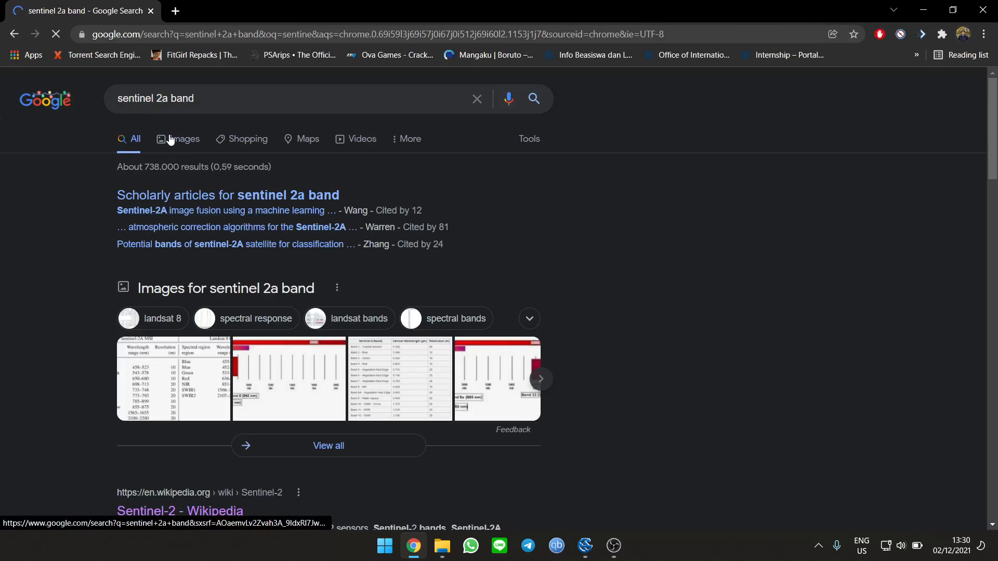
{"action": "left_click", "coordinate": [173, 379]}
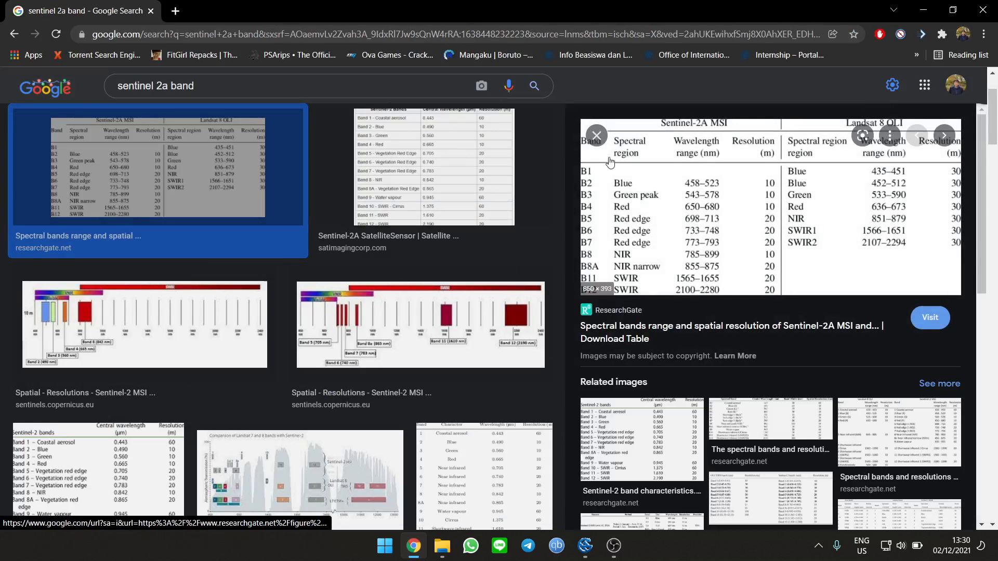
{"action": "left_click", "coordinate": [426, 166]}
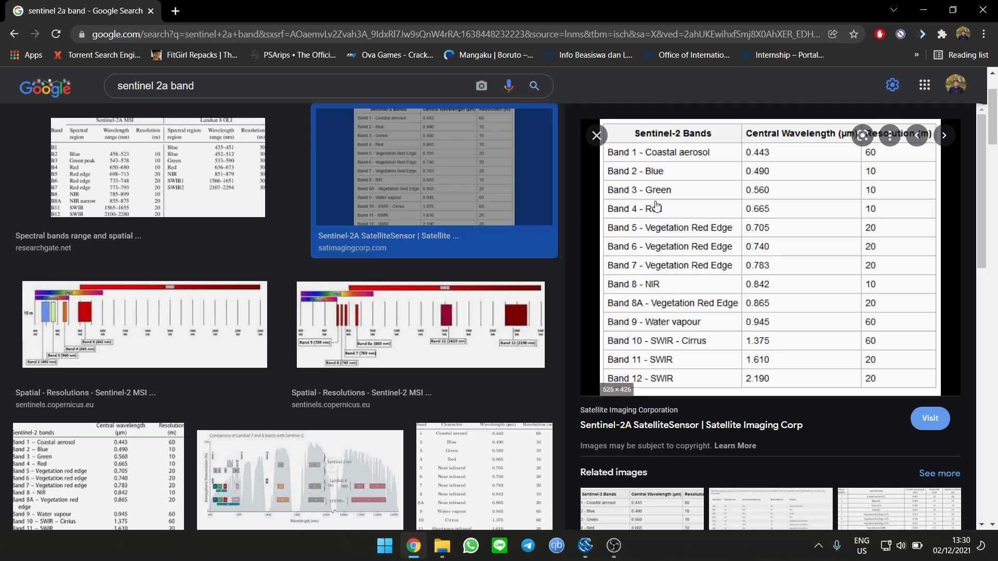
{"action": "left_click", "coordinate": [584, 546]}
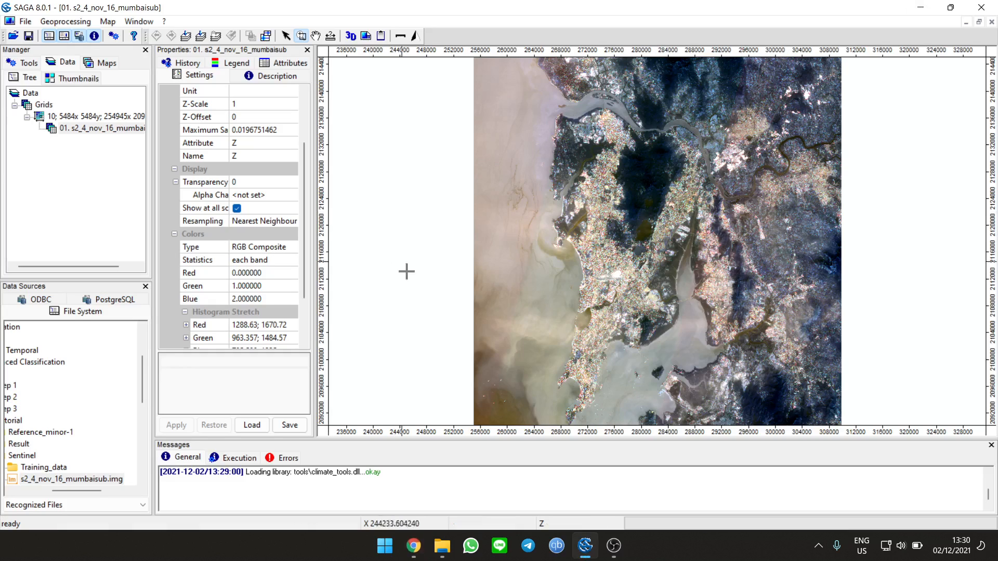
Step: Set the RGB composite to red band 7, green band 3 and blue band 2
{"action": "left_click", "coordinate": [291, 272]}
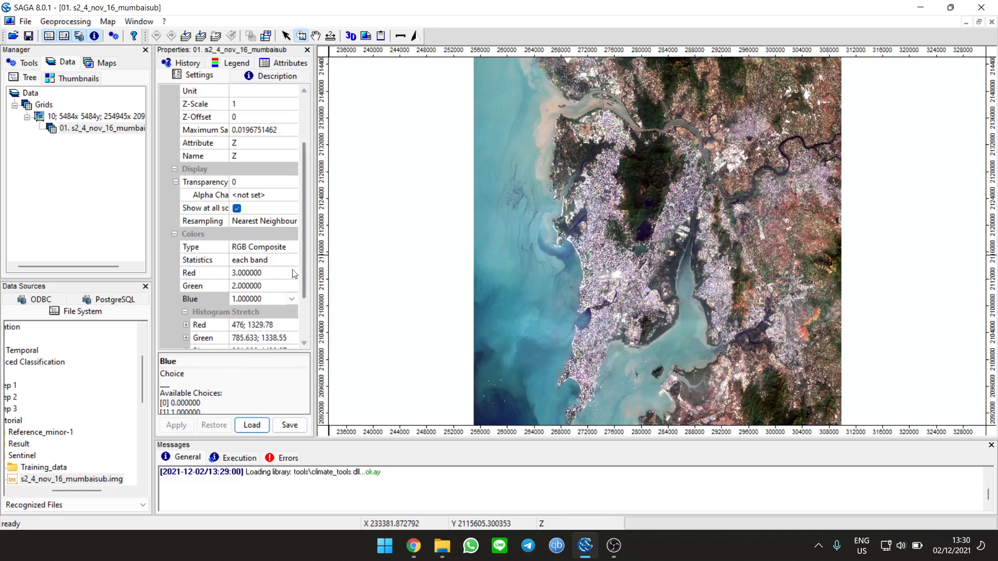
{"action": "left_click", "coordinate": [291, 274]}
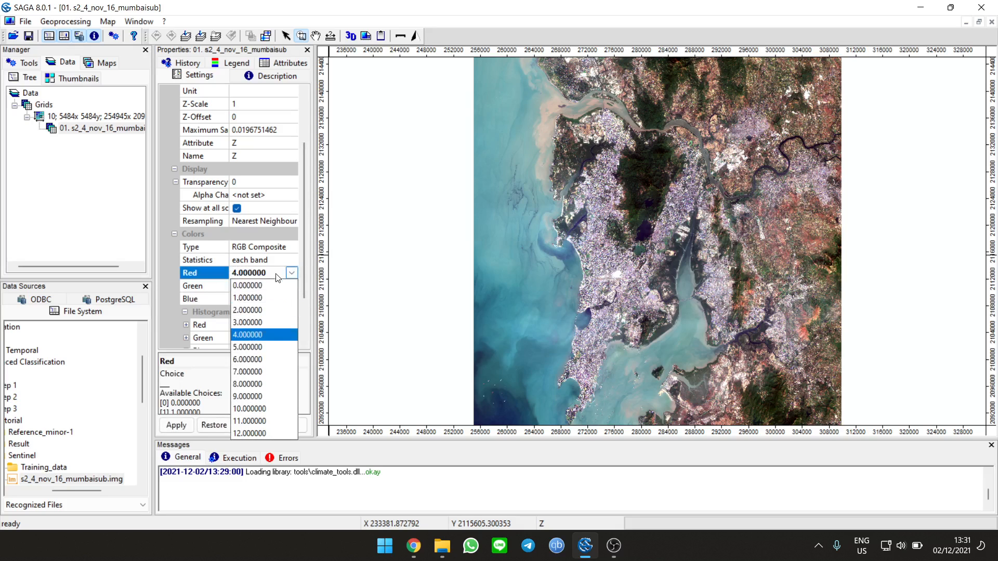
{"action": "left_click", "coordinate": [413, 545]}
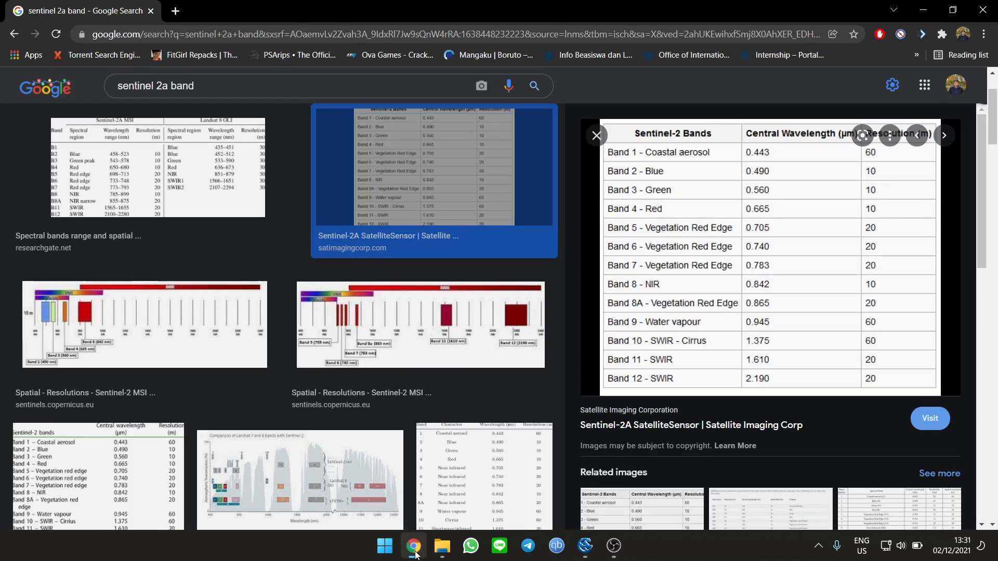
{"action": "left_click", "coordinate": [584, 546]}
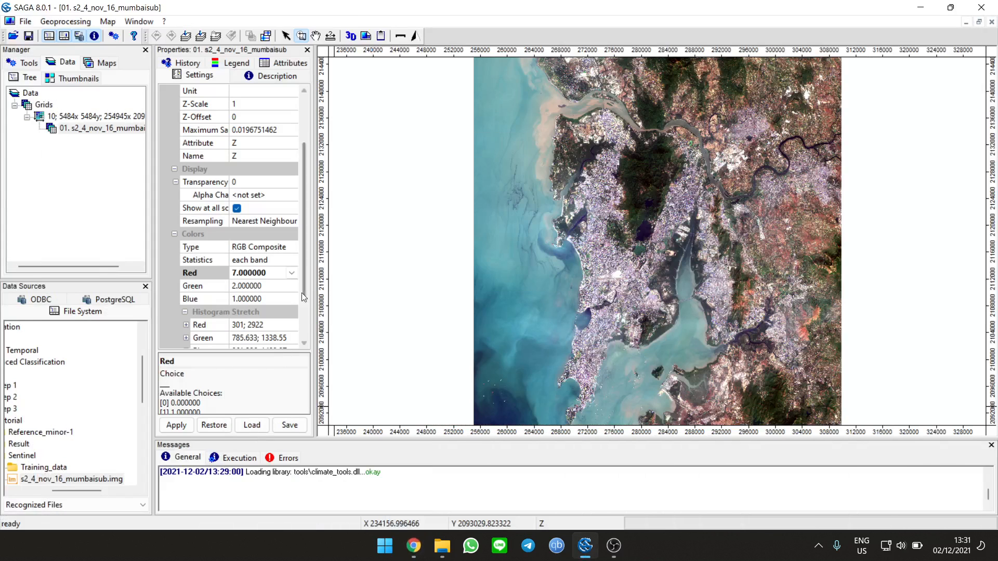
{"action": "left_click", "coordinate": [292, 284]}
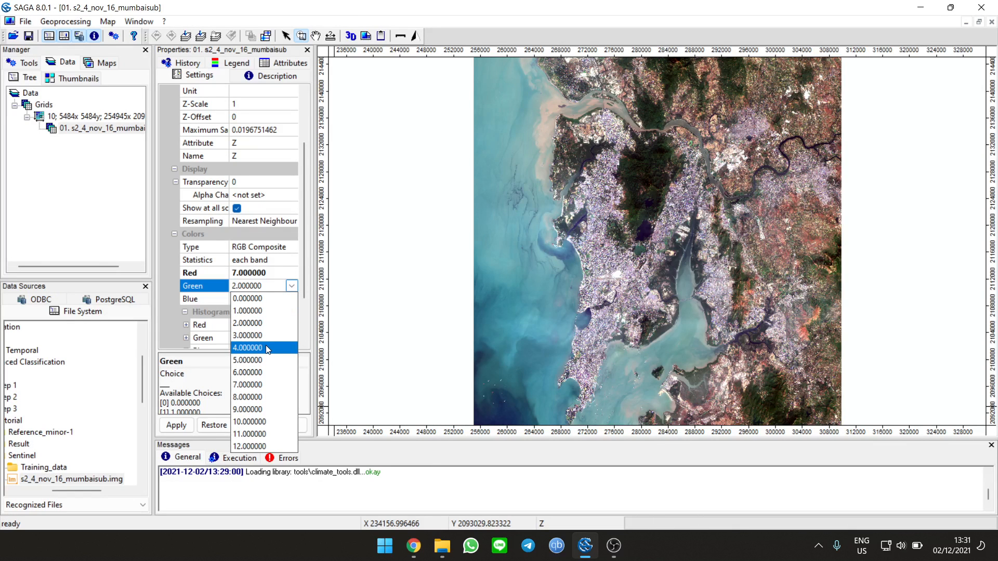
{"action": "left_click", "coordinate": [247, 336]}
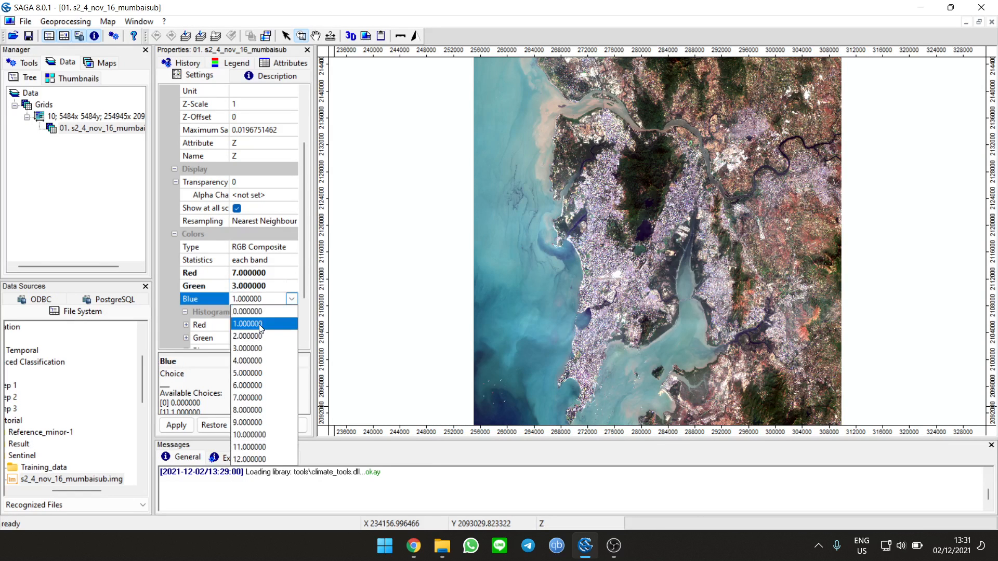
{"action": "left_click", "coordinate": [247, 336]}
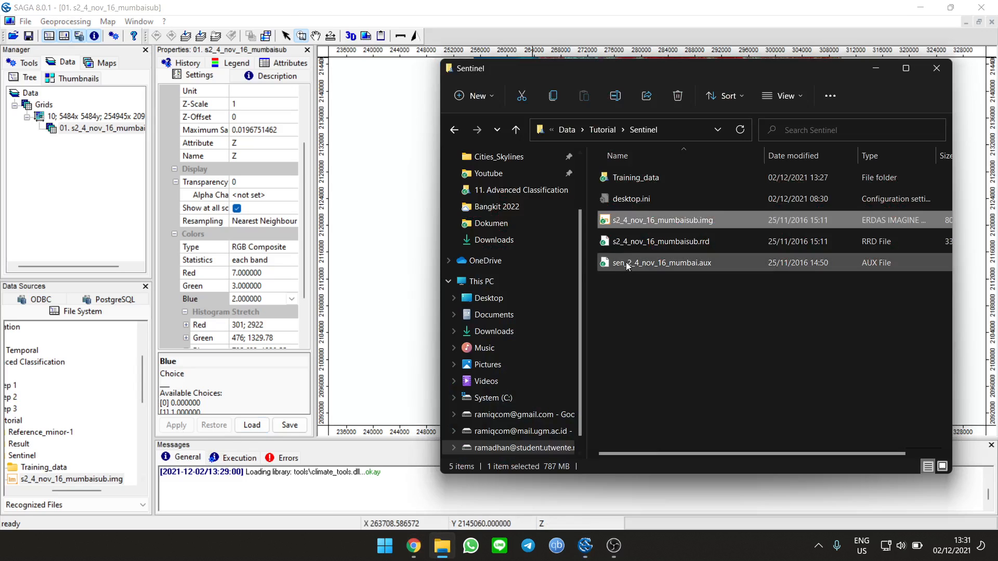
Step: Browse into the Training_data folder holding the five training point shapefiles
{"action": "double_click", "coordinate": [635, 177]}
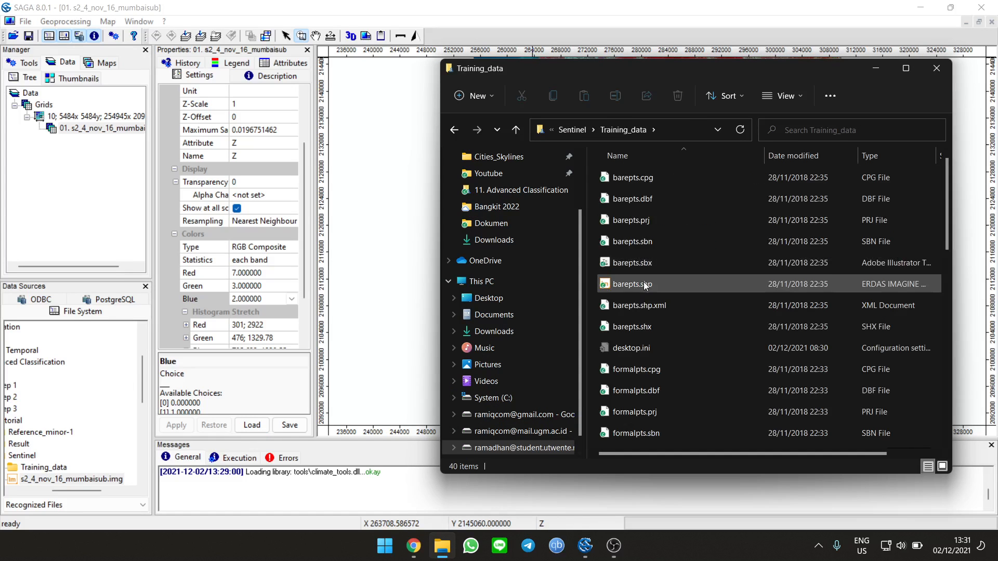
{"action": "scroll", "scroll_direction": "down", "scroll_amount": 3}
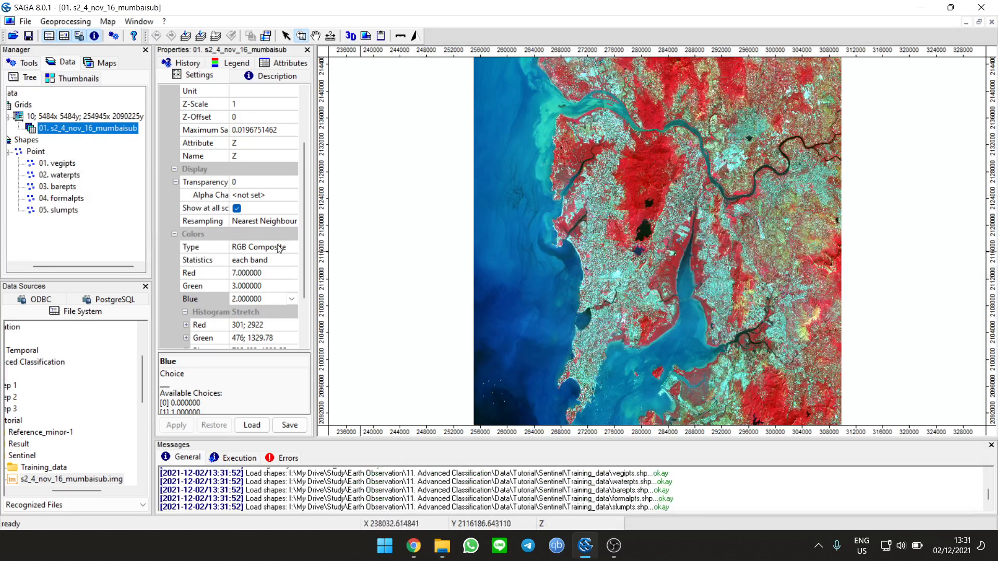
{"action": "right_click", "coordinate": [57, 163]}
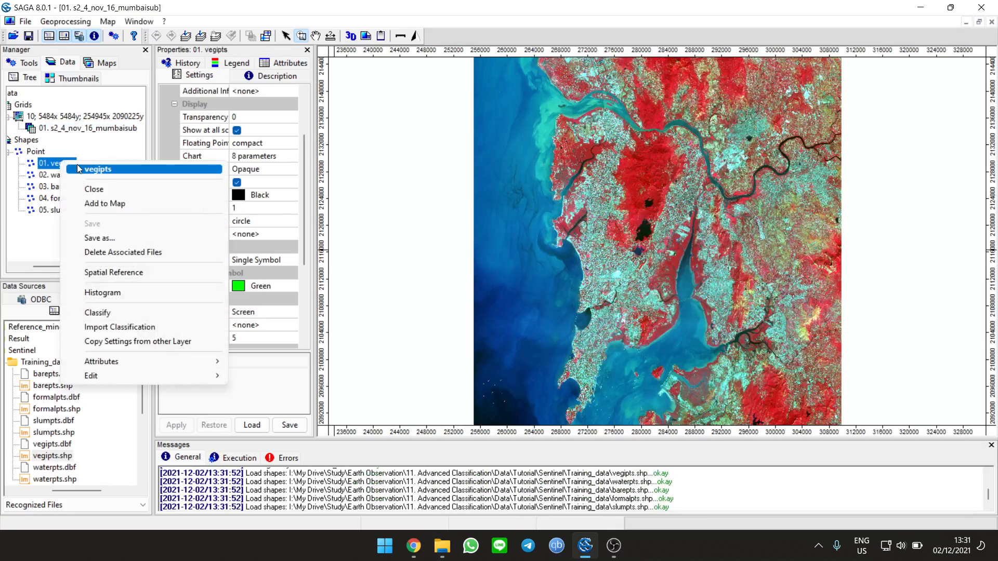
{"action": "left_click", "coordinate": [104, 203]}
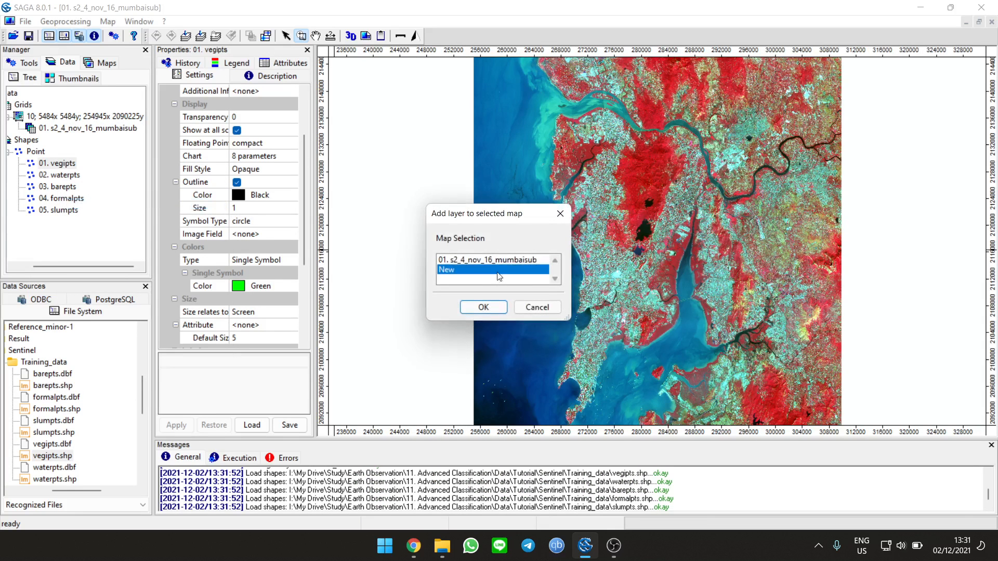
{"action": "left_click", "coordinate": [483, 307]}
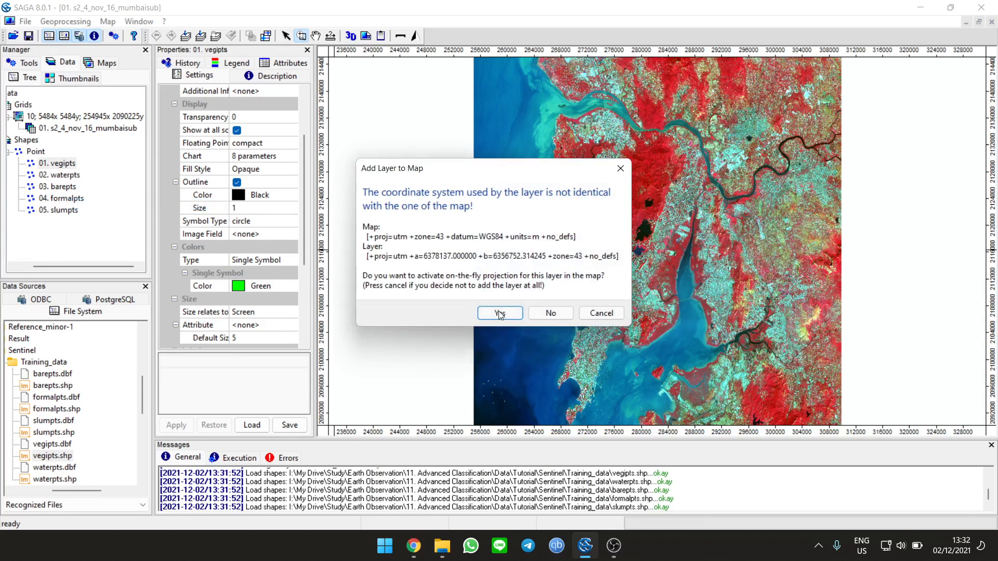
{"action": "left_click", "coordinate": [500, 313]}
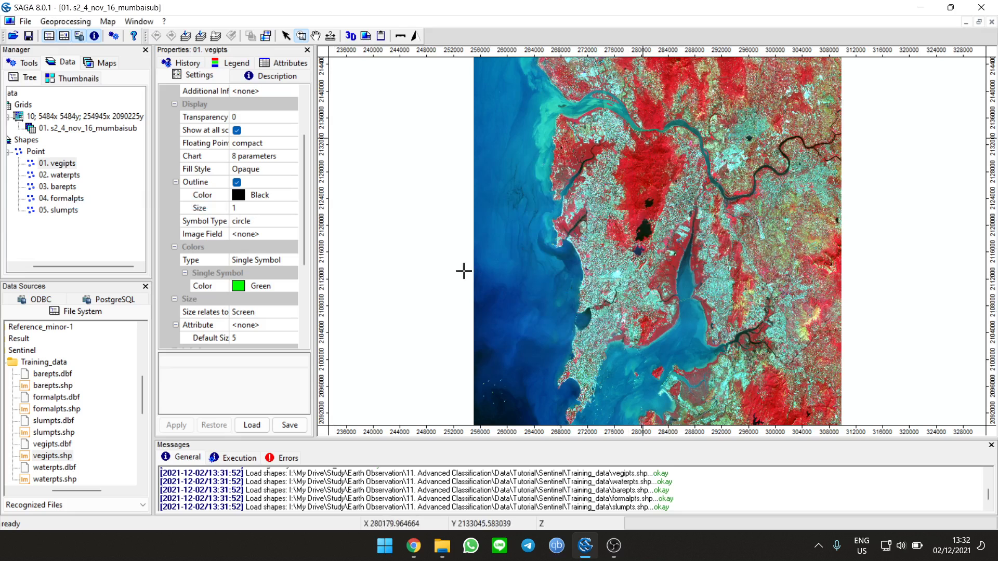
{"action": "mouse_move", "coordinate": [646, 105]}
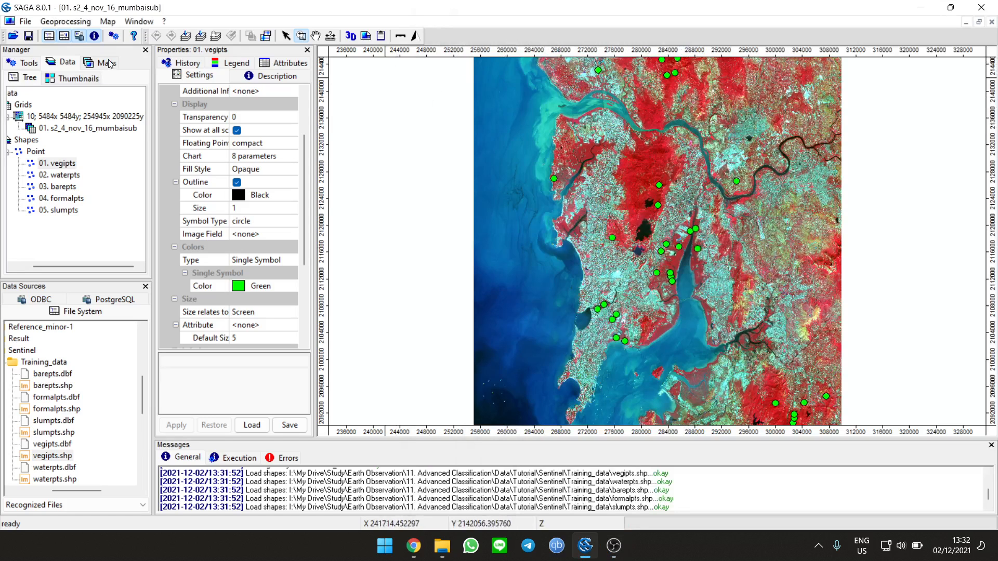
{"action": "left_click", "coordinate": [105, 61]}
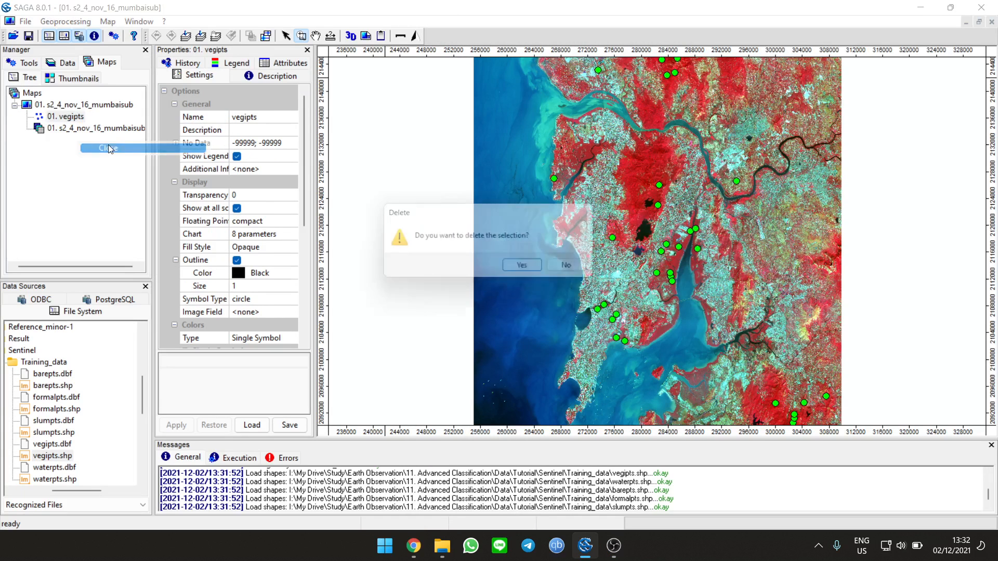
{"action": "left_click", "coordinate": [521, 265]}
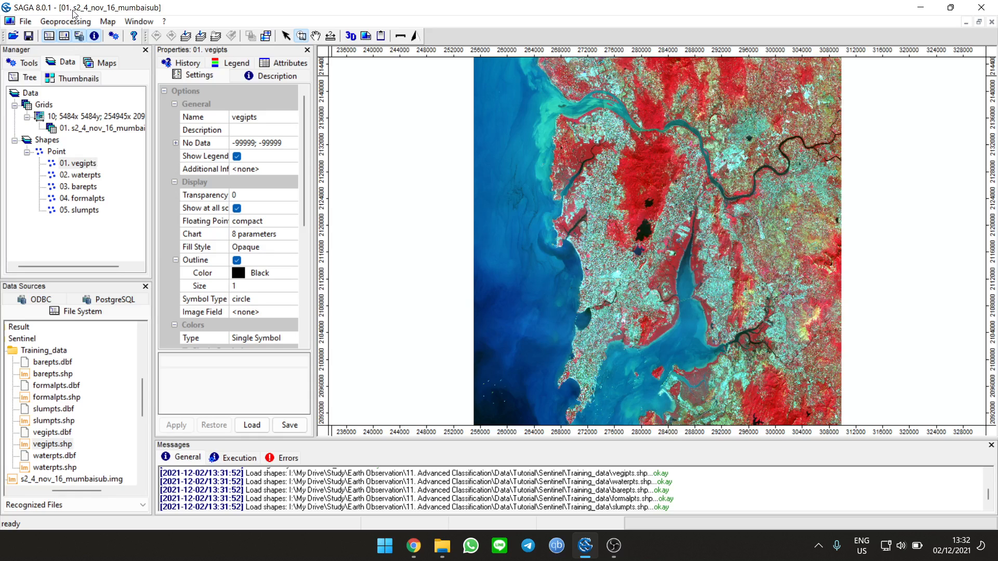
Step: Create Shapes Buffer polygons around the vegipts and waterpts training points
{"action": "left_click", "coordinate": [65, 21]}
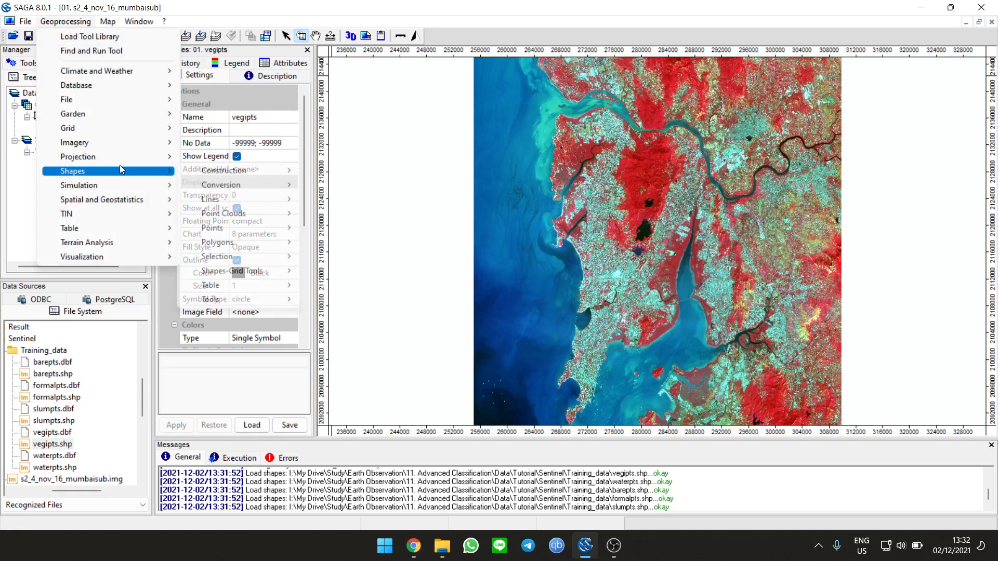
{"action": "mouse_move", "coordinate": [210, 285]}
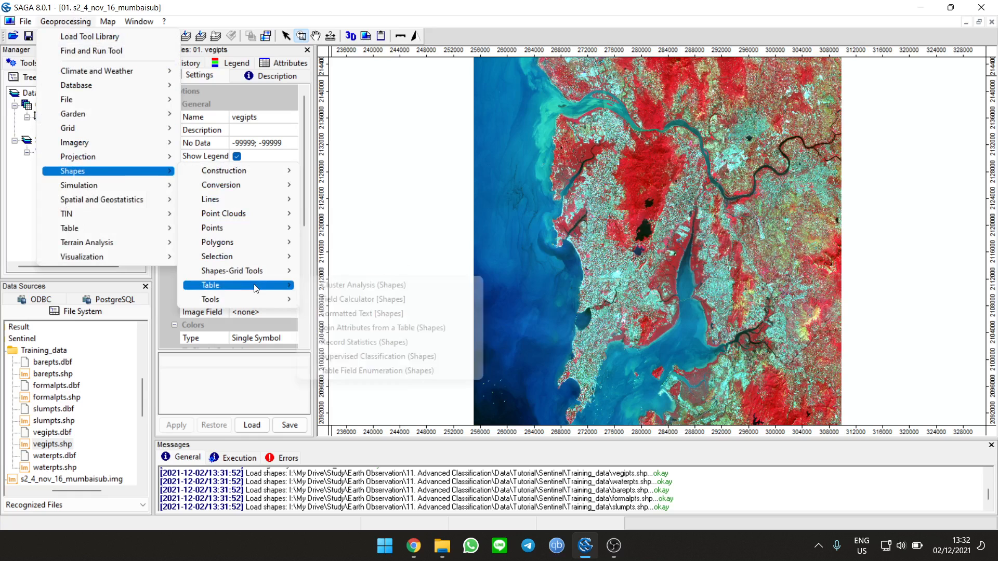
{"action": "mouse_move", "coordinate": [210, 299]}
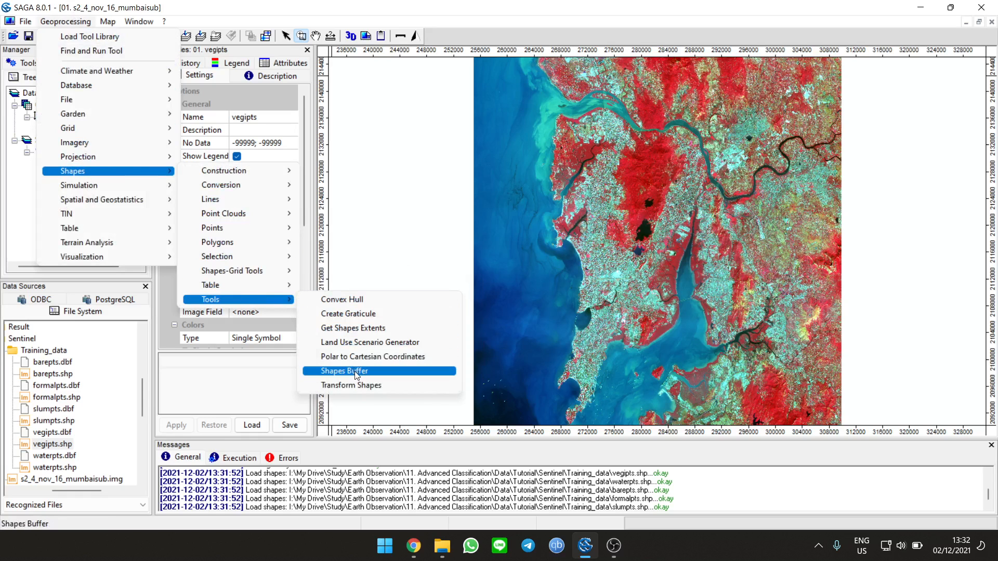
{"action": "left_click", "coordinate": [345, 371]}
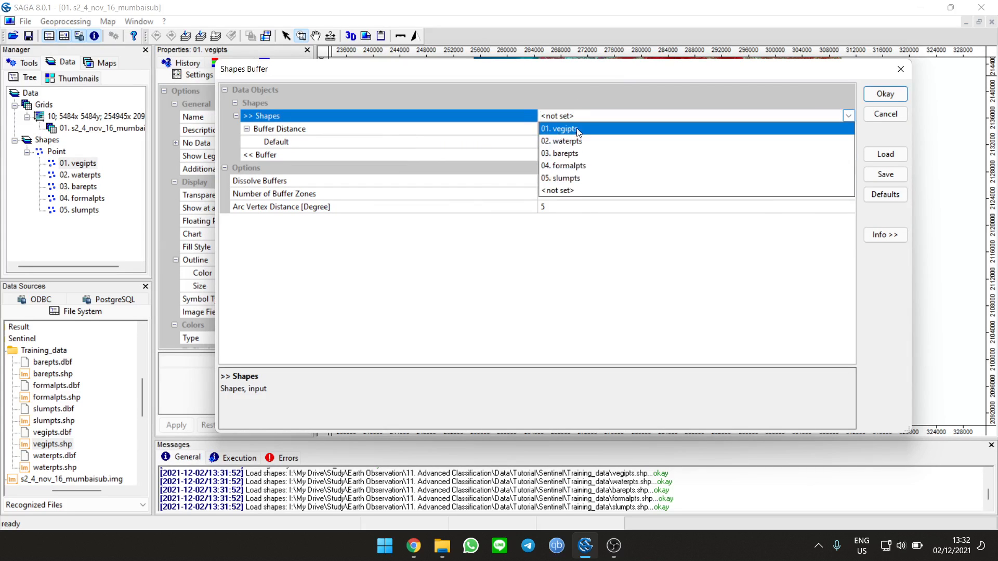
{"action": "left_click", "coordinate": [560, 129]}
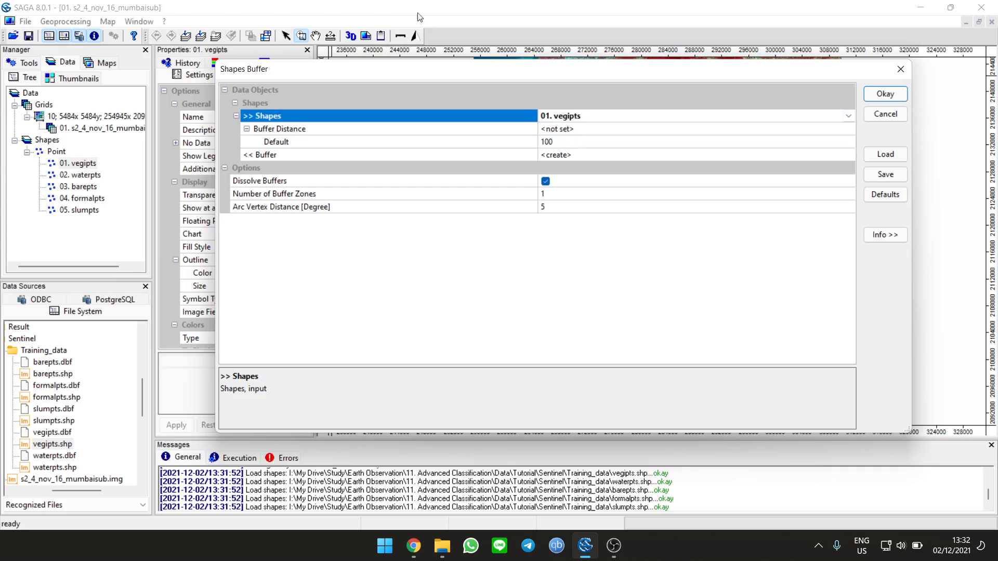
{"action": "left_click", "coordinate": [849, 129]}
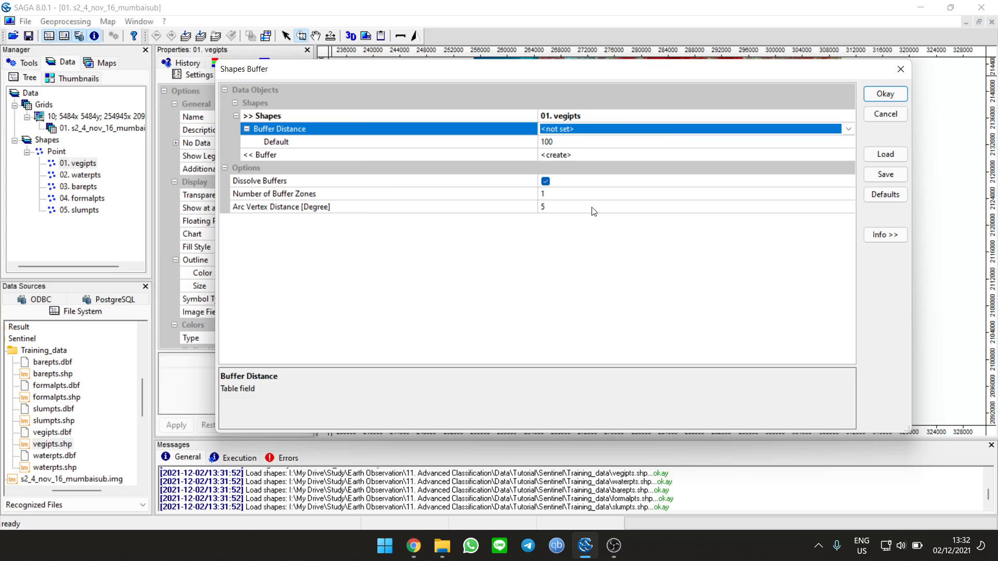
{"action": "mouse_move", "coordinate": [856, 90]}
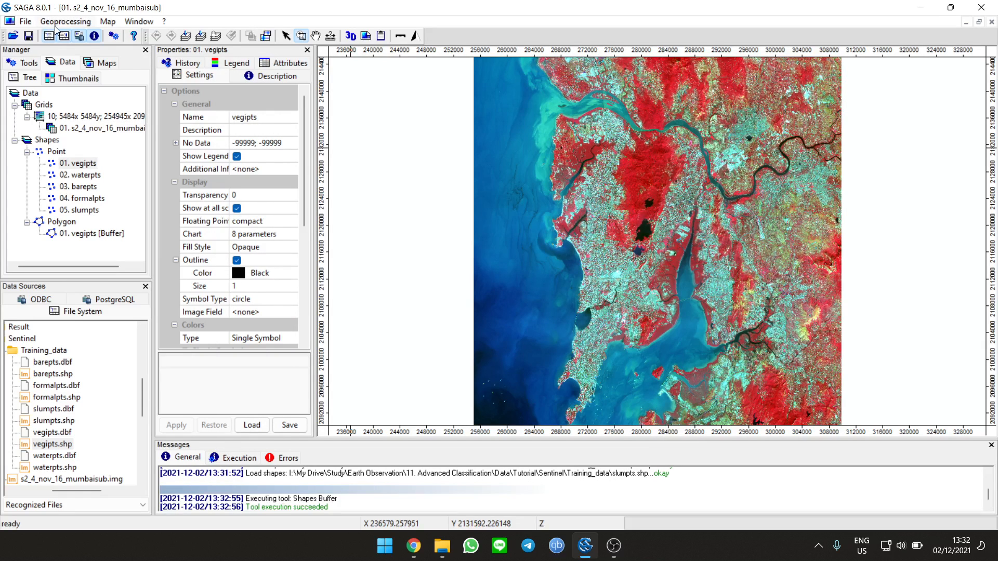
{"action": "left_click", "coordinate": [64, 21]}
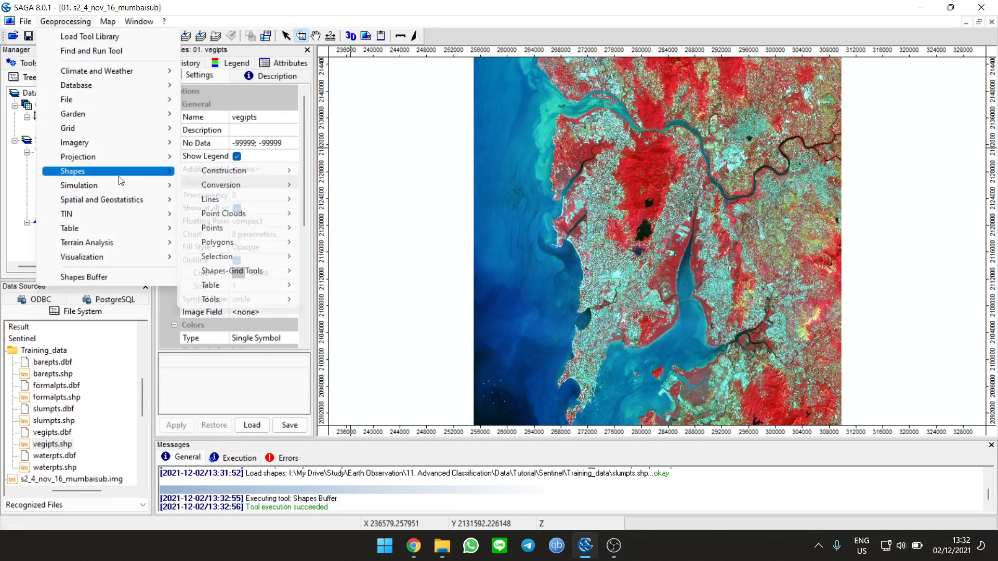
{"action": "left_click", "coordinate": [613, 545]}
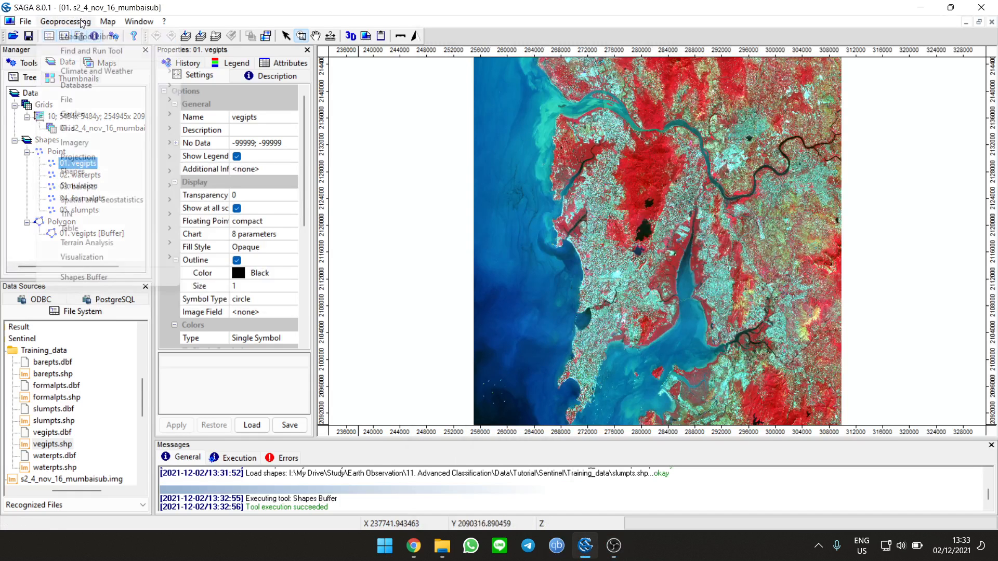
{"action": "left_click", "coordinate": [64, 20]}
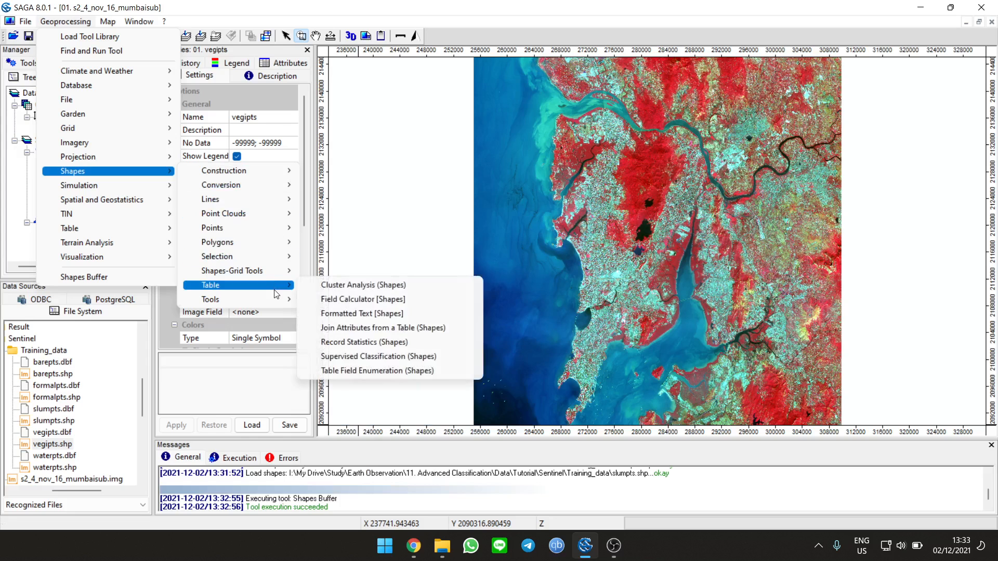
{"action": "mouse_move", "coordinate": [210, 299]}
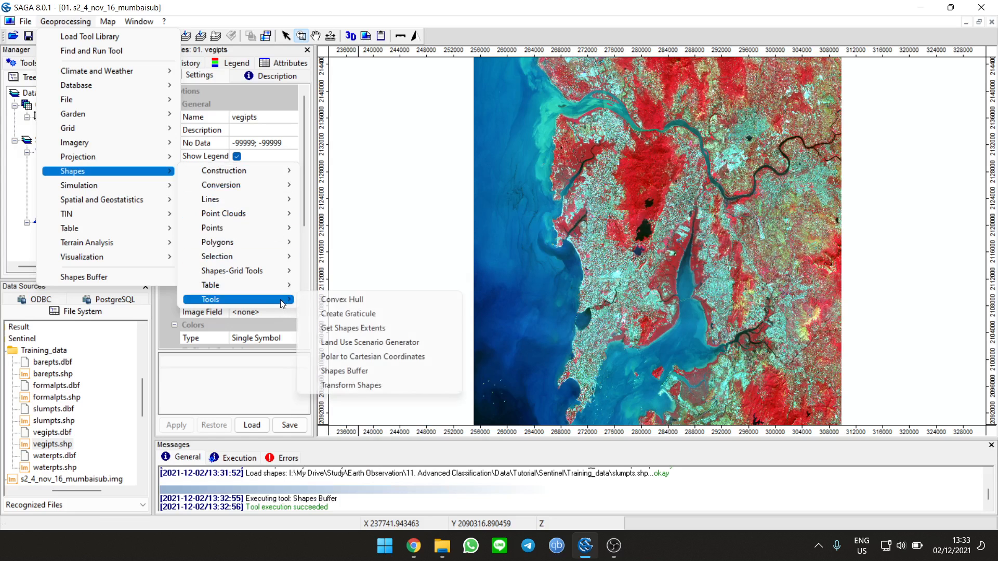
{"action": "left_click", "coordinate": [345, 372]}
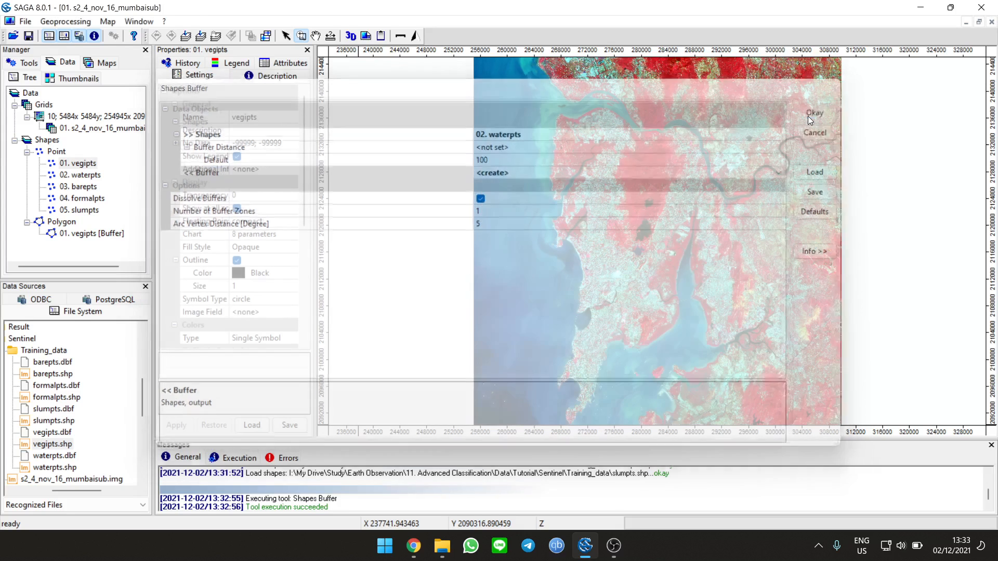
{"action": "left_click", "coordinate": [65, 21]}
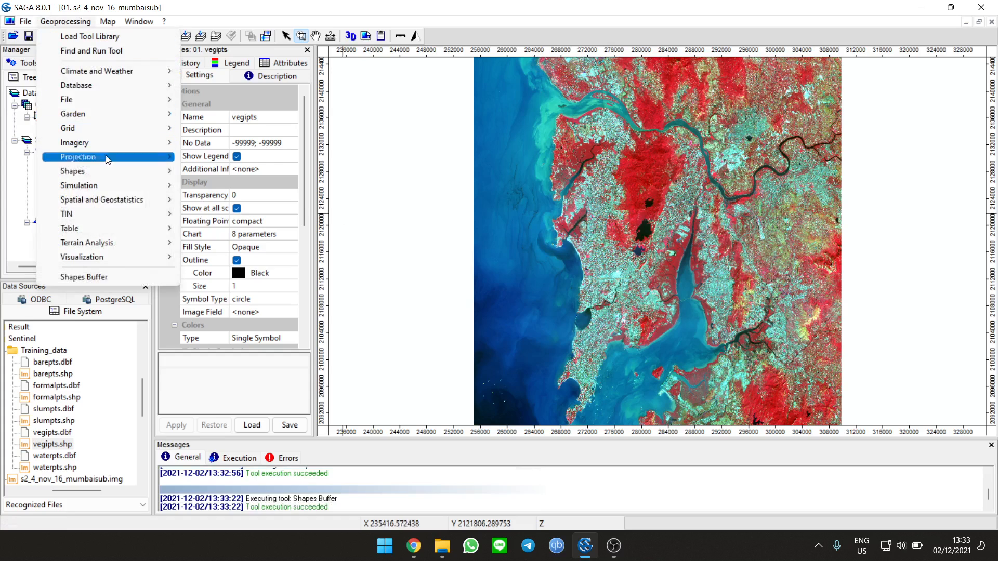
{"action": "mouse_move", "coordinate": [73, 171]}
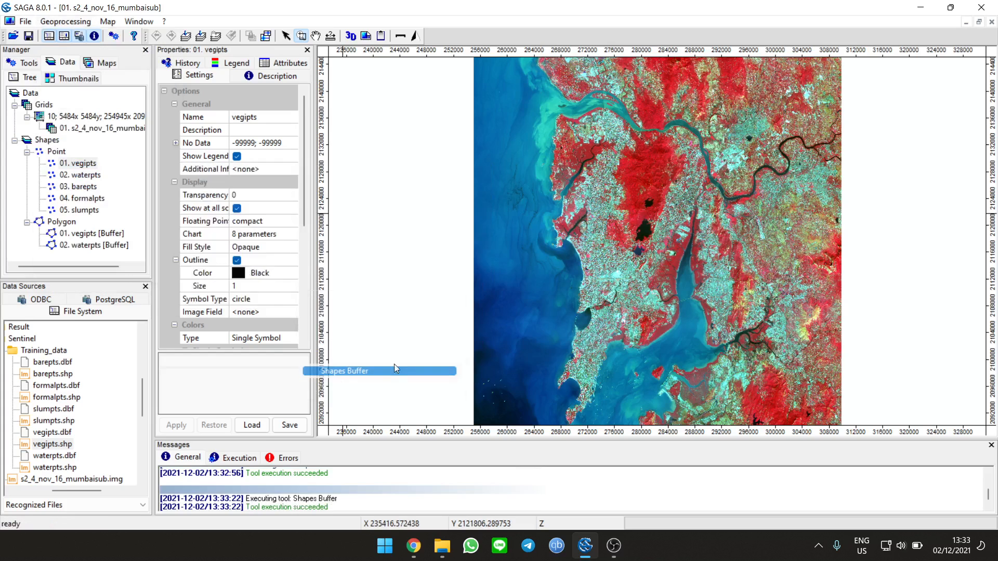
Step: Create Shapes Buffer polygons around the barepts, formalpts and slumpts training points
{"action": "left_click", "coordinate": [345, 371]}
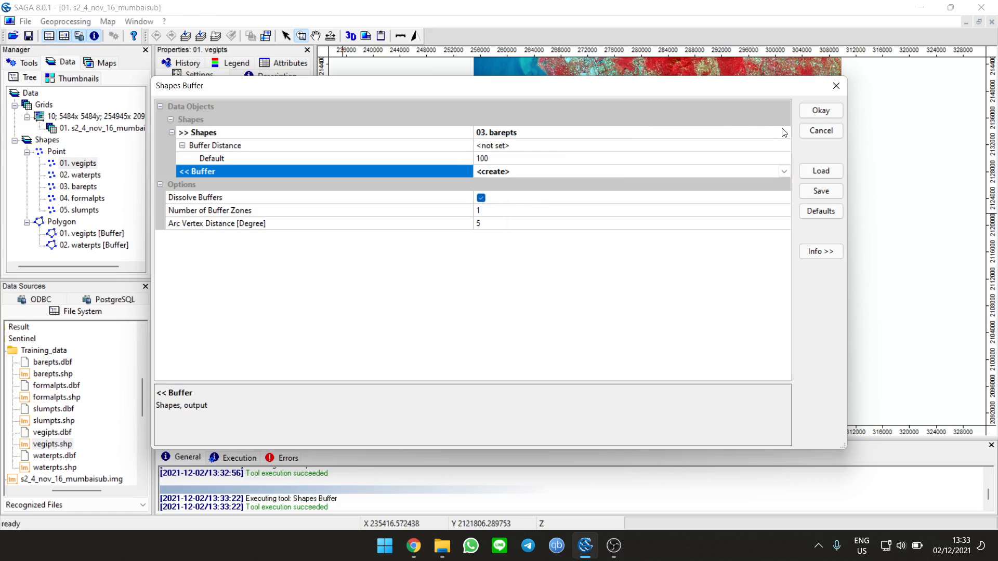
{"action": "left_click", "coordinate": [821, 110]}
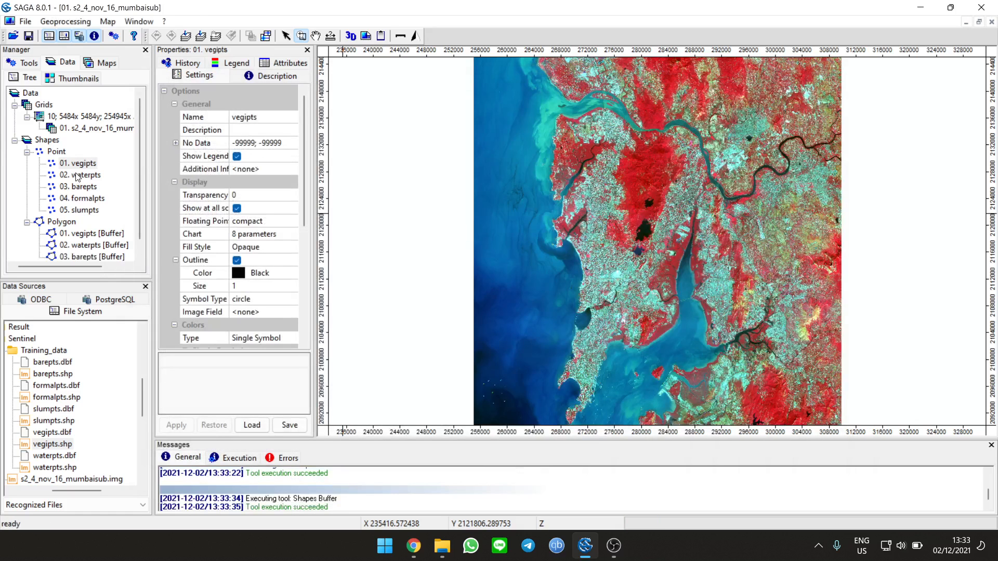
{"action": "left_click", "coordinate": [64, 20]}
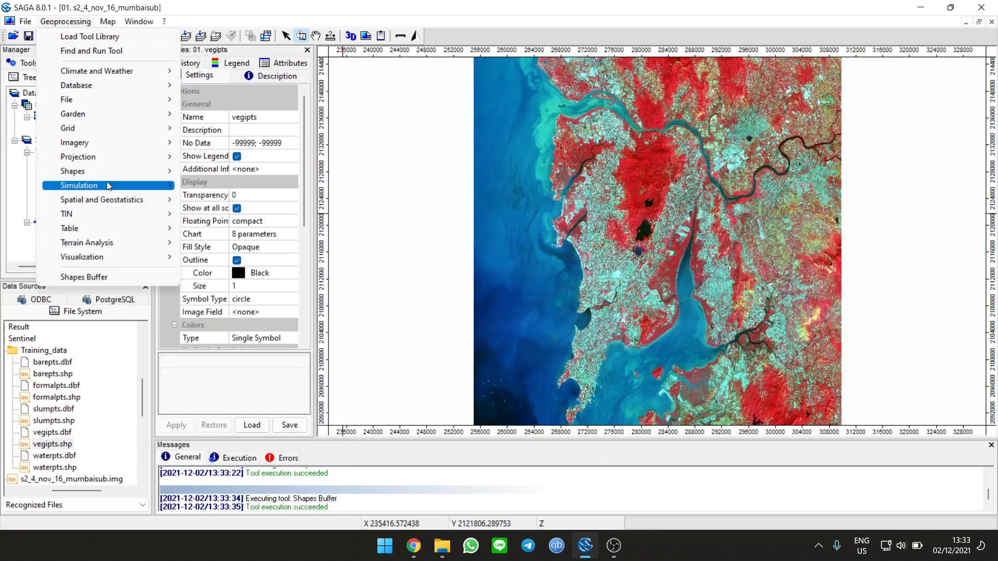
{"action": "mouse_move", "coordinate": [73, 171]}
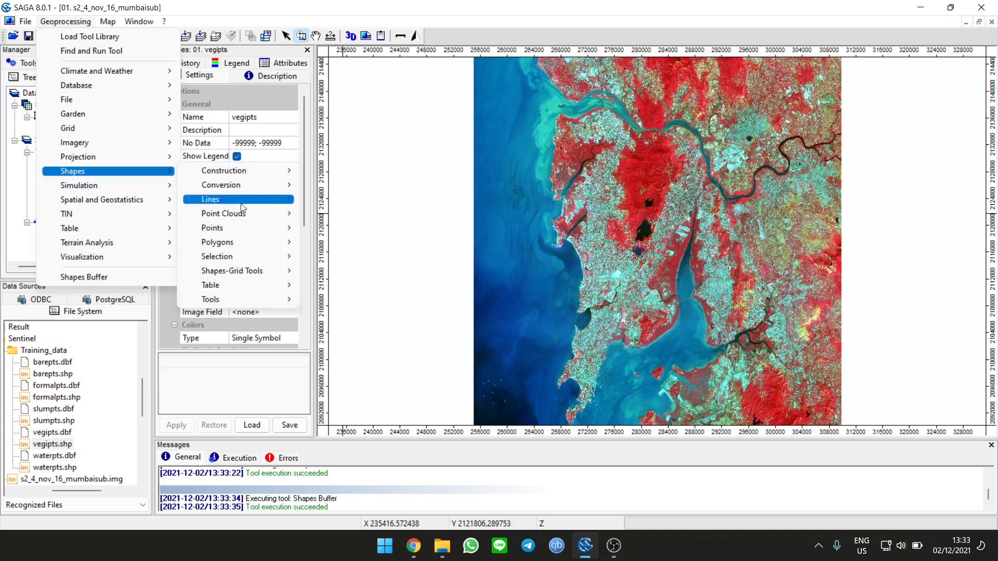
{"action": "mouse_move", "coordinate": [239, 185]}
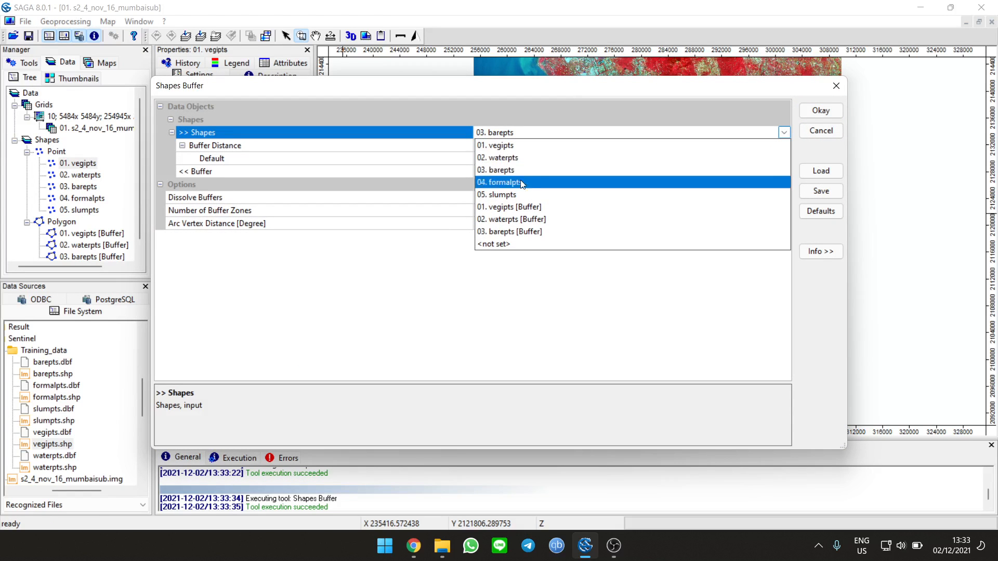
{"action": "left_click", "coordinate": [502, 182]}
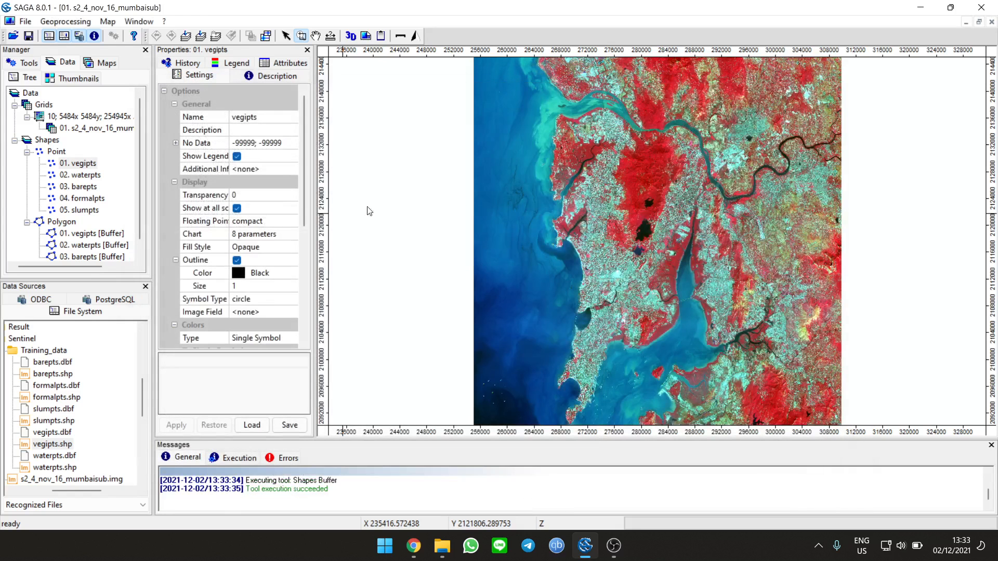
{"action": "left_click", "coordinate": [64, 20]}
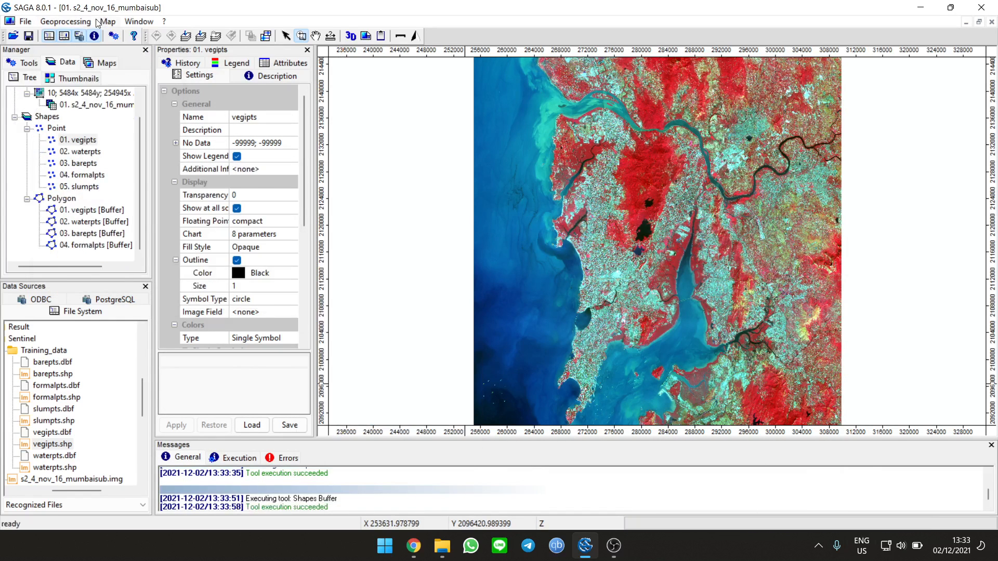
{"action": "left_click", "coordinate": [107, 20]}
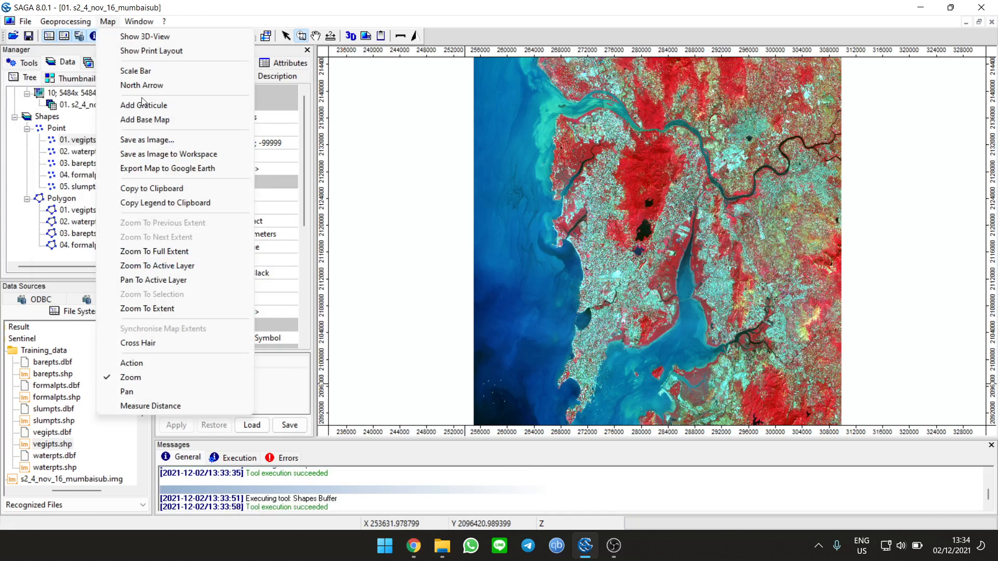
{"action": "left_click", "coordinate": [64, 21]}
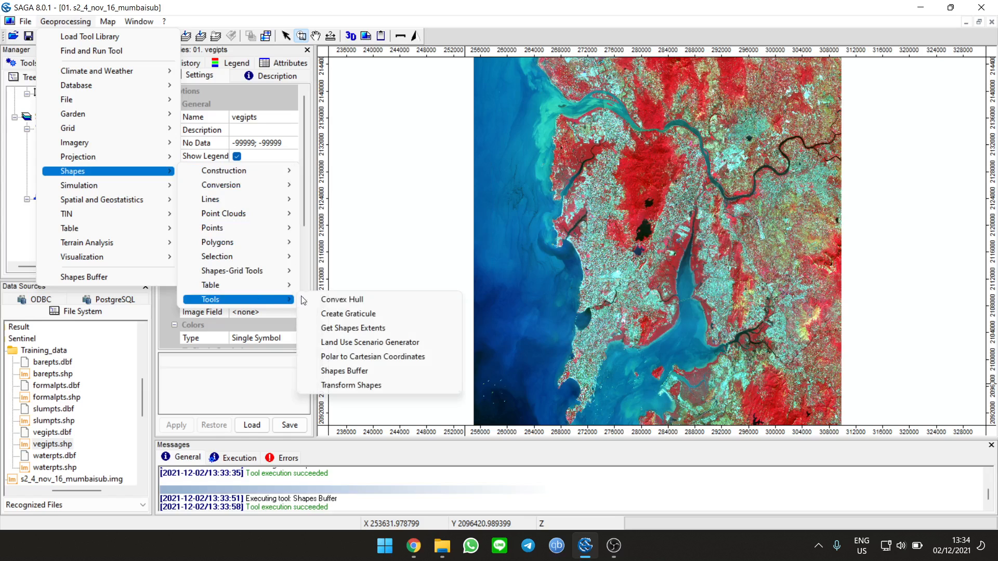
{"action": "mouse_move", "coordinate": [373, 357]}
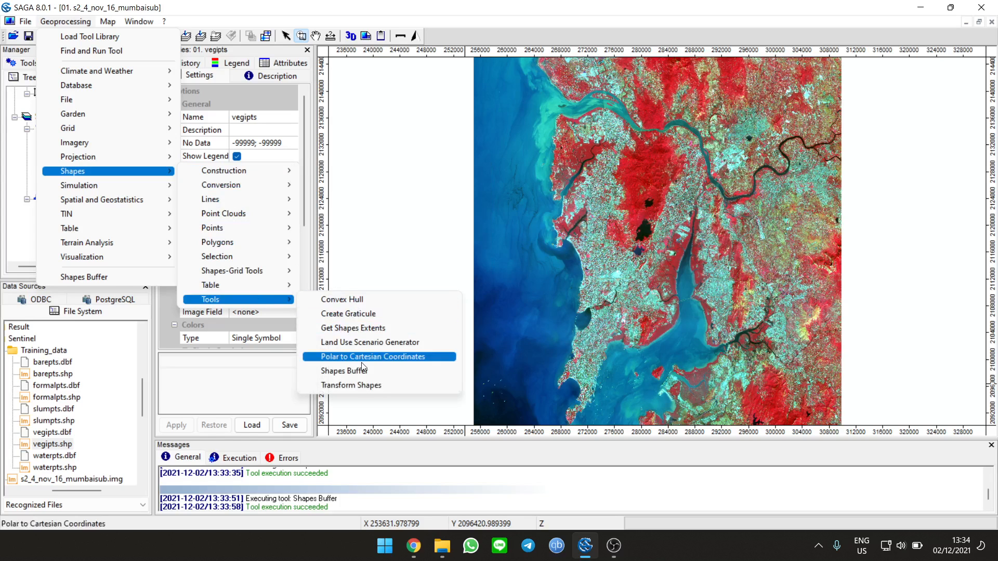
{"action": "left_click", "coordinate": [343, 371]}
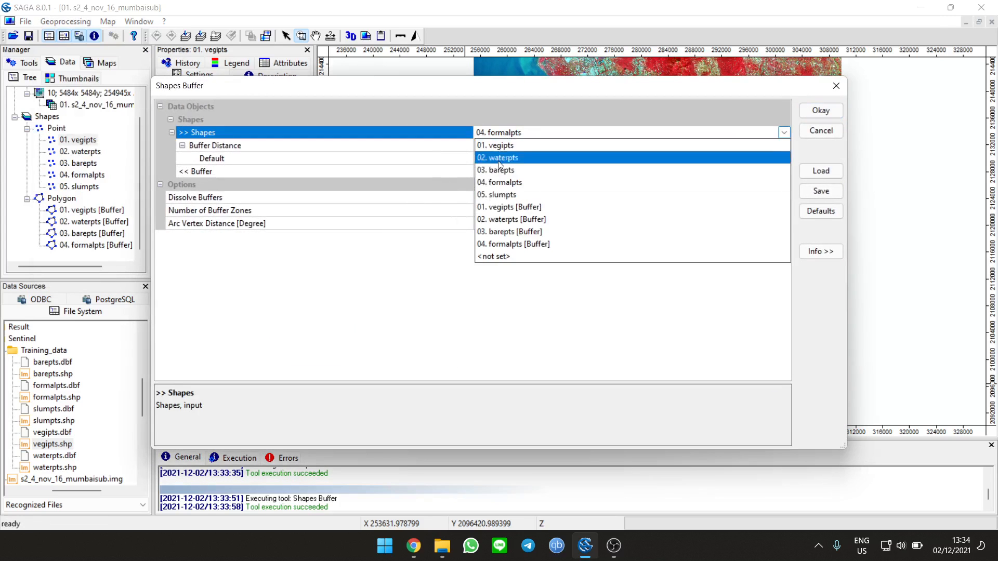
{"action": "left_click", "coordinate": [503, 194]}
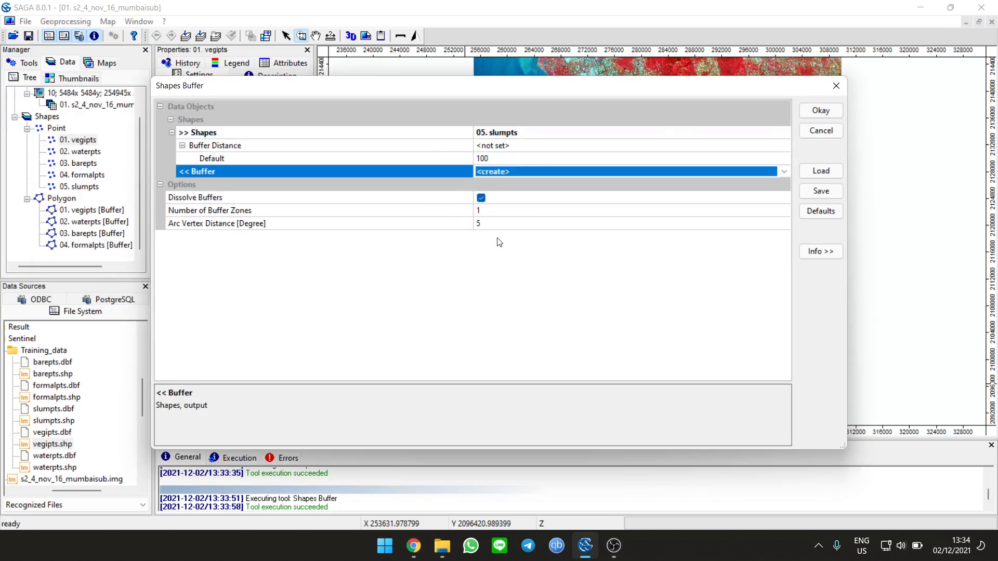
{"action": "left_click", "coordinate": [821, 110]}
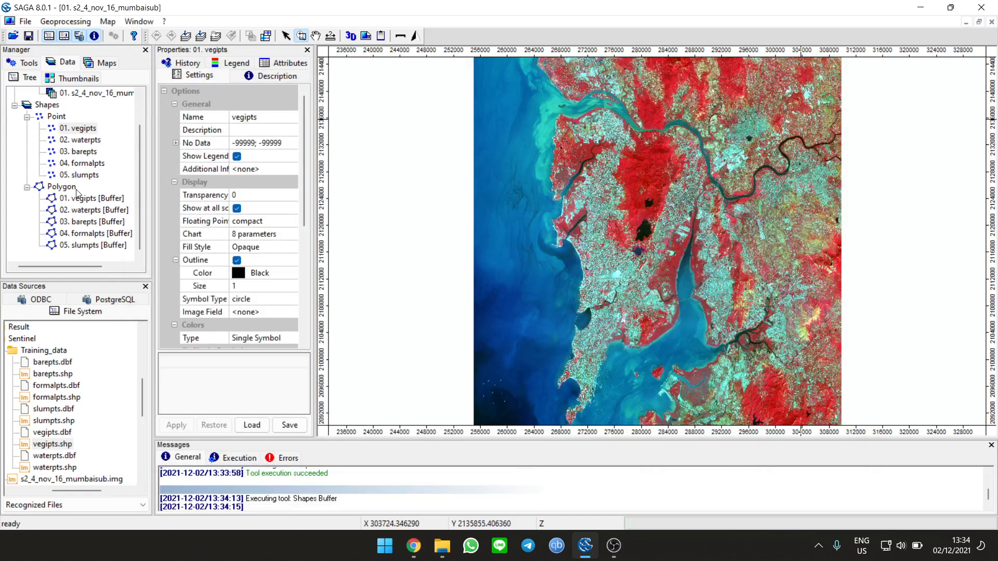
{"action": "left_click", "coordinate": [92, 198]}
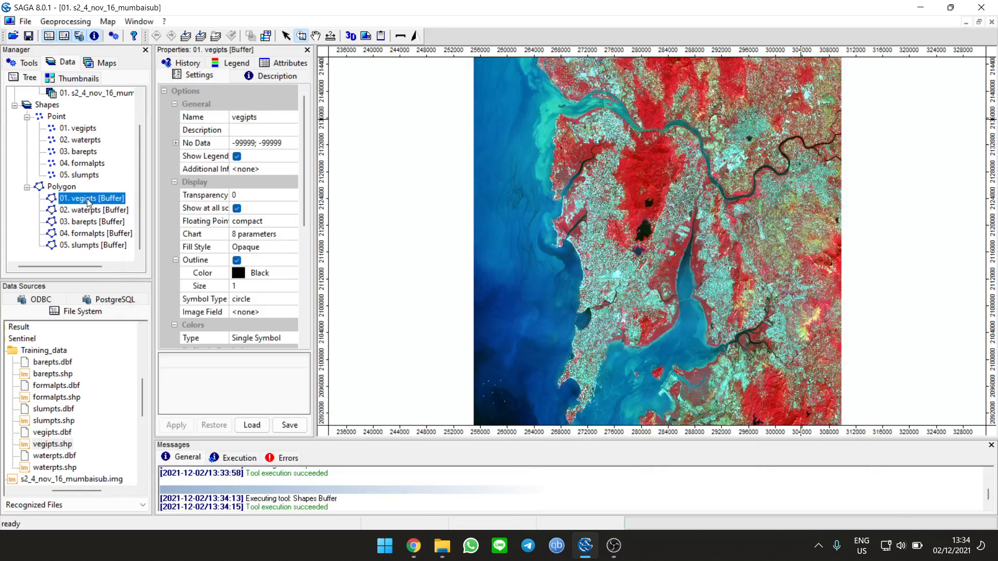
Step: Add the vegipts buffer layer to the existing Mumbai map
{"action": "right_click", "coordinate": [91, 197]}
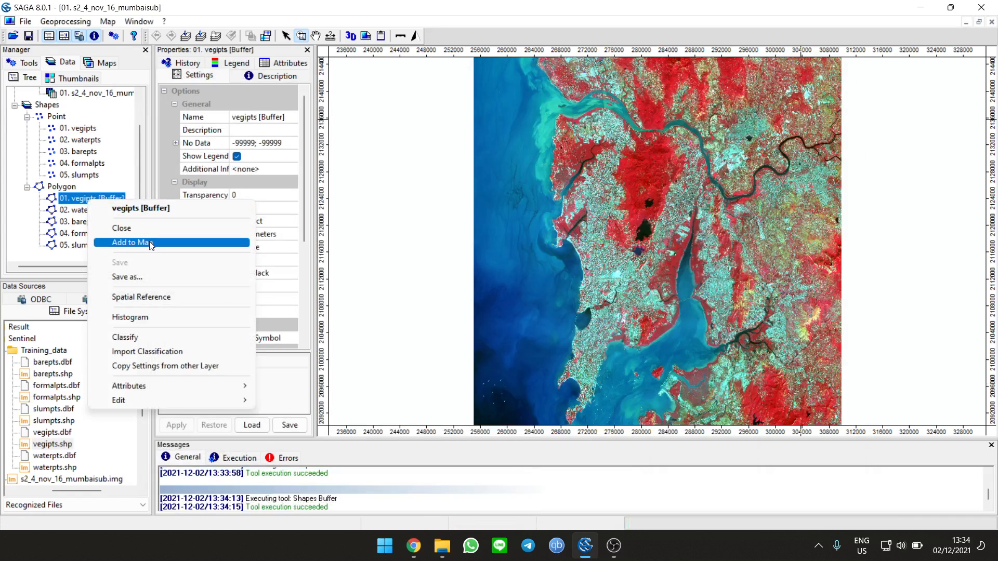
{"action": "left_click", "coordinate": [132, 242]}
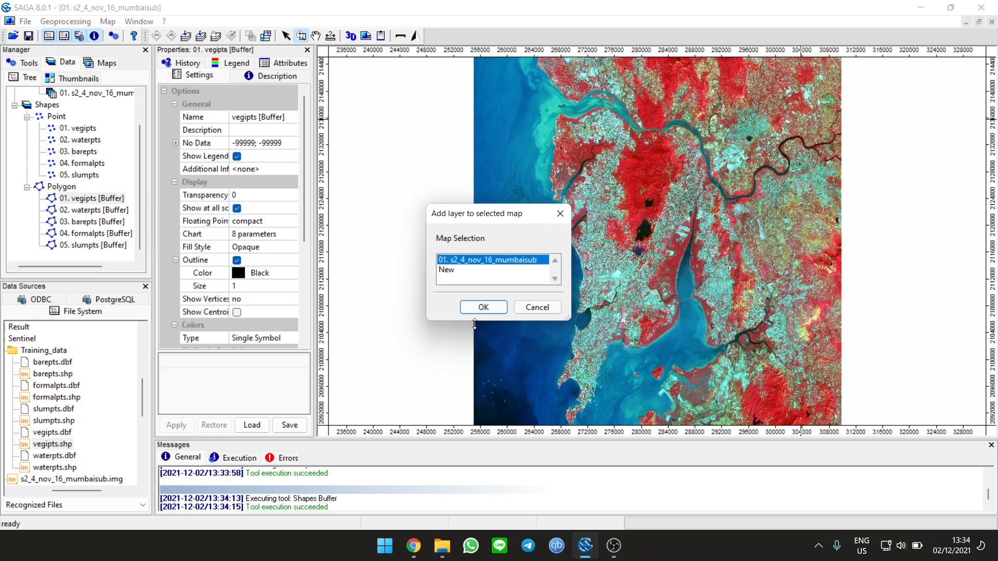
{"action": "left_click", "coordinate": [482, 306]}
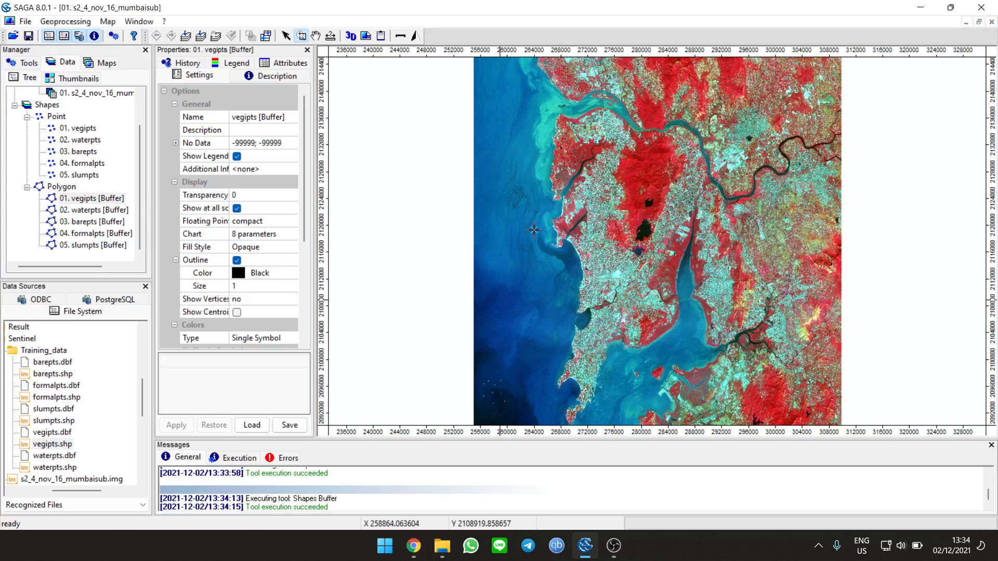
{"action": "mouse_move", "coordinate": [545, 198]}
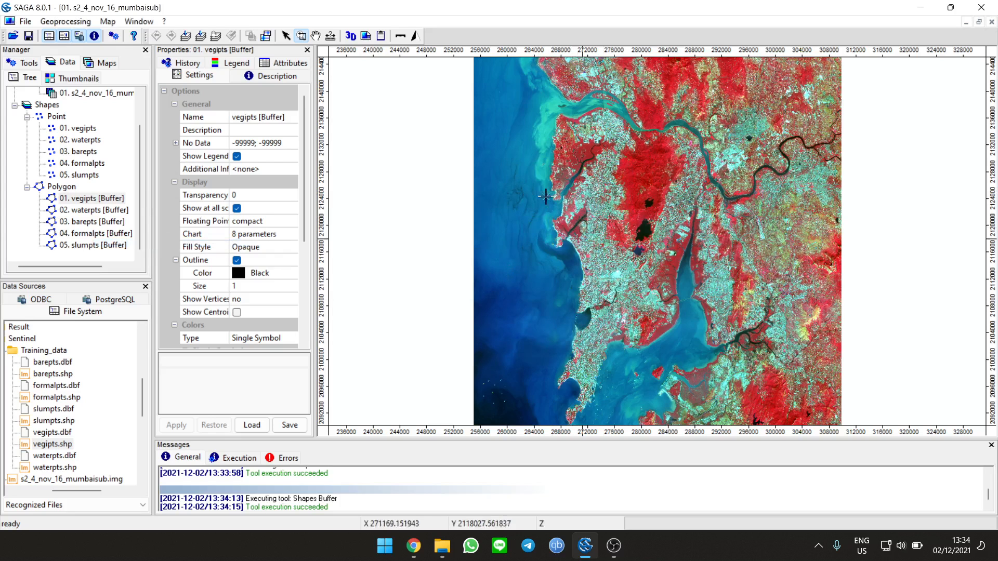
{"action": "mouse_move", "coordinate": [503, 221]}
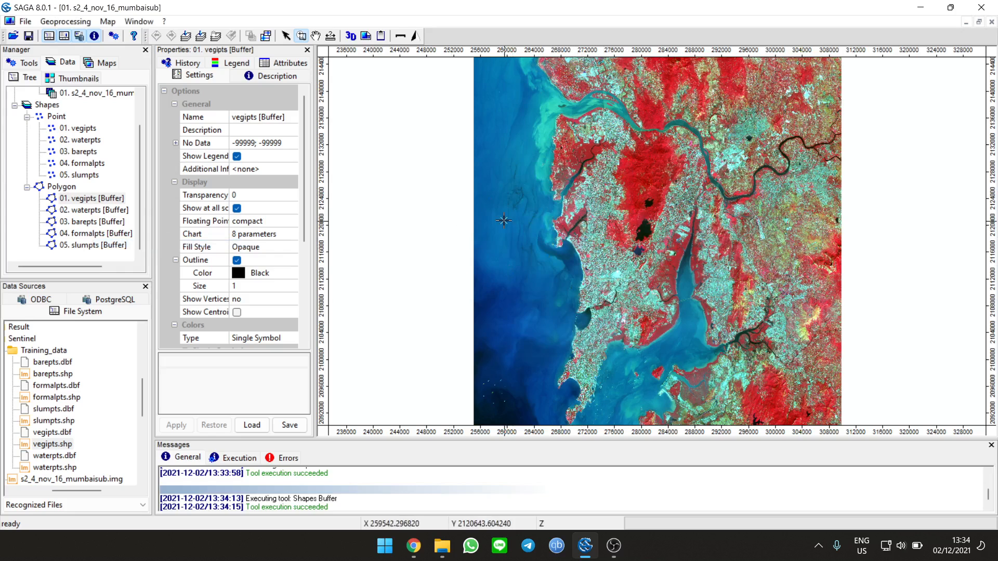
{"action": "left_click", "coordinate": [107, 61]}
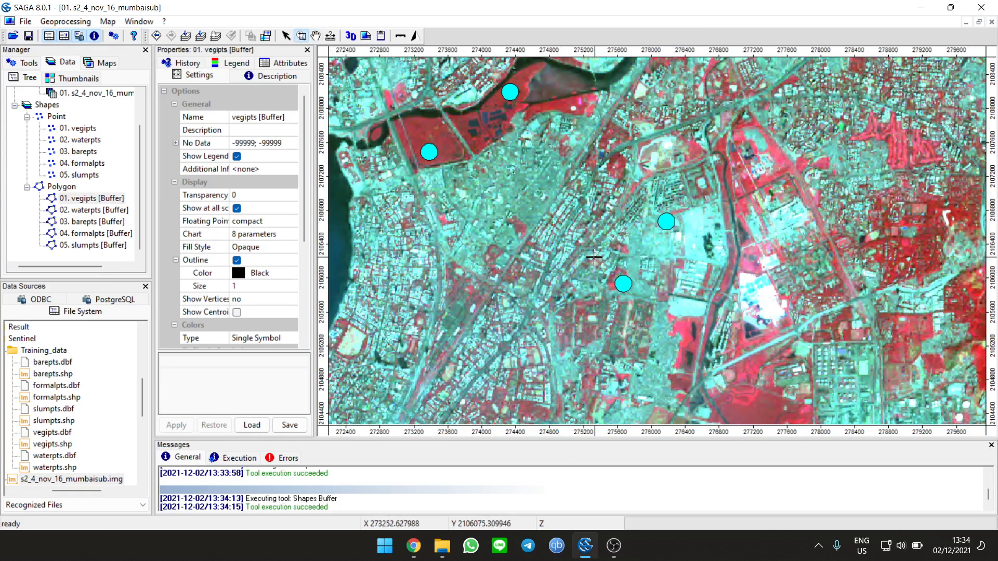
{"action": "mouse_move", "coordinate": [623, 280]}
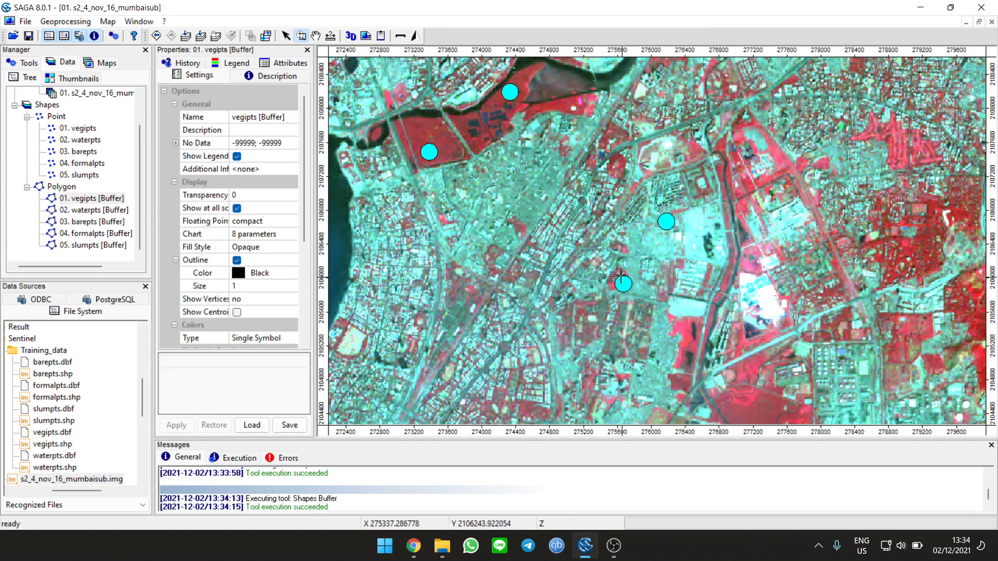
Step: Add the vegipts sample points to the Mumbai map on top of their buffer circles
{"action": "left_click", "coordinate": [78, 127]}
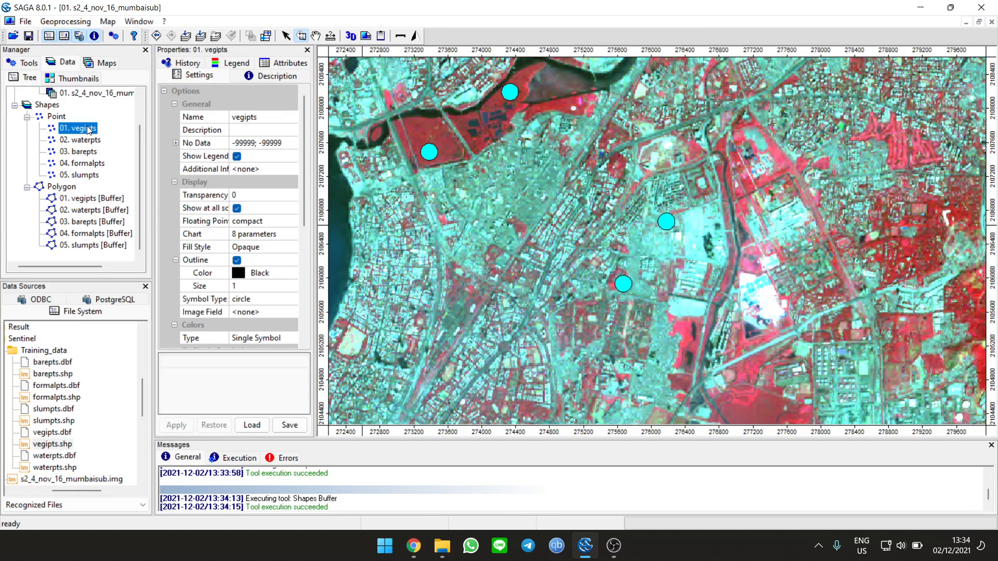
{"action": "right_click", "coordinate": [78, 128]}
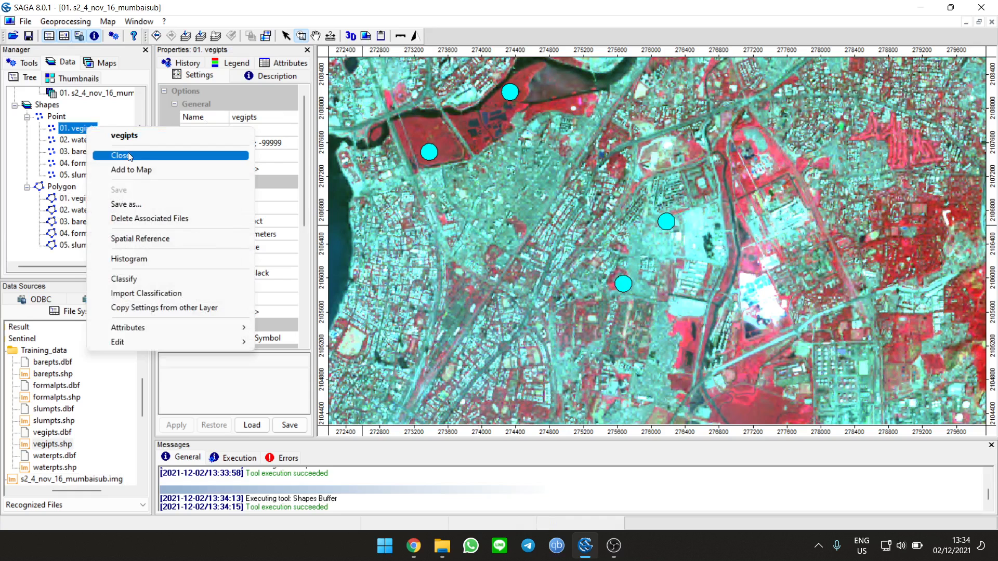
{"action": "left_click", "coordinate": [131, 169]}
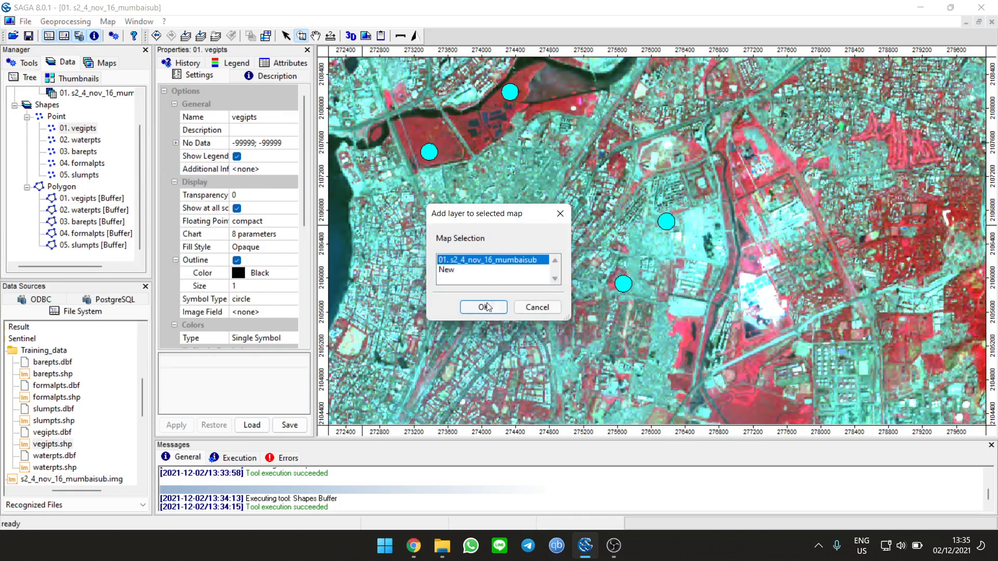
{"action": "left_click", "coordinate": [484, 307]}
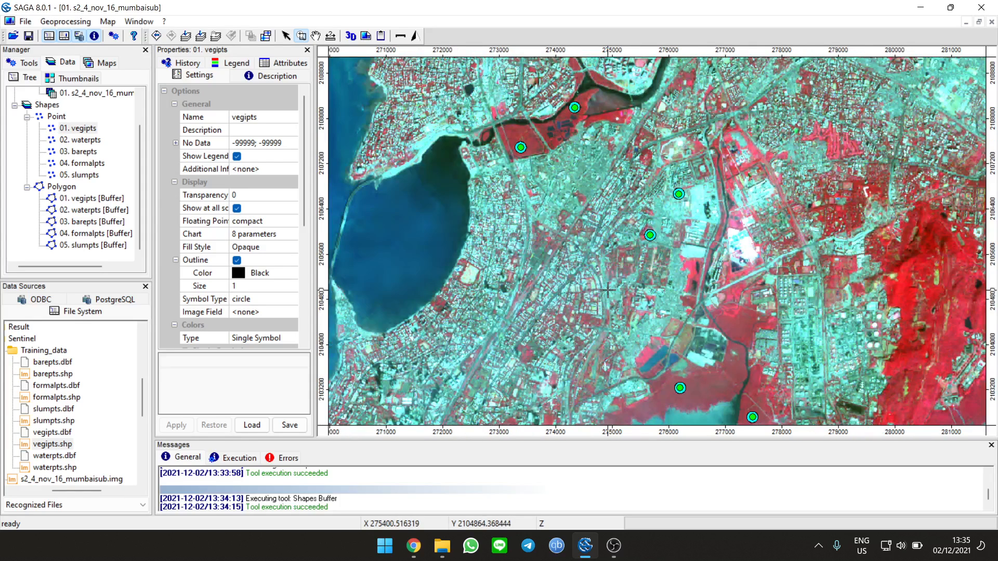
{"action": "left_click", "coordinate": [106, 61]}
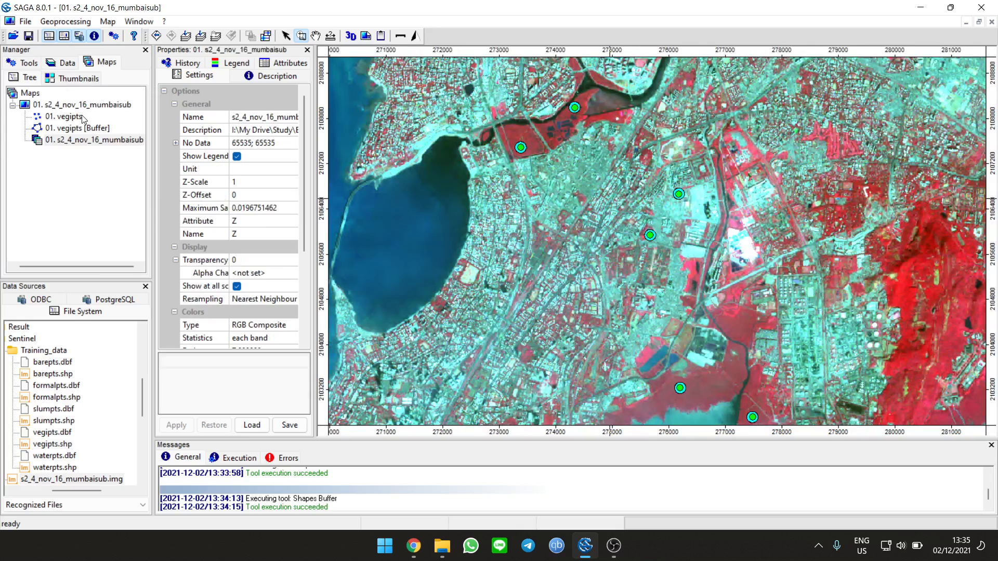
{"action": "left_click", "coordinate": [64, 117]}
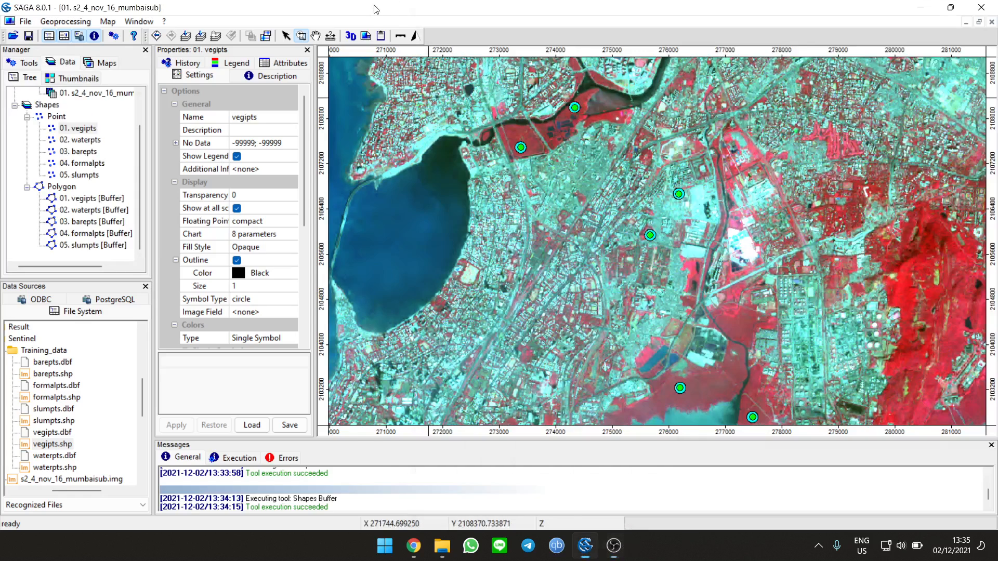
{"action": "mouse_move", "coordinate": [80, 197]}
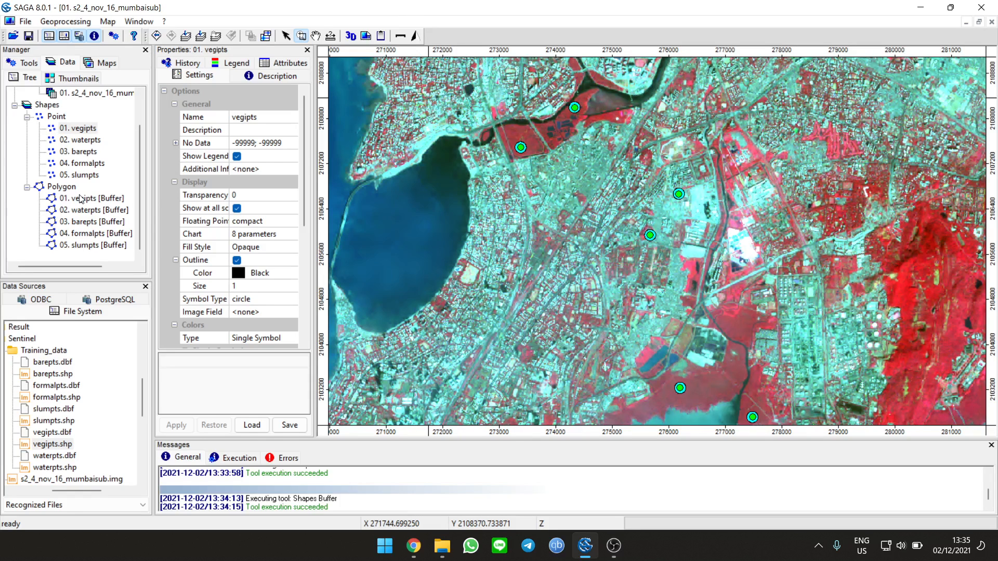
Step: Merge the five buffer polygon layers into one 06. Merged Layers polygon layer
{"action": "left_click", "coordinate": [65, 21]}
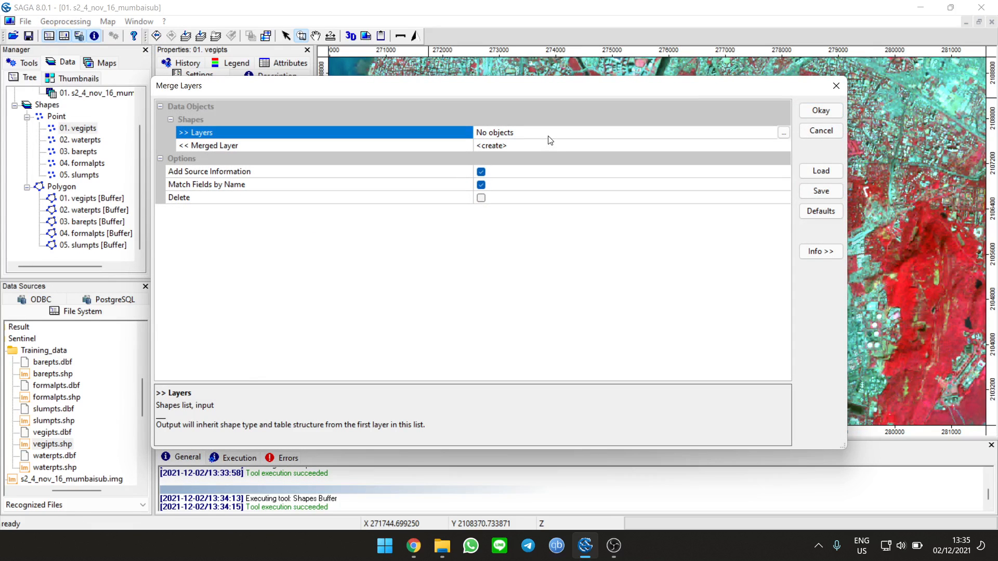
{"action": "left_click", "coordinate": [784, 133]}
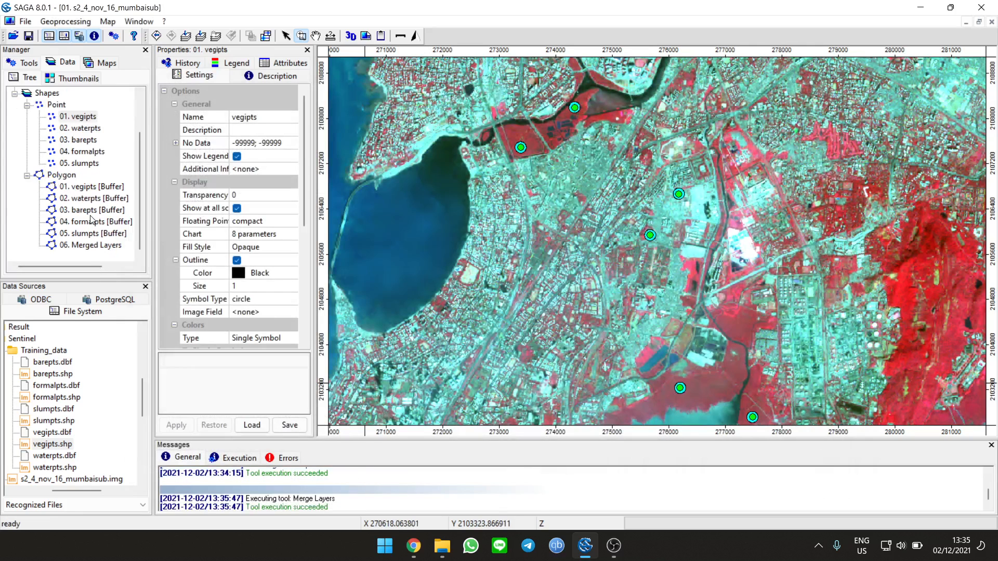
{"action": "left_click", "coordinate": [97, 245]}
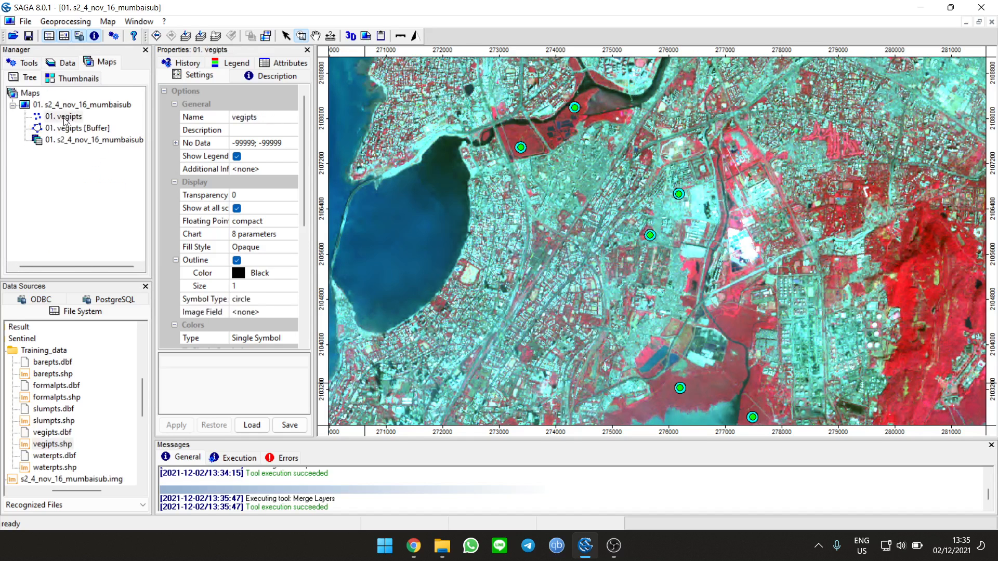
Step: Remove the vegipts points and vegipts buffer layers from the Mumbai map
{"action": "right_click", "coordinate": [63, 115]}
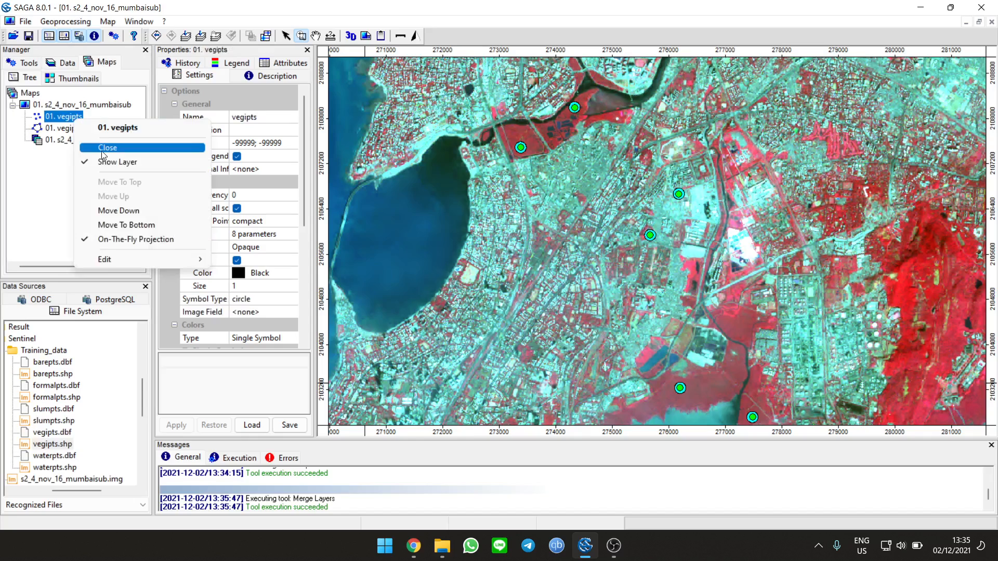
{"action": "left_click", "coordinate": [107, 147]}
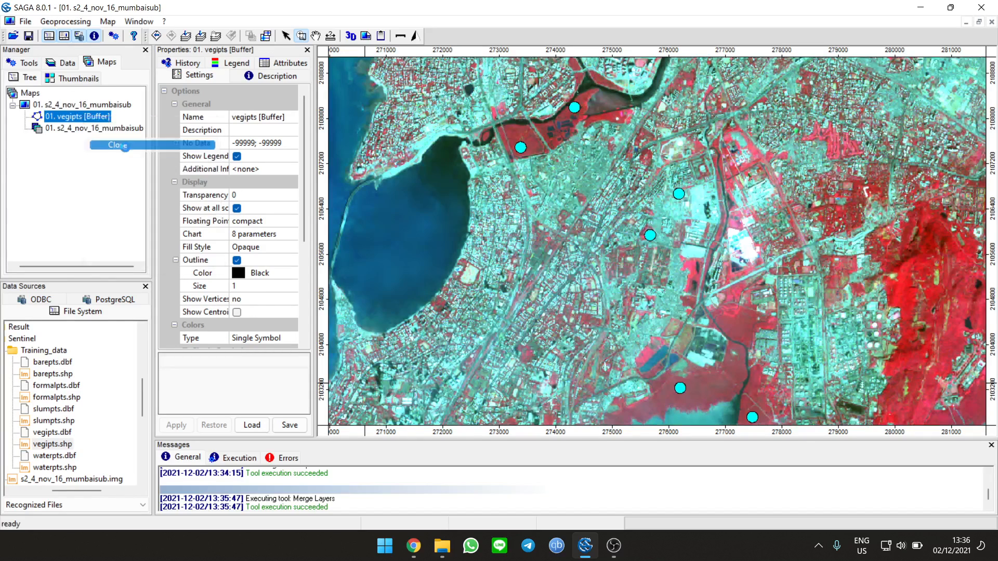
{"action": "left_click", "coordinate": [66, 61]}
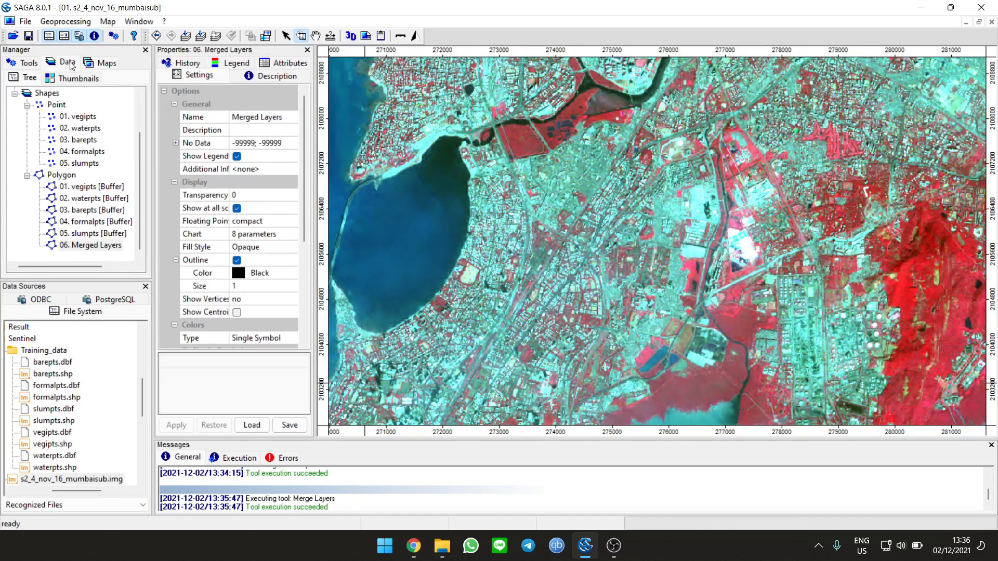
{"action": "left_click", "coordinate": [105, 63]}
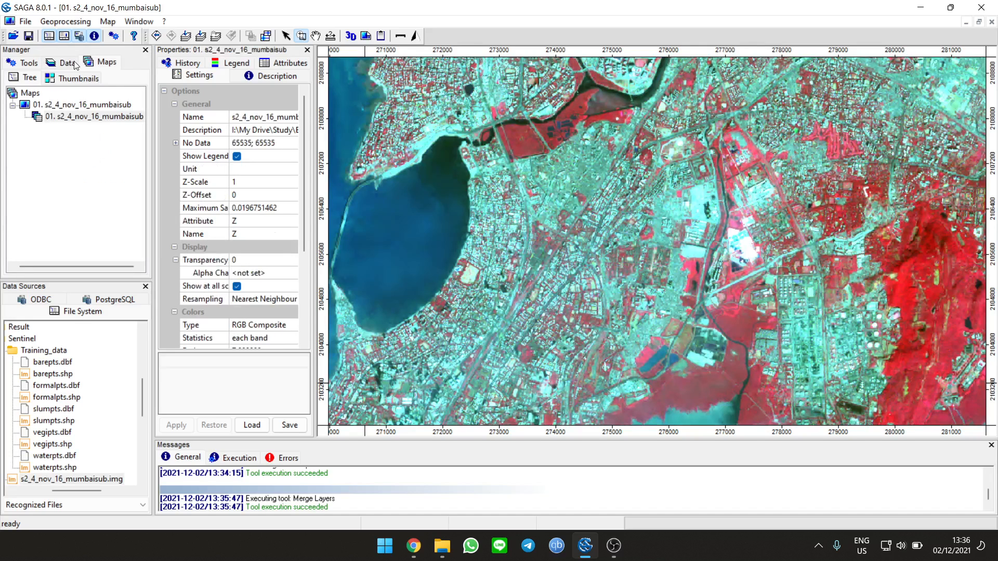
{"action": "left_click", "coordinate": [66, 62]}
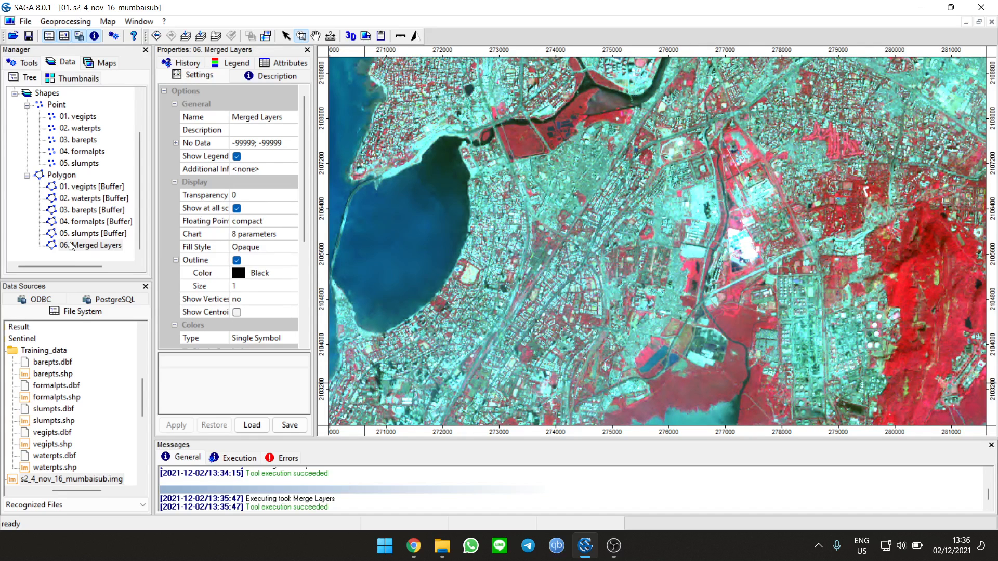
Step: Add 06. Merged Layers to the existing Mumbai map
{"action": "right_click", "coordinate": [94, 245]}
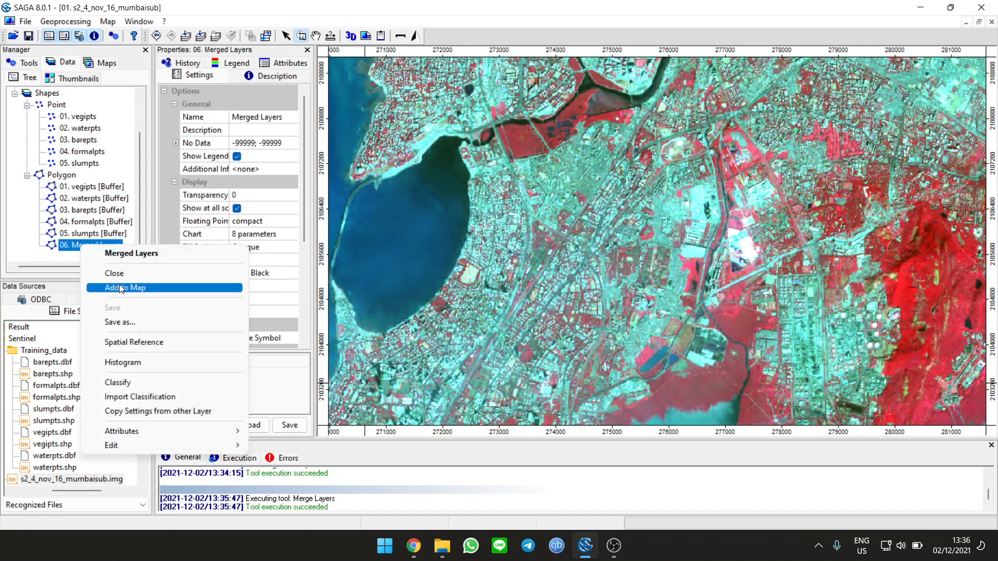
{"action": "left_click", "coordinate": [124, 288]}
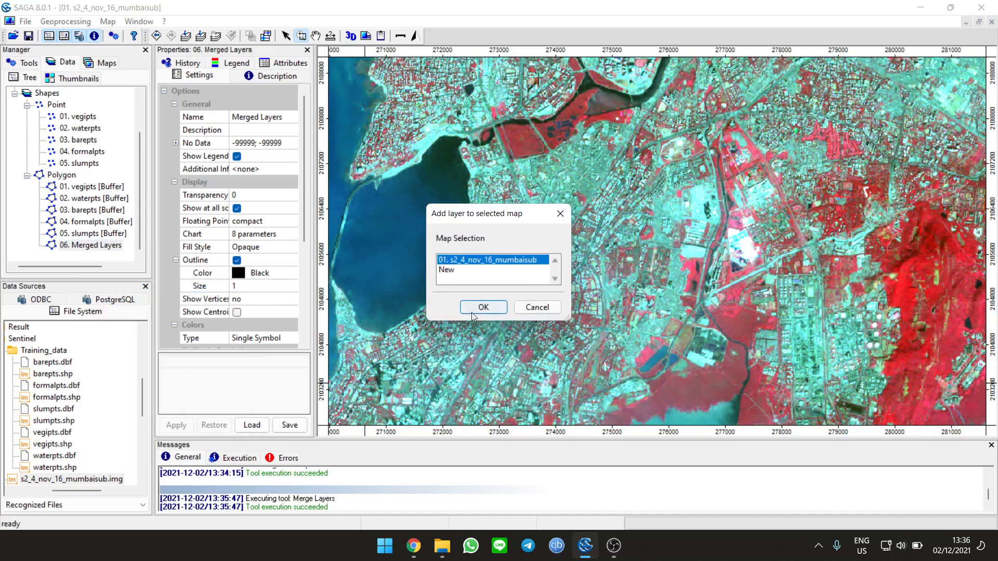
{"action": "left_click", "coordinate": [483, 307]}
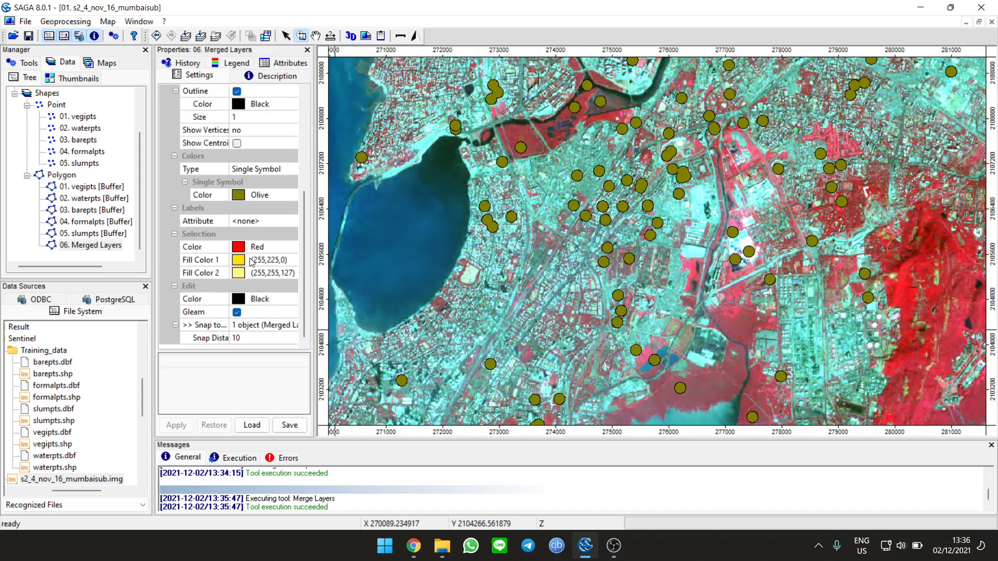
{"action": "mouse_move", "coordinate": [216, 212]}
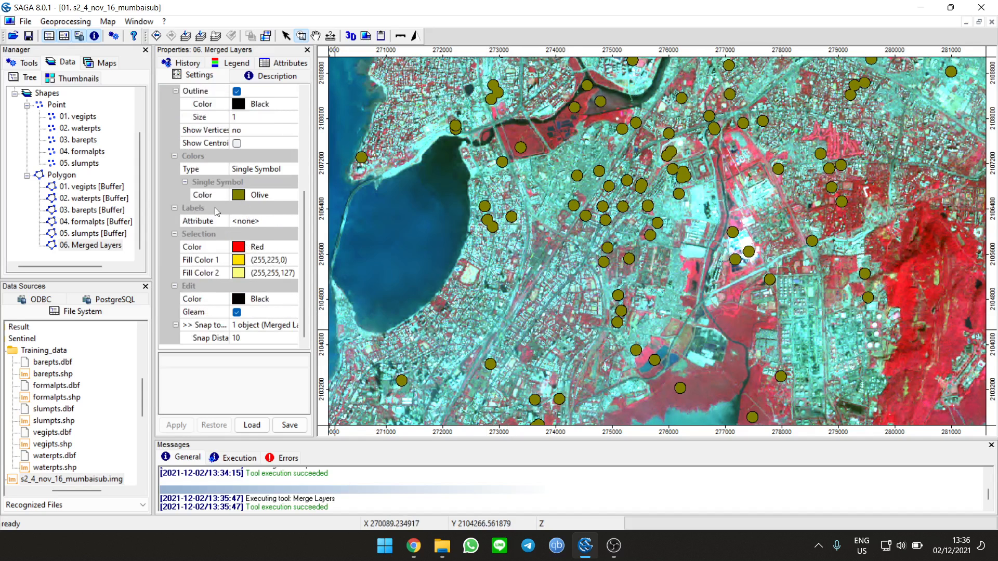
Step: Colour Merged Layers as Classified by its Source attribute and accept the class colour table
{"action": "left_click", "coordinate": [236, 74]}
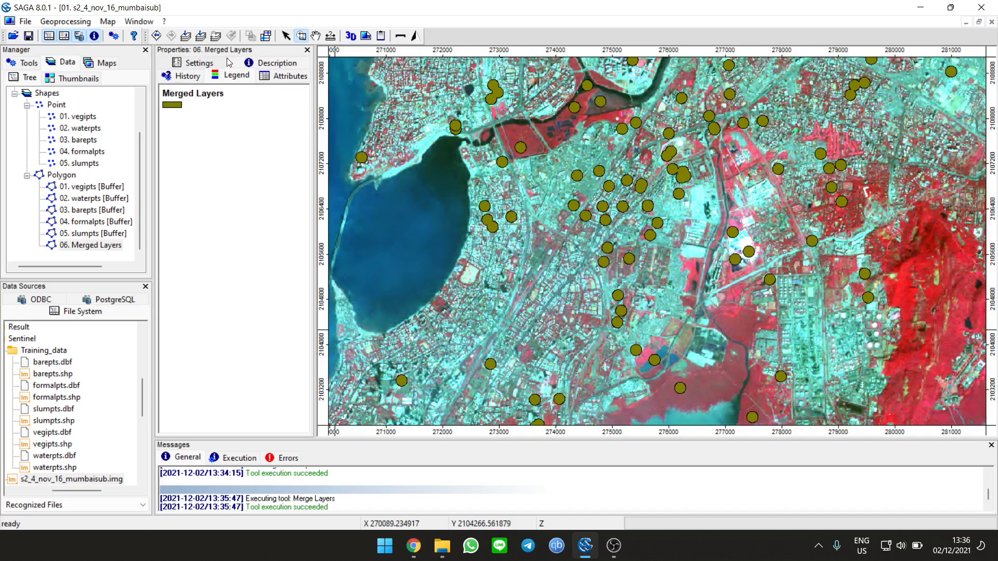
{"action": "left_click", "coordinate": [199, 63]}
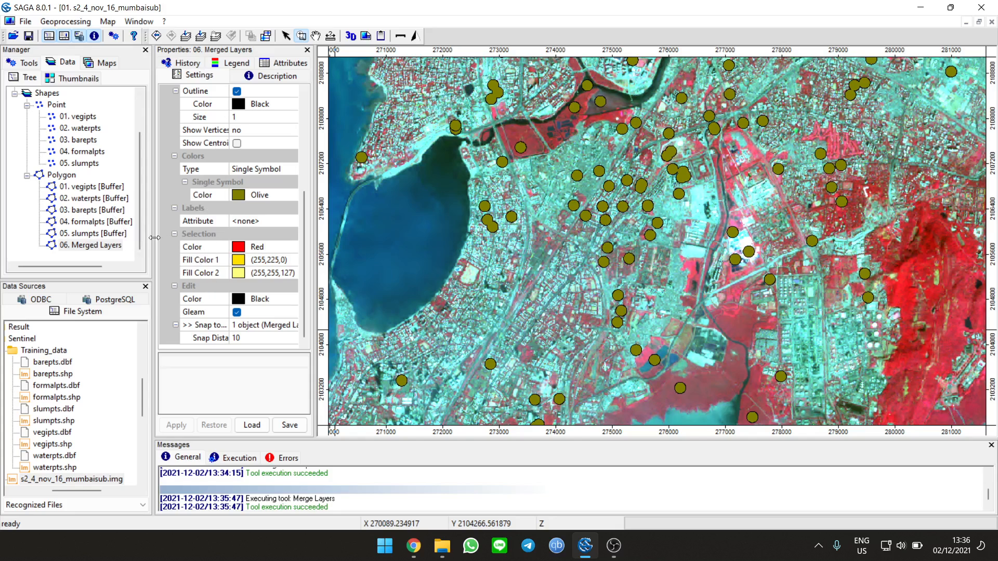
{"action": "mouse_move", "coordinate": [648, 208]}
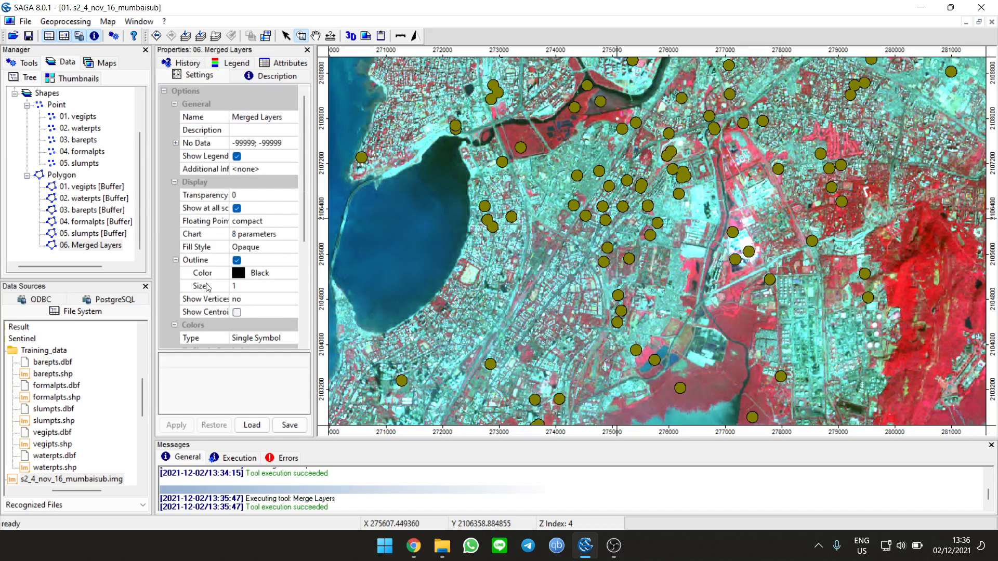
{"action": "scroll", "scroll_direction": "down", "scroll_amount": 3}
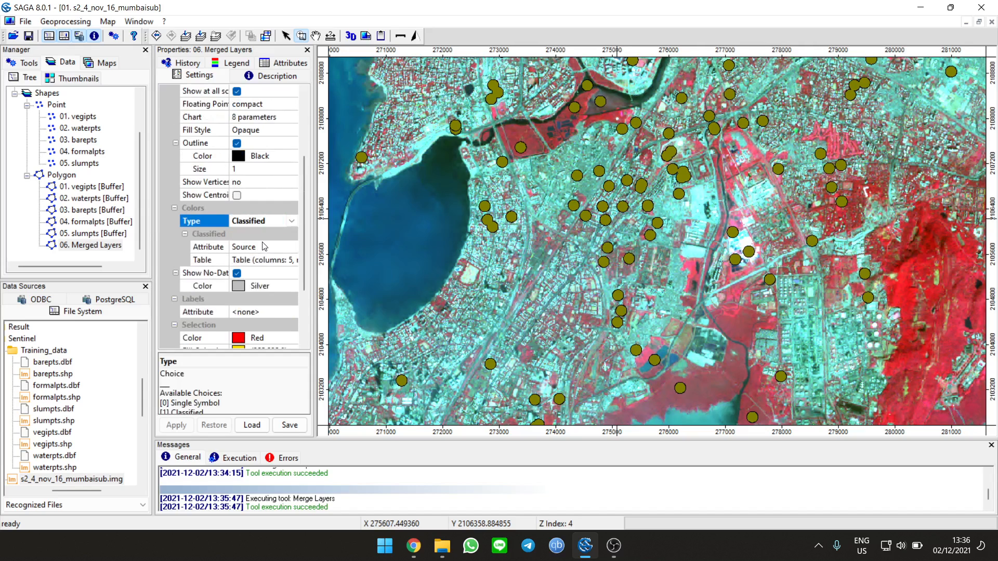
{"action": "left_click", "coordinate": [251, 425]}
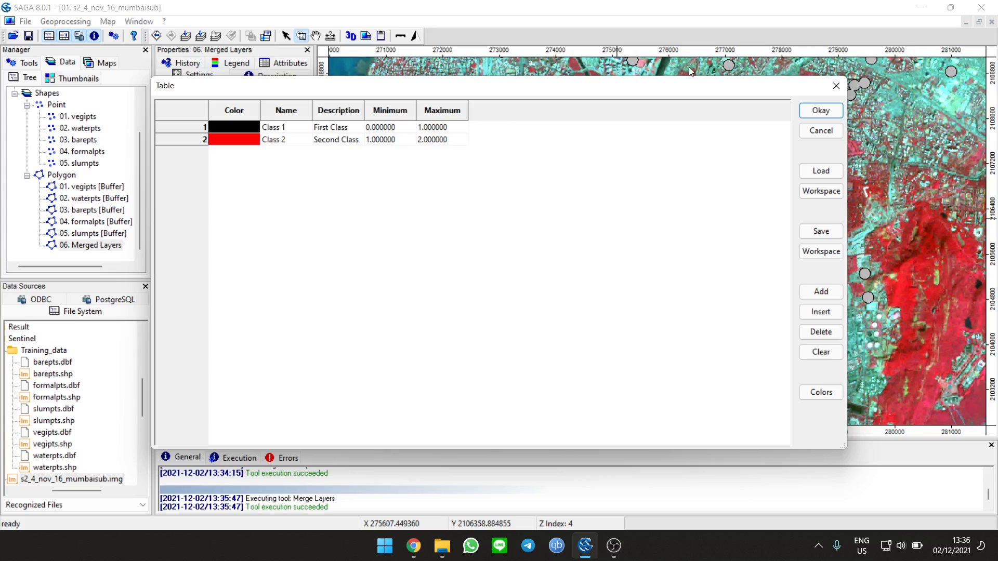
{"action": "left_click", "coordinate": [820, 110]}
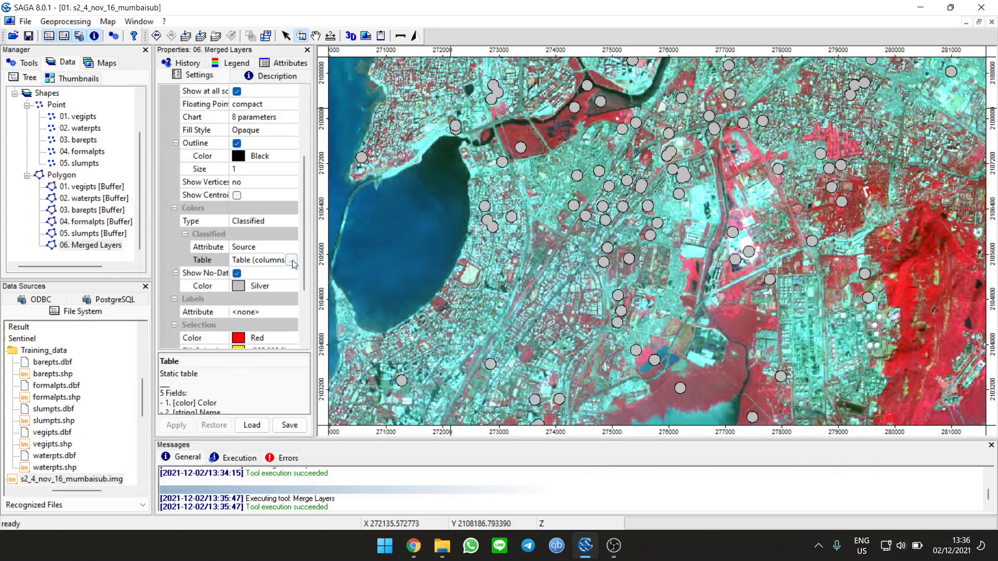
{"action": "left_click", "coordinate": [202, 260]}
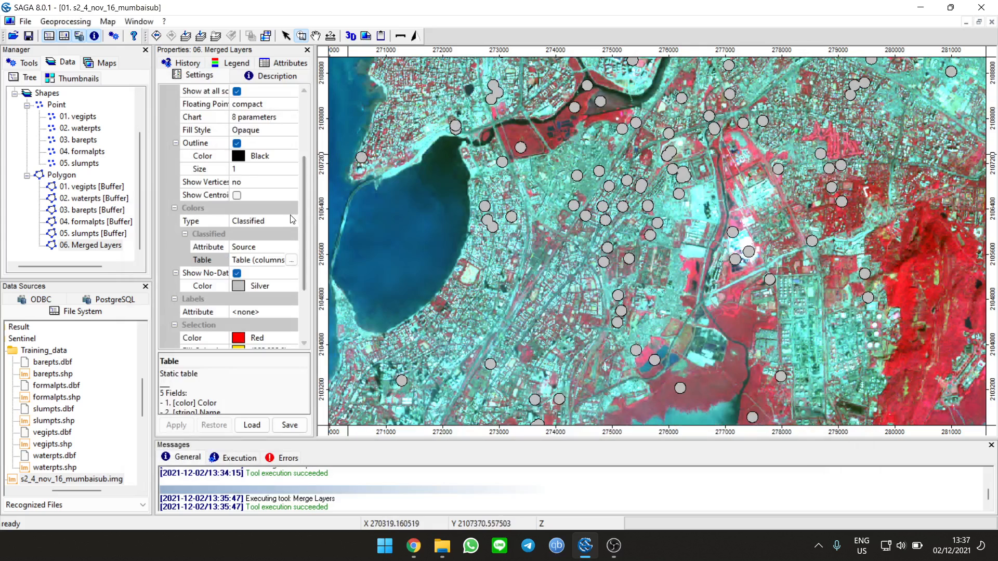
Step: Try Discrete Colors and Single Symbol colouring, then review the class colour table again
{"action": "left_click", "coordinate": [292, 220]}
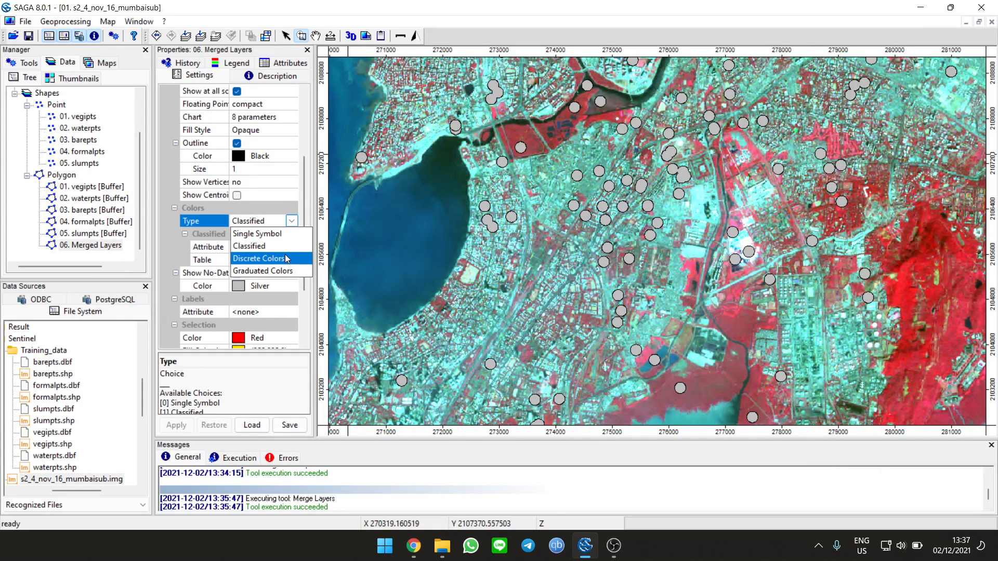
{"action": "left_click", "coordinate": [259, 259]}
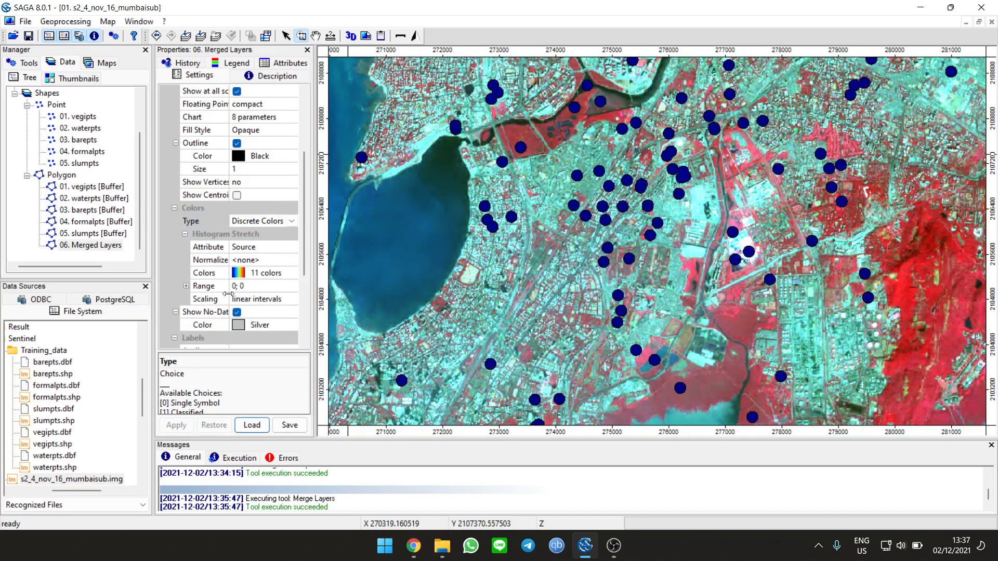
{"action": "left_click", "coordinate": [291, 221]}
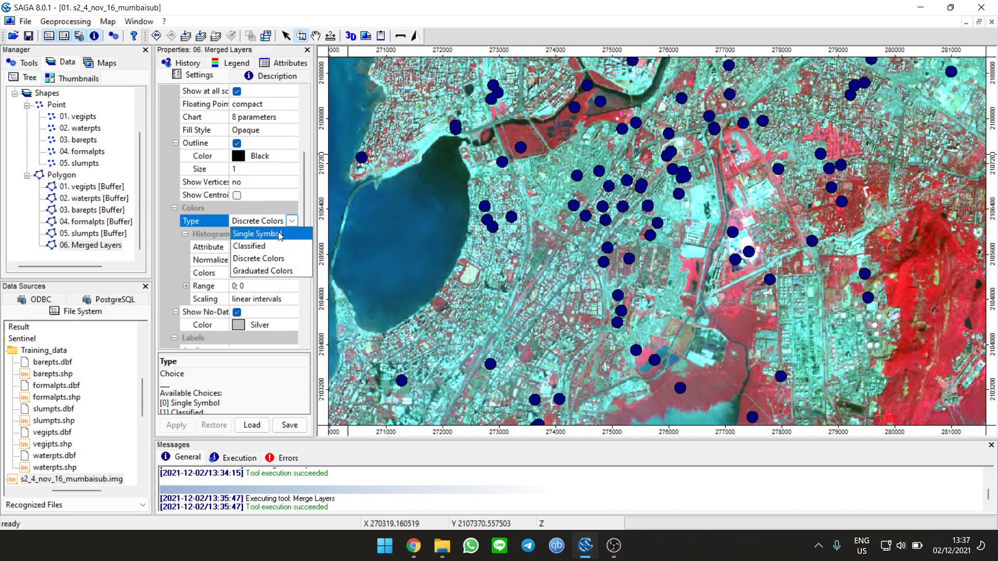
{"action": "left_click", "coordinate": [249, 245]}
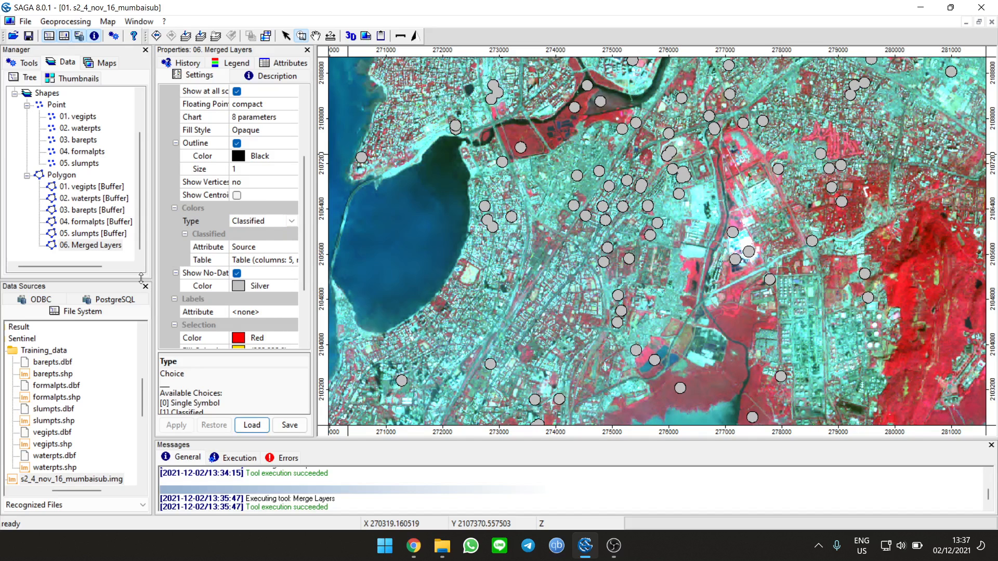
{"action": "left_click", "coordinate": [209, 260]}
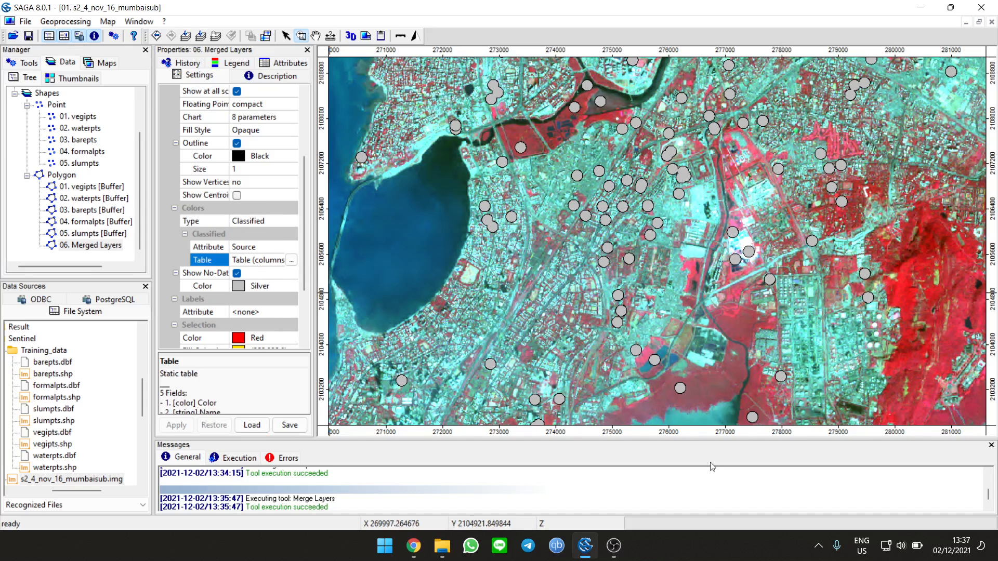
{"action": "left_click", "coordinate": [614, 546]}
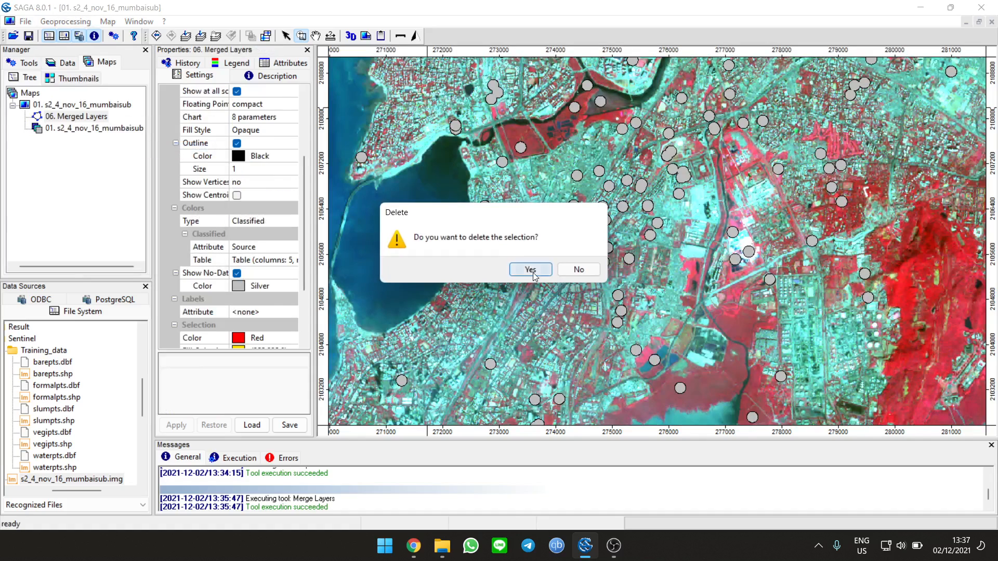
Step: Confirm removing the Merged Layers overlay so only the Mumbai satellite image remains
{"action": "left_click", "coordinate": [530, 269]}
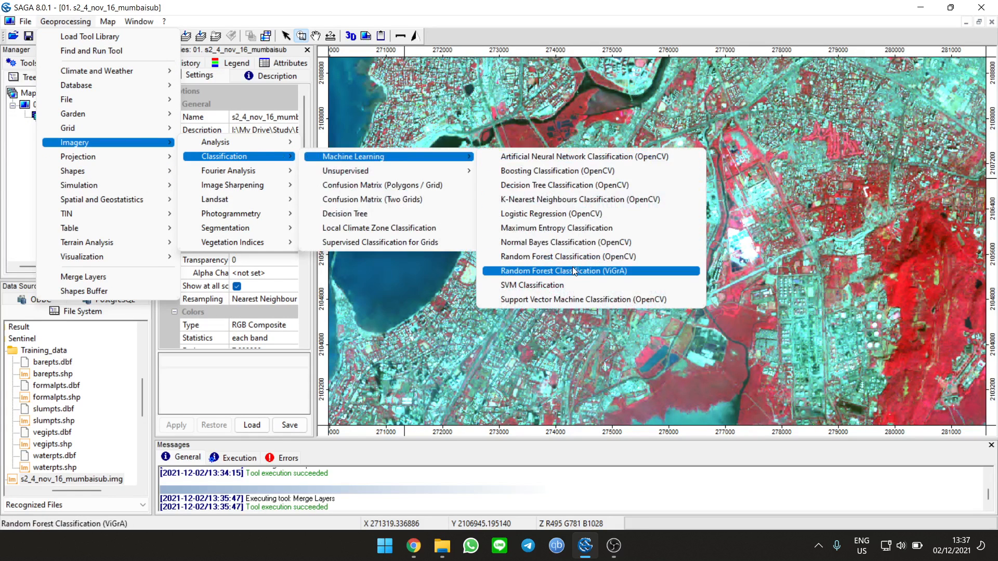
Step: Run Random Forest Classification (ViGrA) on the Mumbai image, trained on Merged Layers with Source labels
{"action": "left_click", "coordinate": [559, 271]}
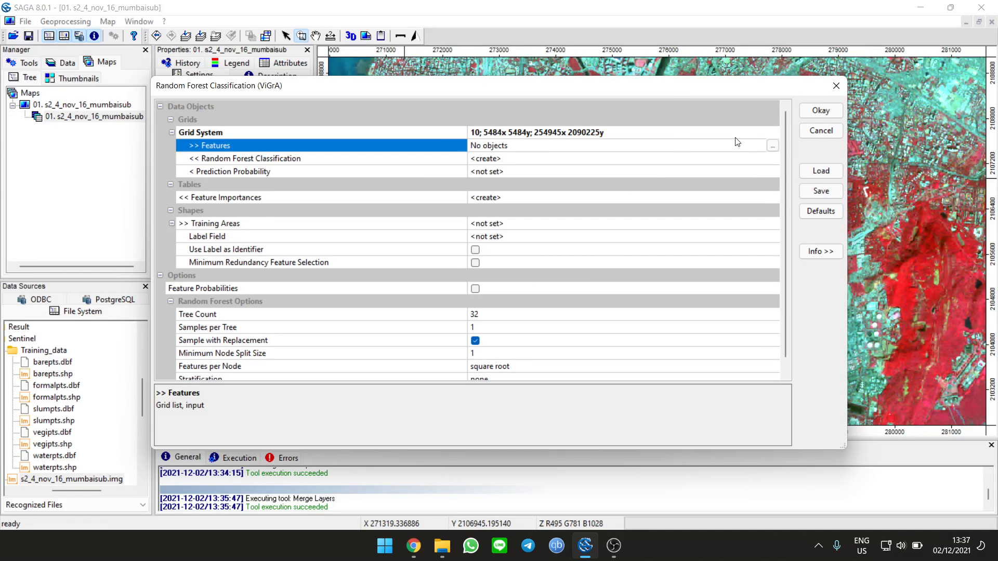
{"action": "left_click", "coordinate": [772, 145]}
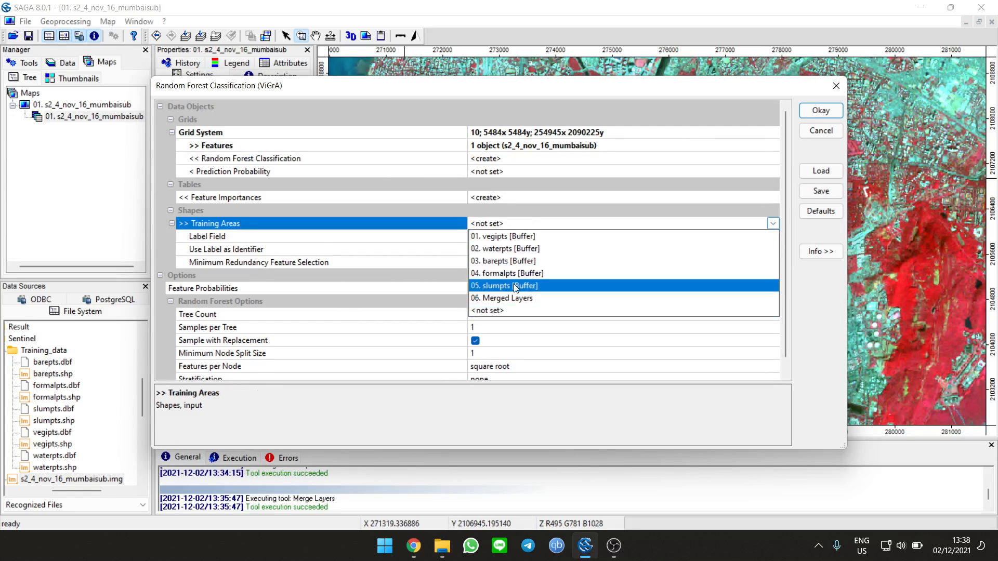
{"action": "left_click", "coordinate": [503, 298]}
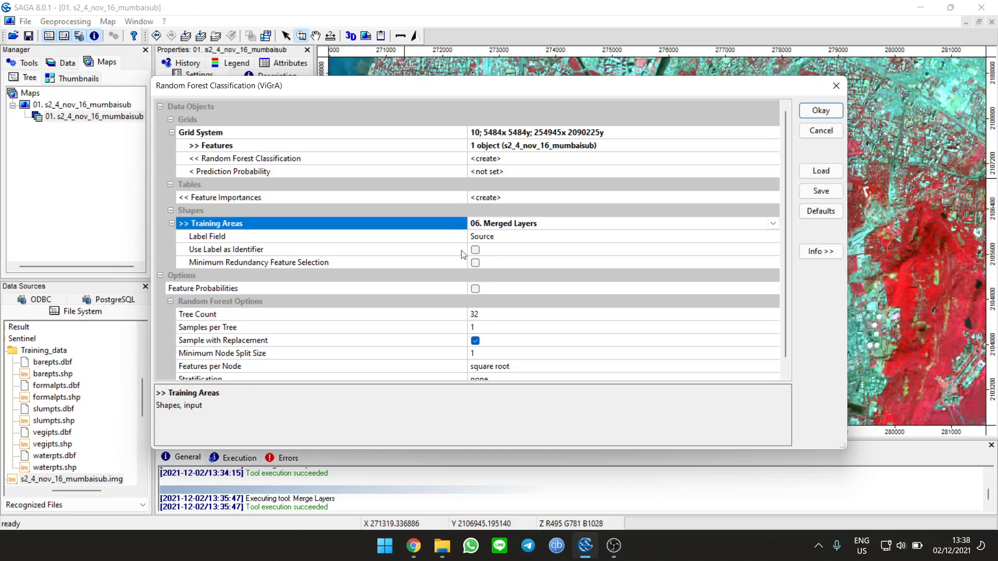
{"action": "mouse_move", "coordinate": [464, 255]}
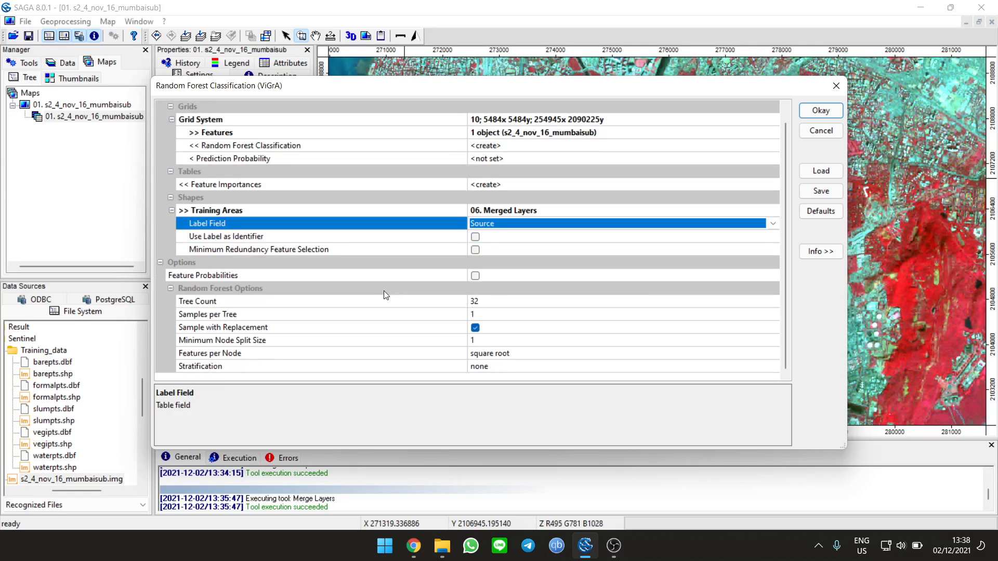
{"action": "mouse_move", "coordinate": [461, 326]}
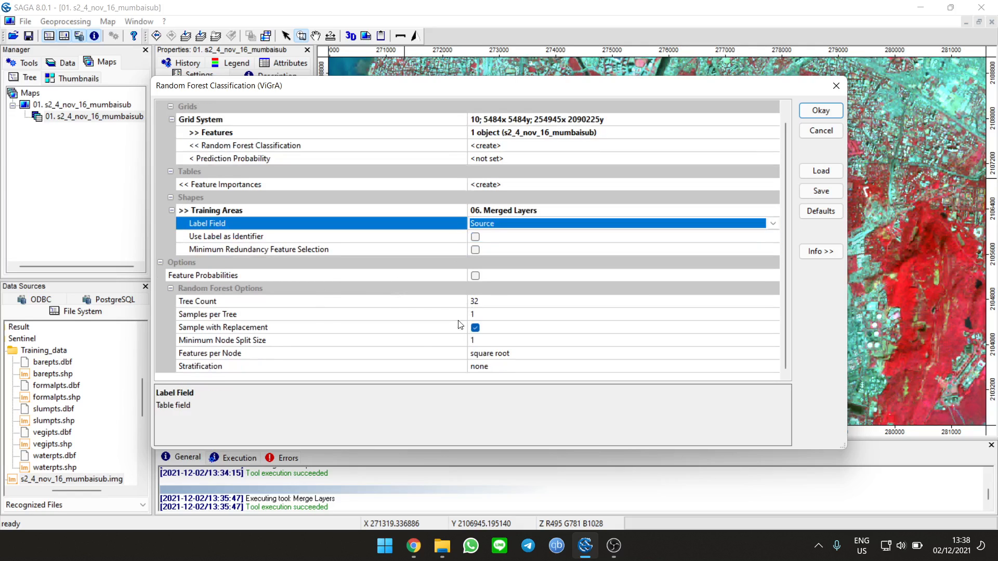
{"action": "mouse_move", "coordinate": [521, 308]}
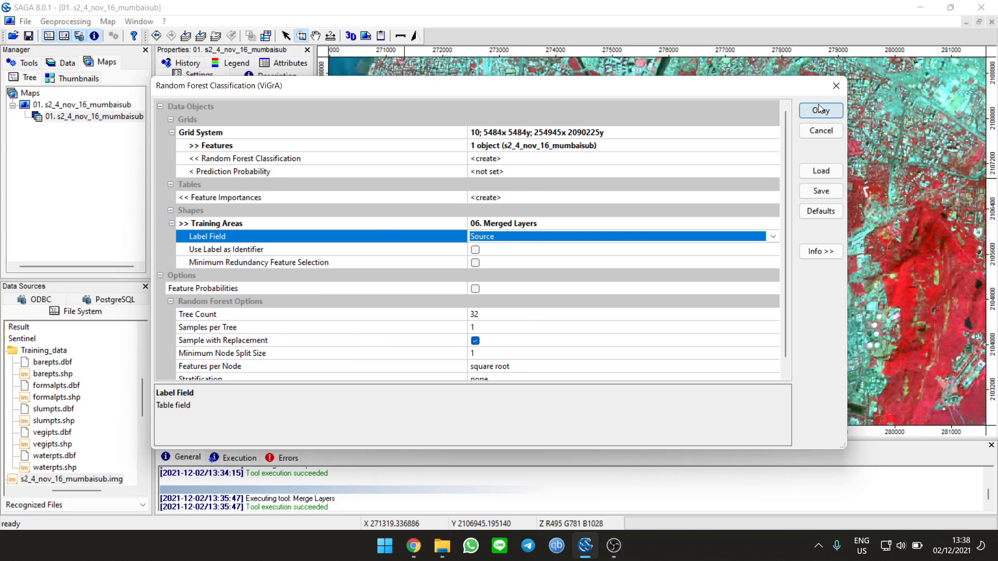
{"action": "left_click", "coordinate": [821, 110]}
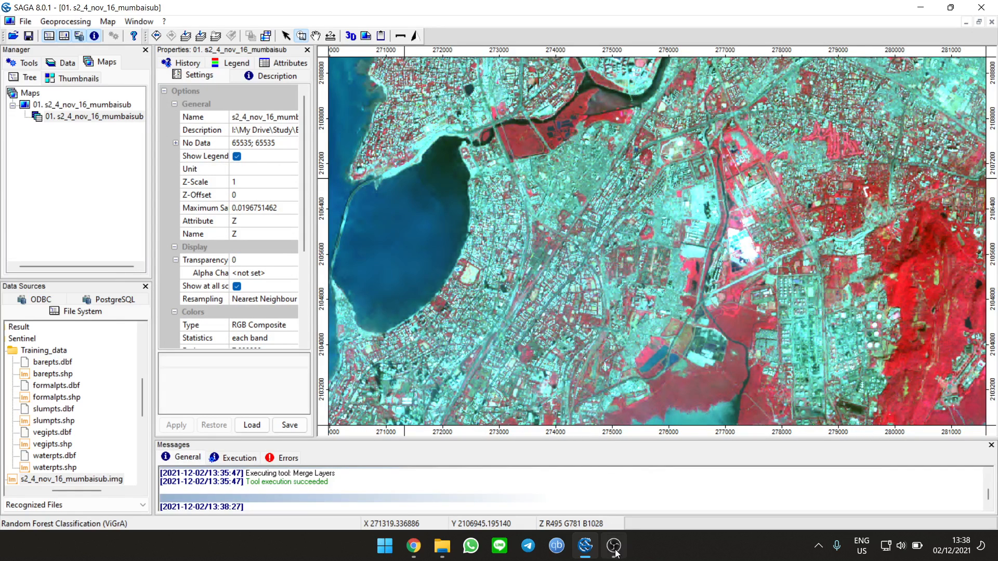
{"action": "left_click", "coordinate": [614, 546]}
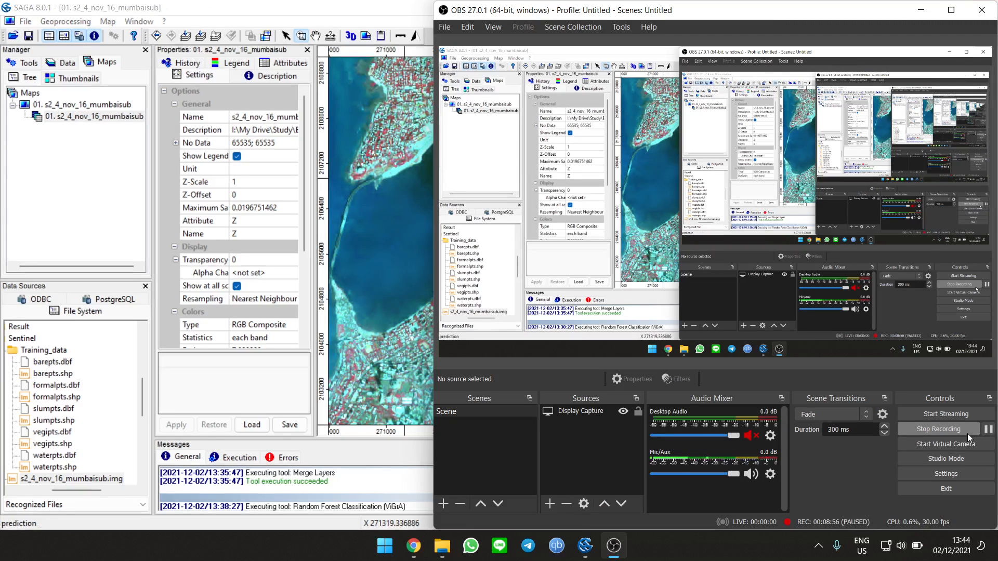
{"action": "left_click", "coordinate": [383, 546]}
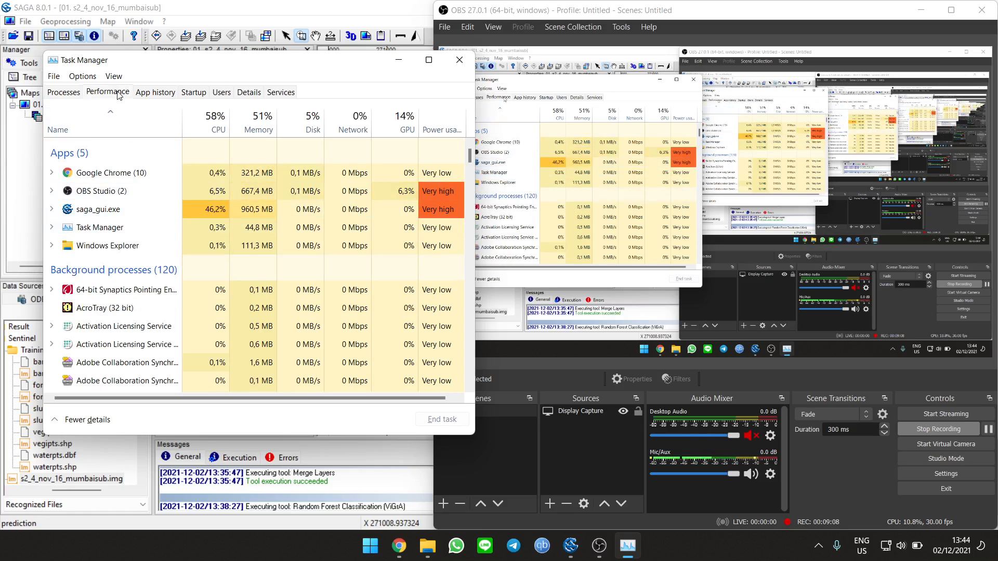
{"action": "left_click", "coordinate": [107, 91]}
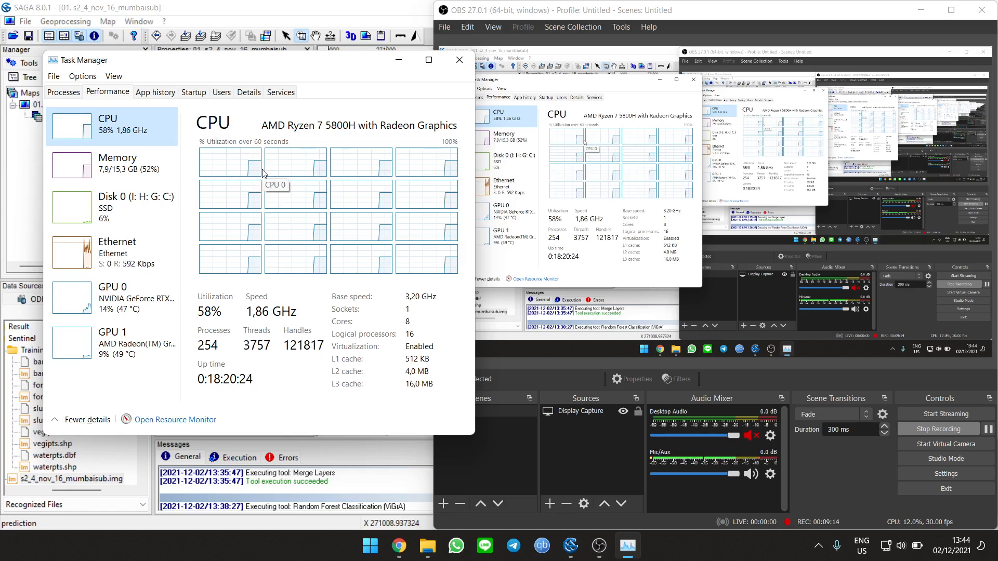
{"action": "mouse_move", "coordinate": [158, 149]}
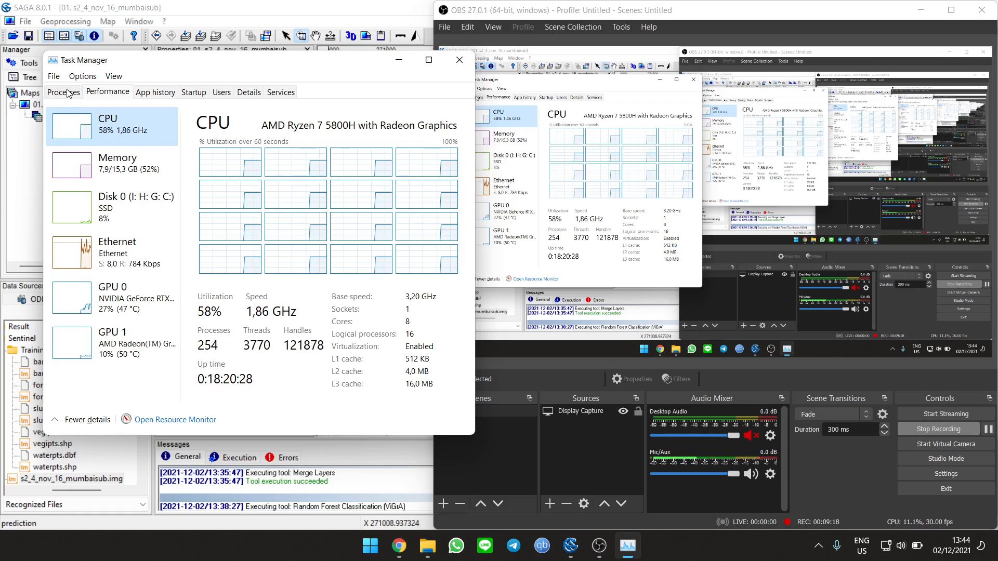
{"action": "left_click", "coordinate": [63, 92]}
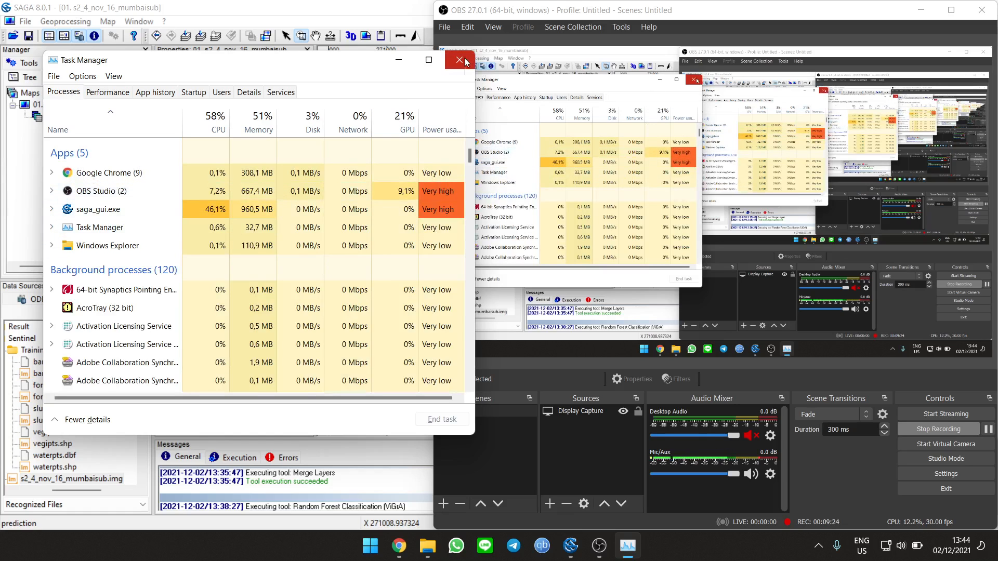
{"action": "left_click", "coordinate": [458, 61]}
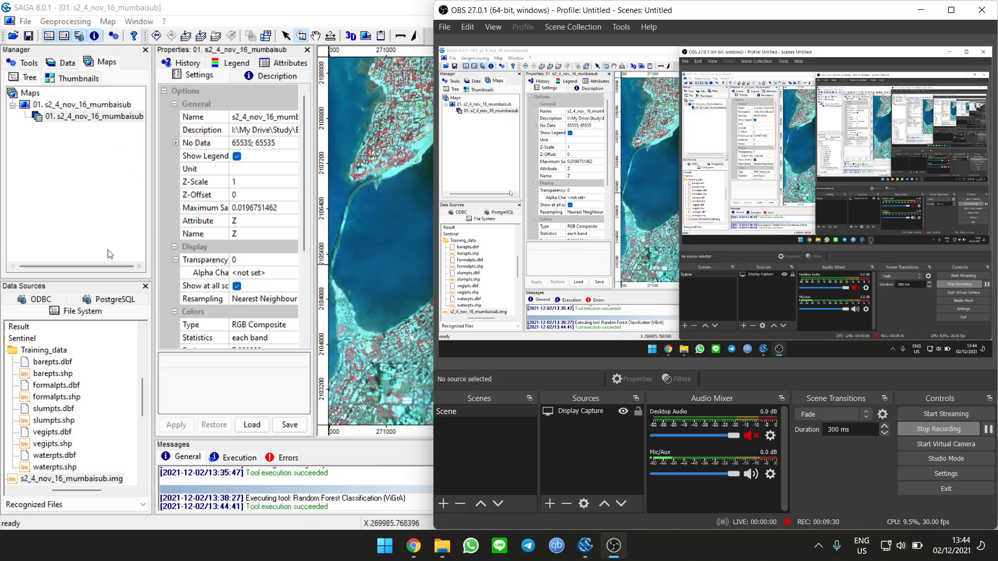
{"action": "left_click", "coordinate": [94, 116]}
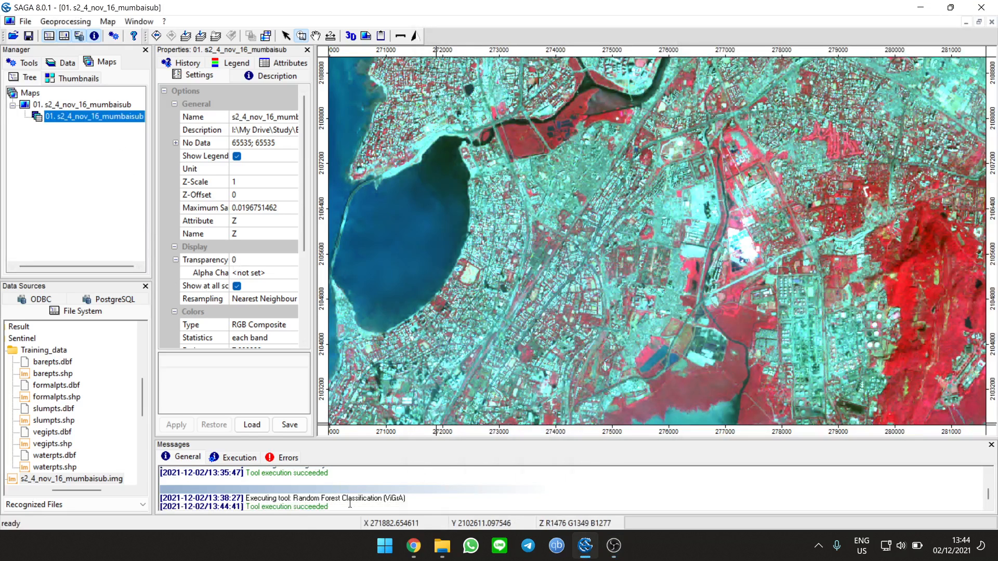
Step: Add the Random Forest Classification grid from the Data tab to a new map of its own
{"action": "left_click", "coordinate": [613, 546]}
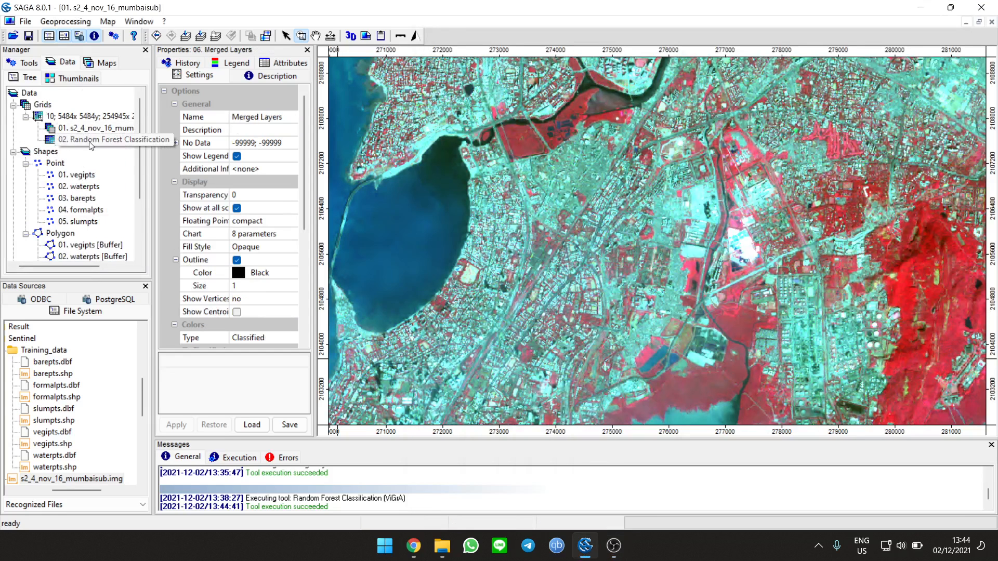
{"action": "right_click", "coordinate": [113, 139]}
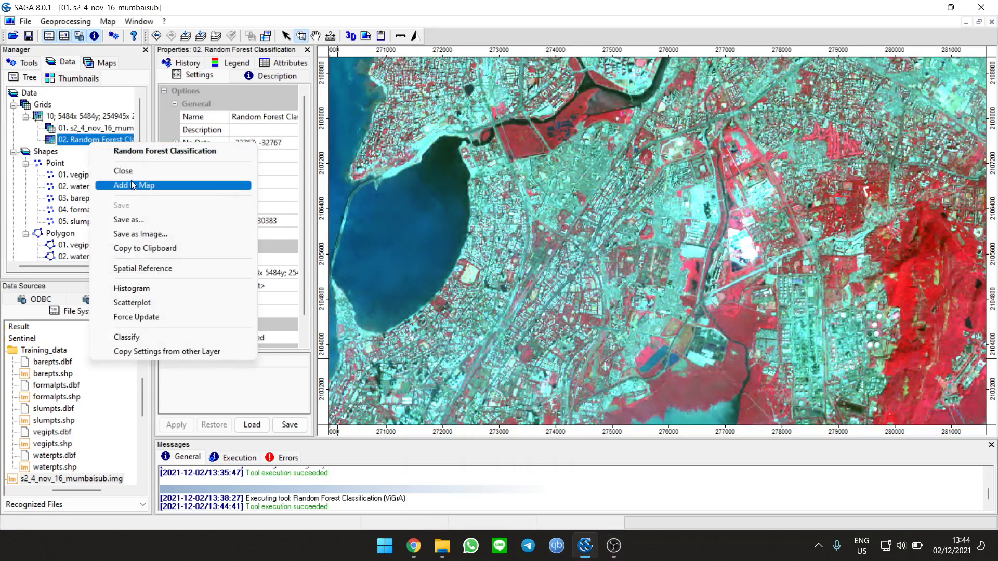
{"action": "left_click", "coordinate": [132, 185]}
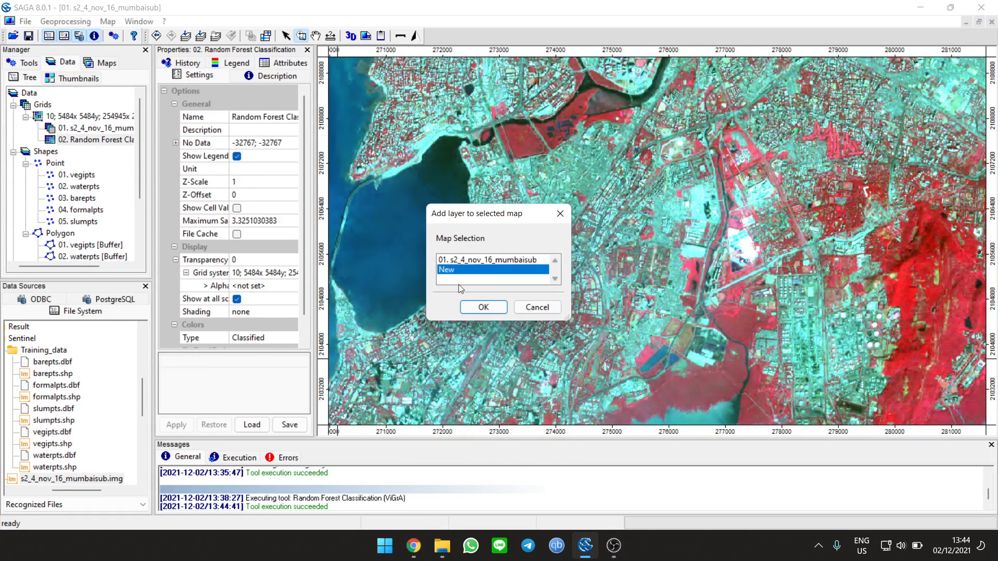
{"action": "left_click", "coordinate": [483, 307]}
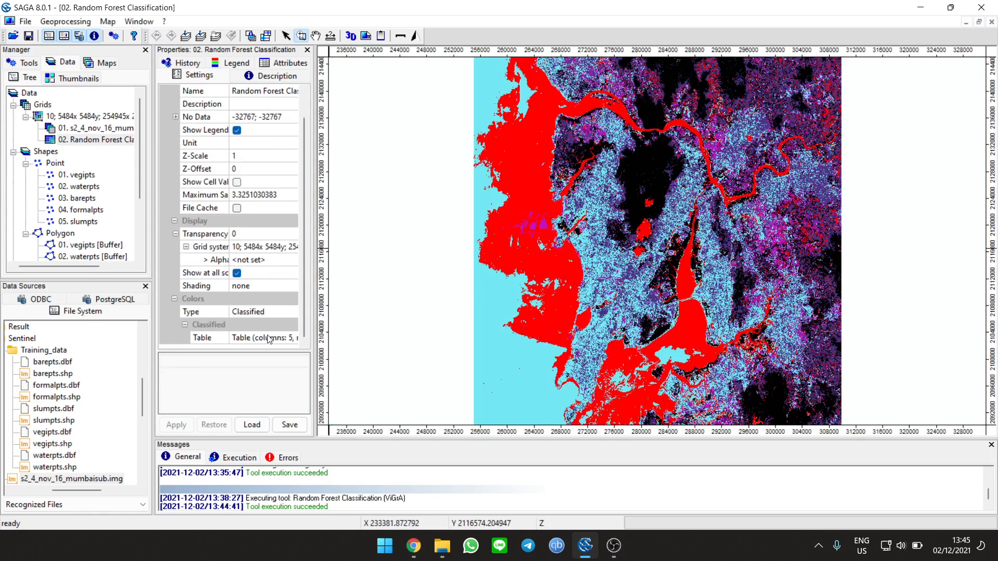
Step: Reassign the class colours in the colour table: bright green vegetation, blue water, orange and lighter orange classes
{"action": "left_click", "coordinate": [266, 337]}
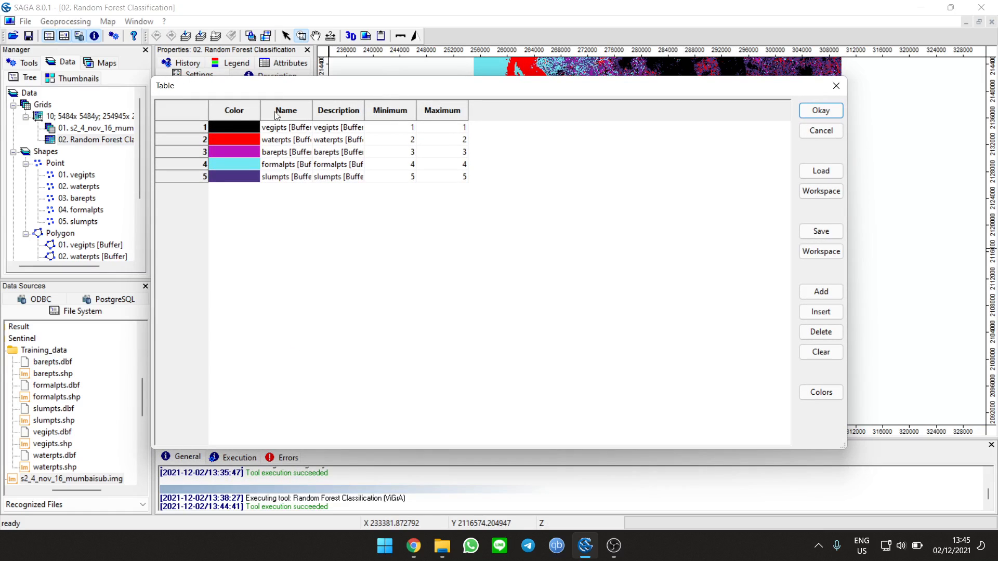
{"action": "double_click", "coordinate": [234, 126]}
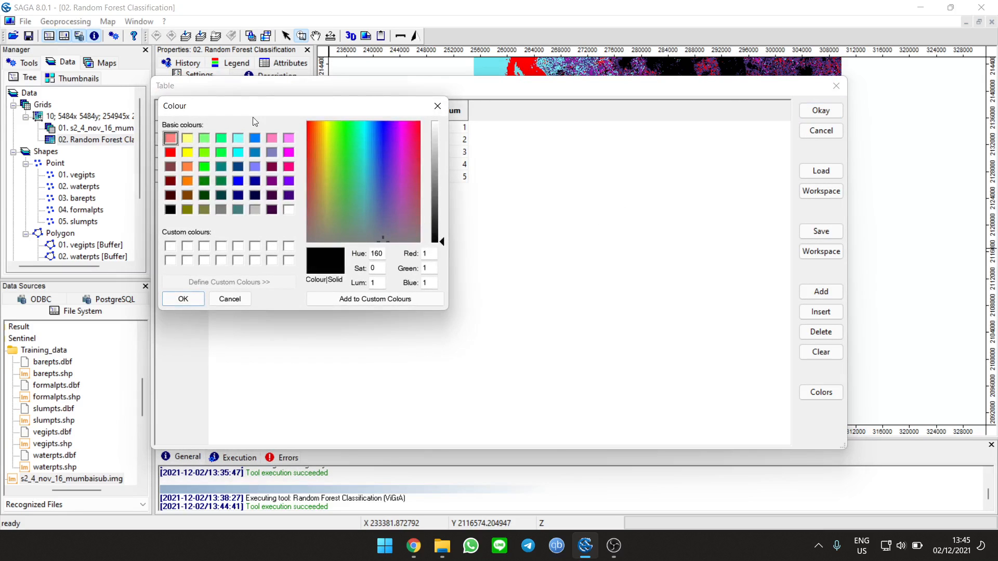
{"action": "left_click", "coordinate": [204, 166]}
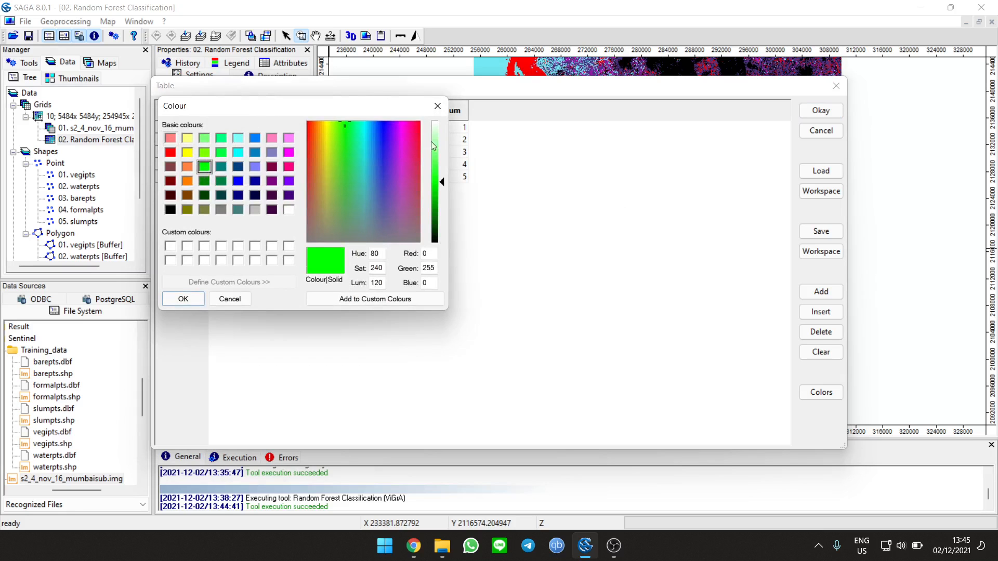
{"action": "left_click", "coordinate": [170, 137]}
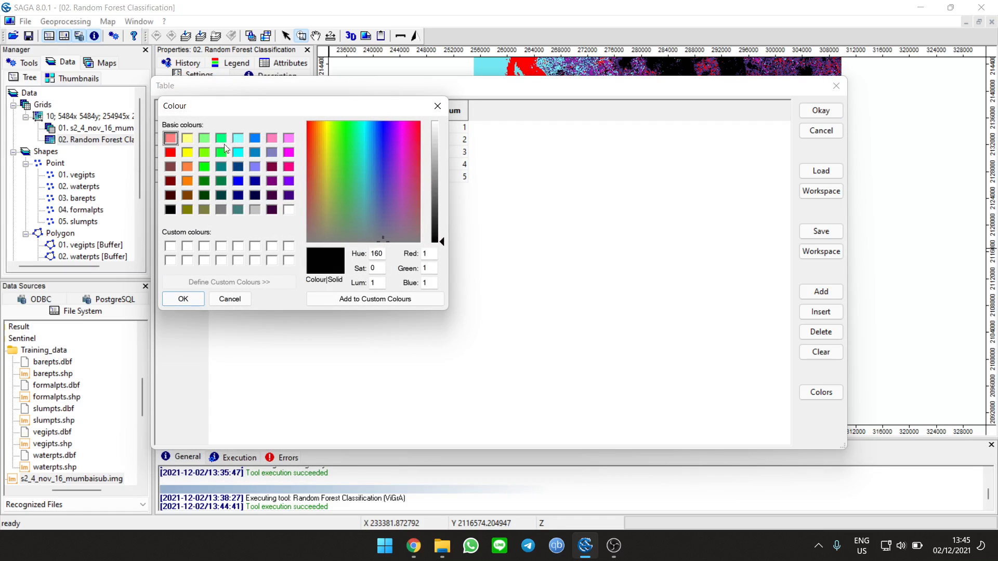
{"action": "left_click", "coordinate": [183, 300]}
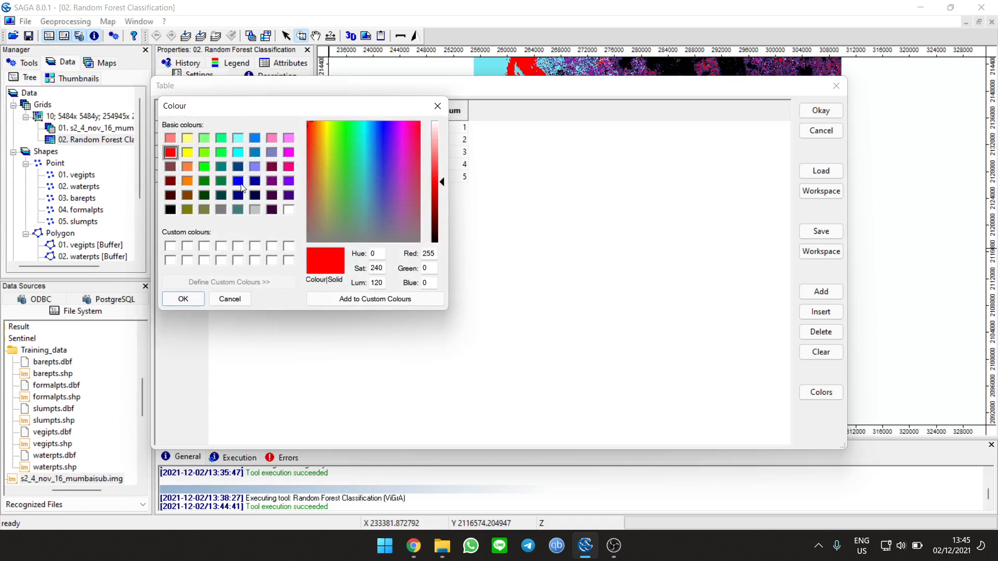
{"action": "left_click", "coordinate": [183, 298]}
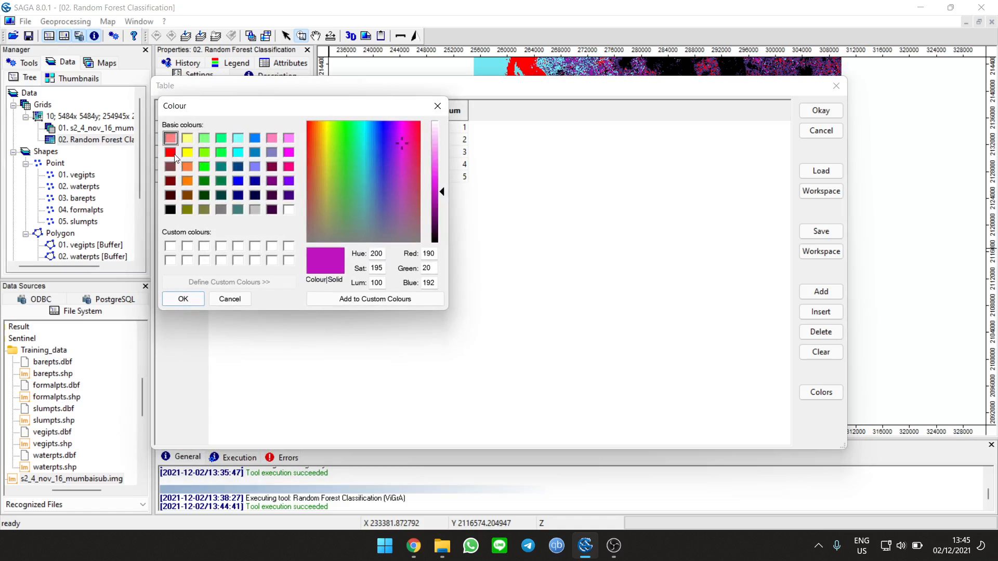
{"action": "left_click", "coordinate": [187, 181]}
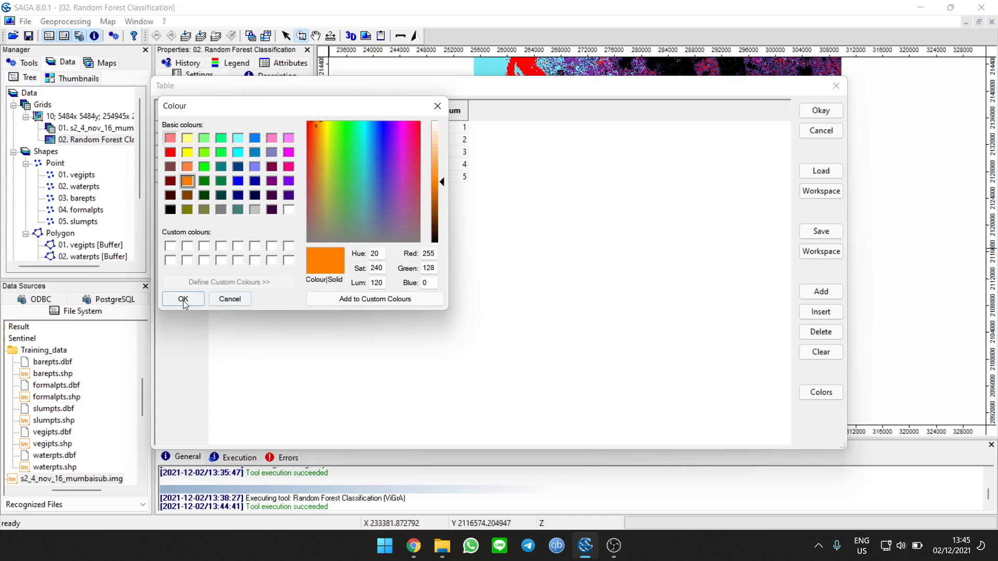
{"action": "mouse_move", "coordinate": [205, 157]}
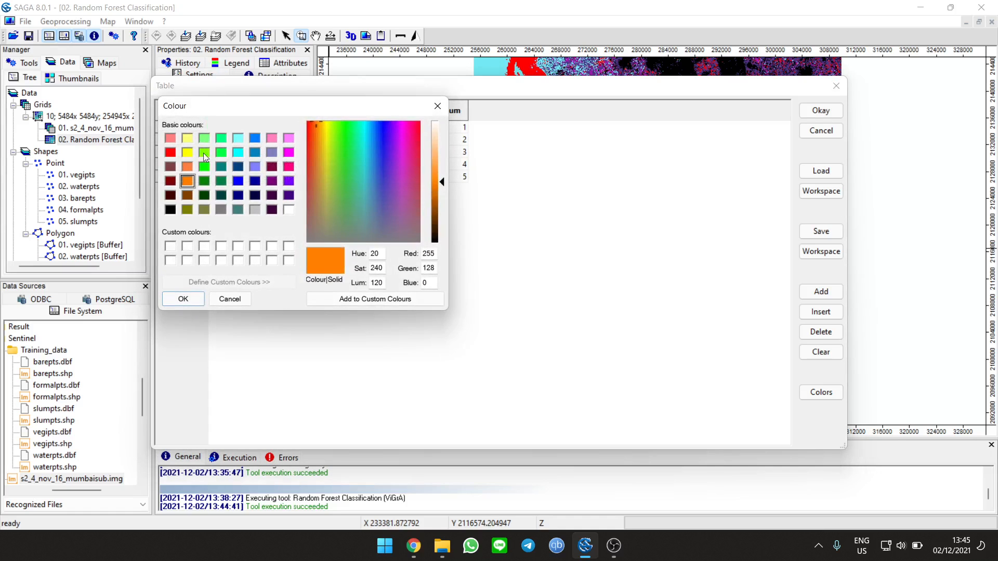
{"action": "left_click", "coordinate": [183, 299]}
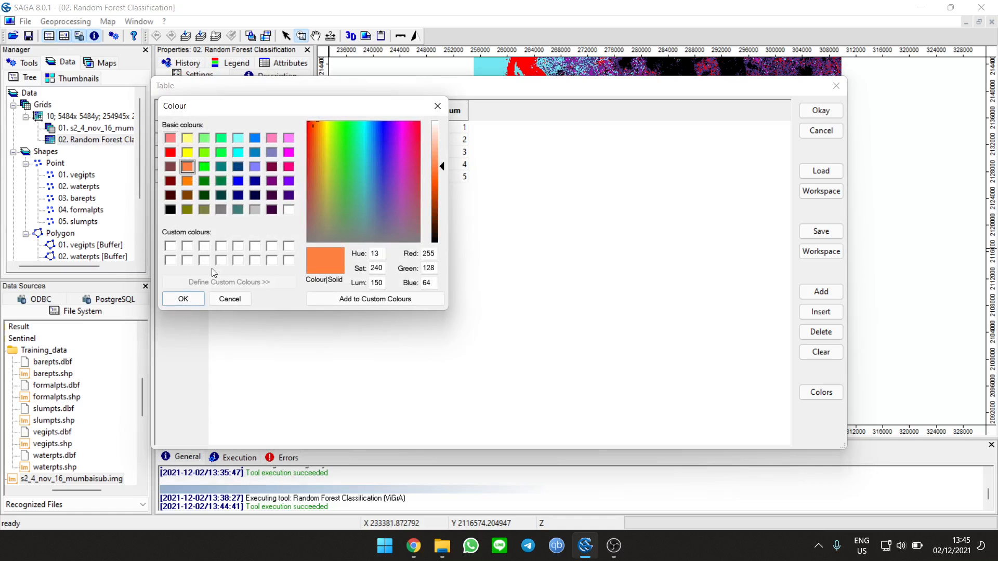
{"action": "left_click", "coordinate": [187, 166]}
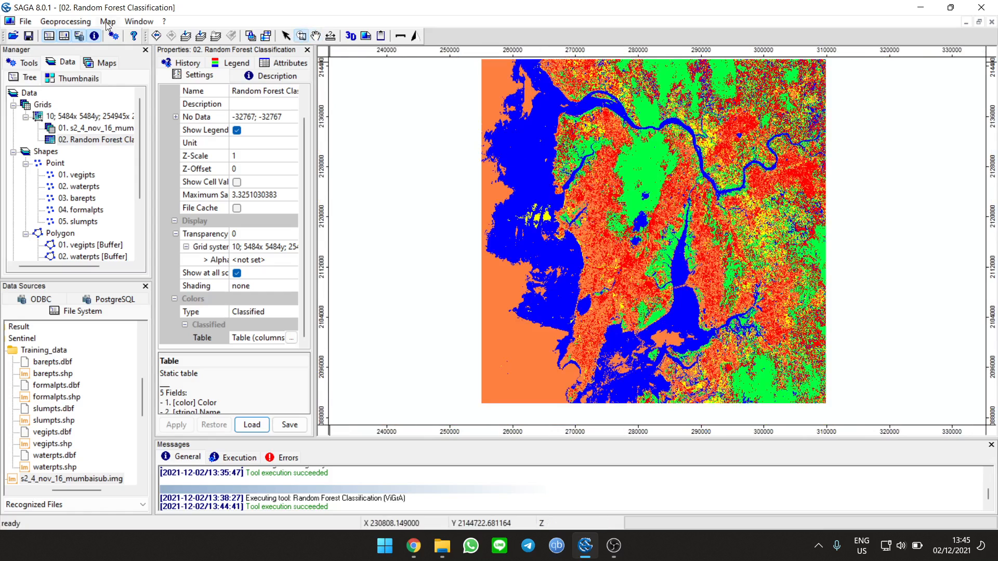
Step: Save the Random Forest Classification grid to Downloads as Random Forest Classification.tif in GeoTIFF format
{"action": "left_click", "coordinate": [65, 21]}
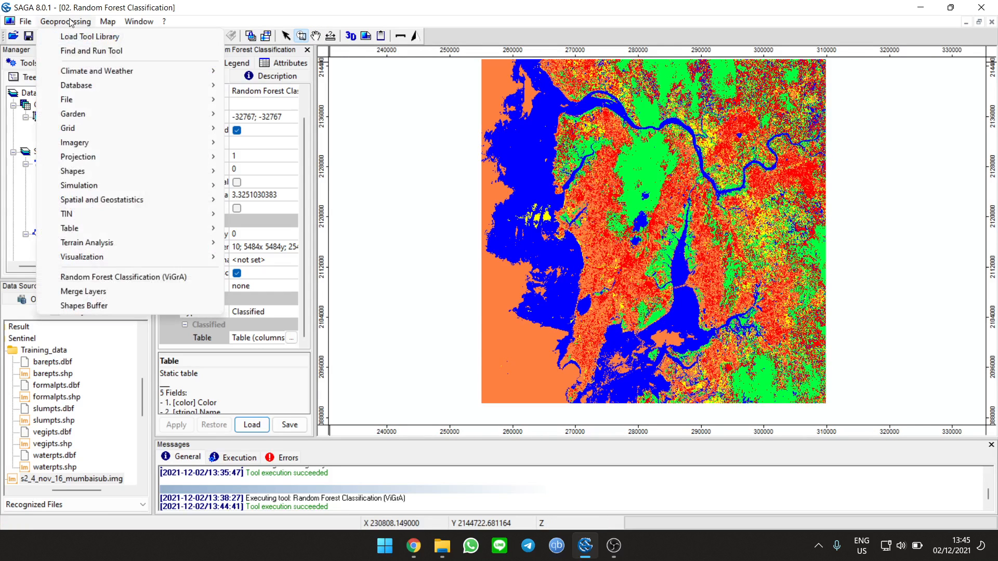
{"action": "left_click", "coordinate": [64, 21]}
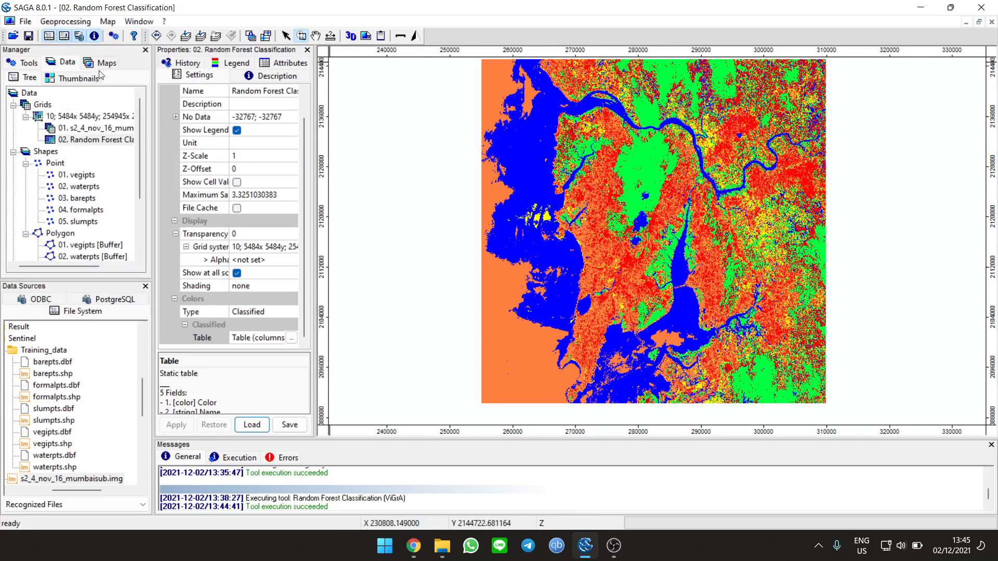
{"action": "right_click", "coordinate": [95, 139]}
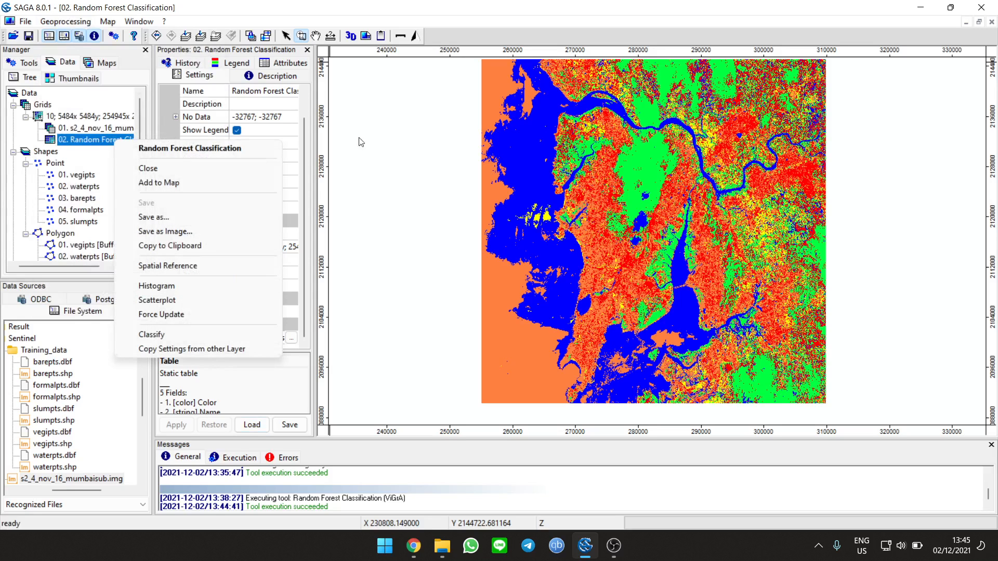
{"action": "mouse_move", "coordinate": [165, 231]}
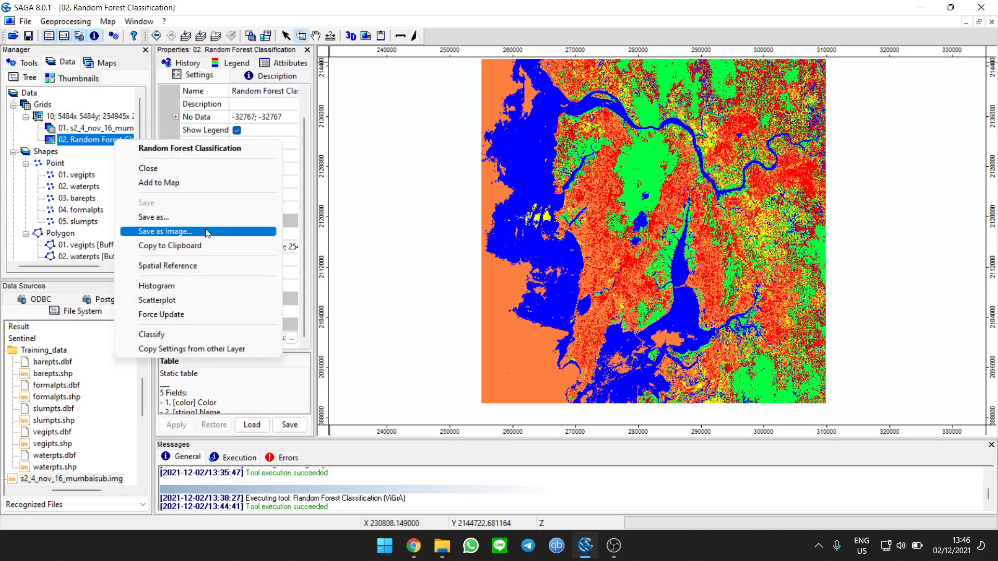
{"action": "left_click", "coordinate": [154, 216]}
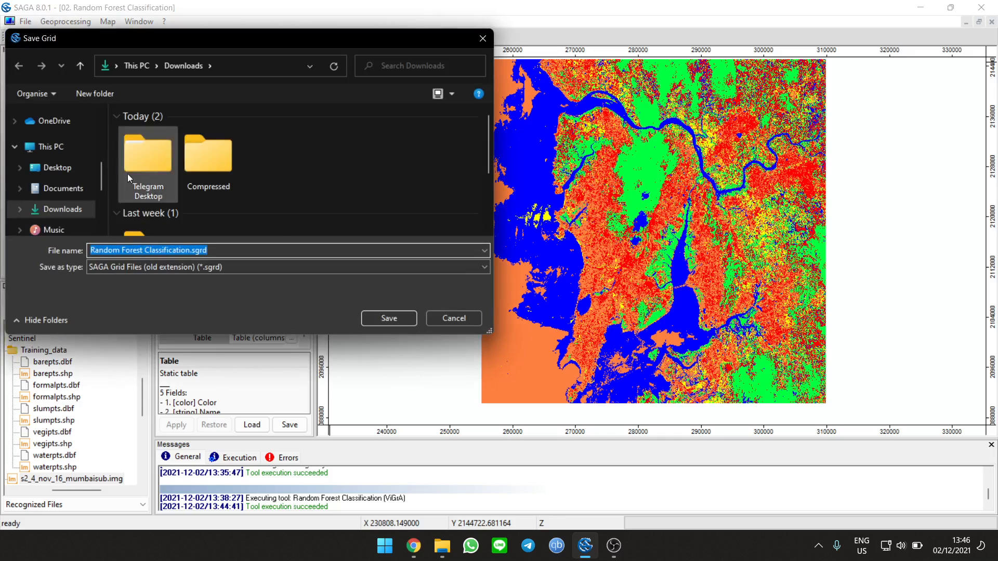
{"action": "left_click", "coordinate": [483, 267]}
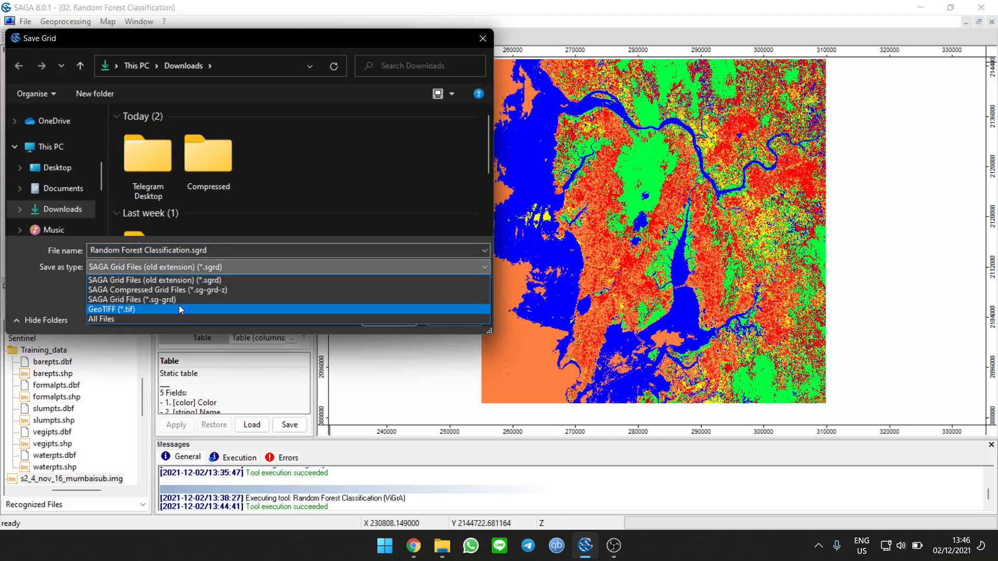
{"action": "left_click", "coordinate": [112, 309]}
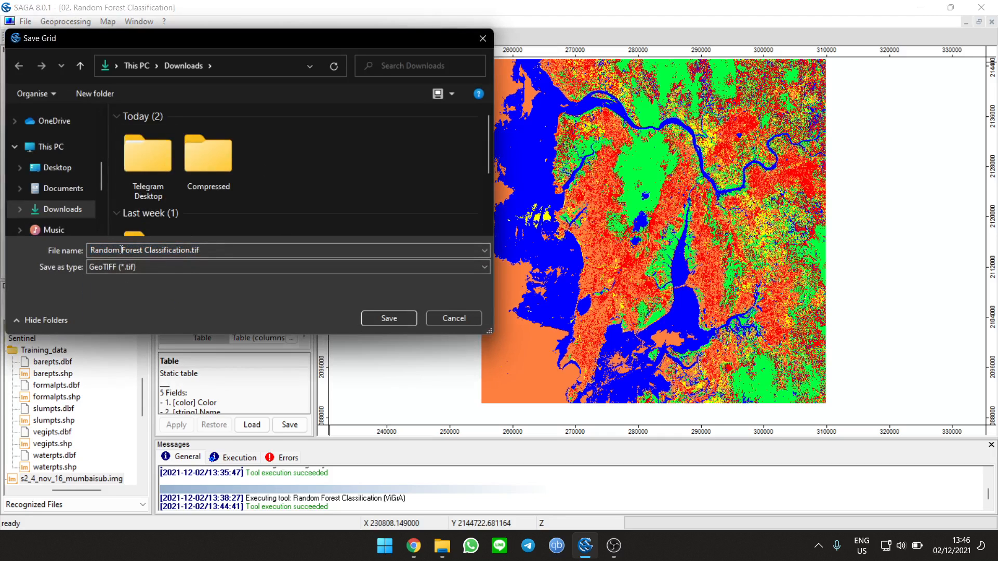
{"action": "left_click", "coordinate": [389, 319]}
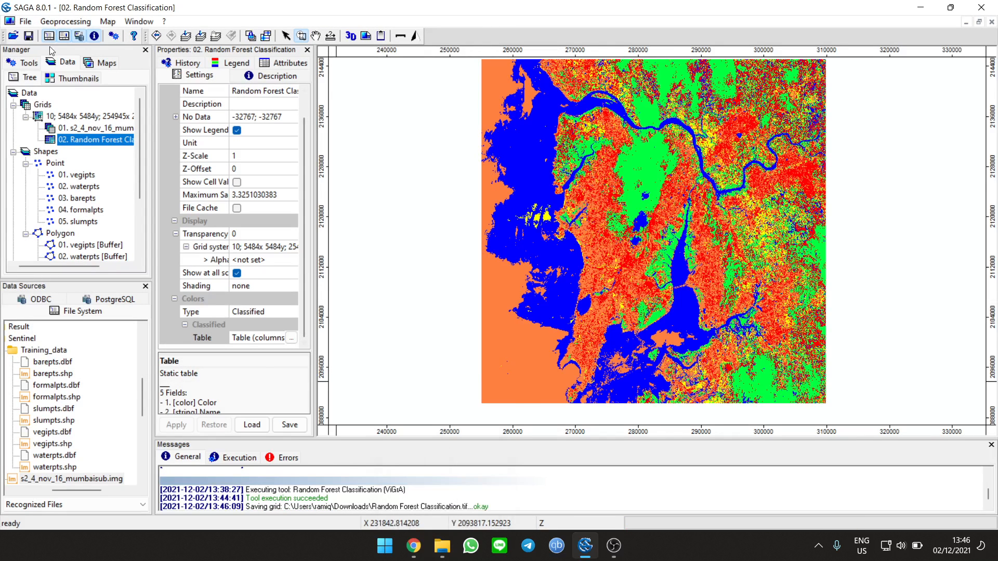
Step: Run Confusion Matrix (Polygons / Grid) with Random Forest Classification as grid and 06. Merged Layers as polygons
{"action": "left_click", "coordinate": [65, 21]}
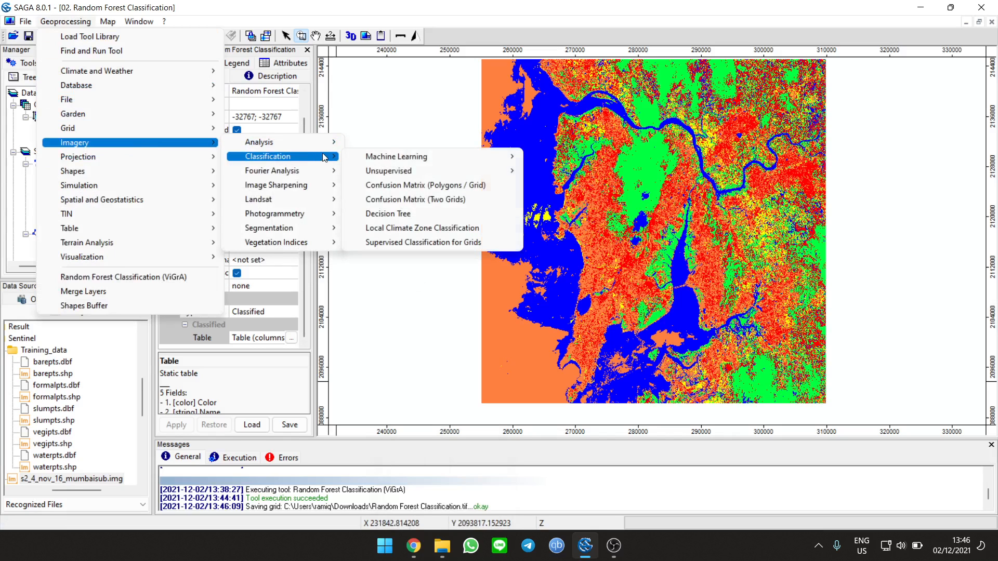
{"action": "left_click", "coordinate": [425, 185]}
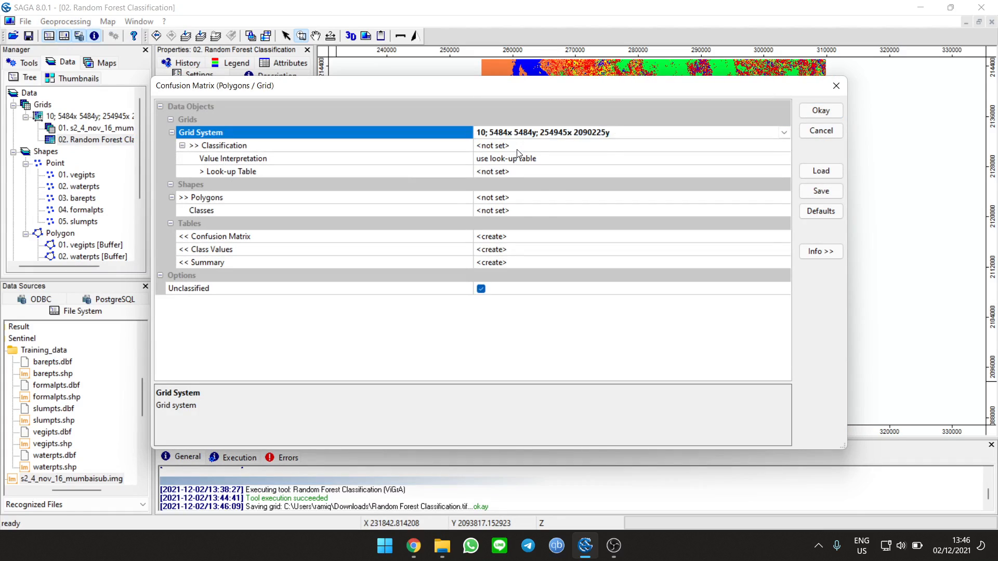
{"action": "left_click", "coordinate": [784, 146]}
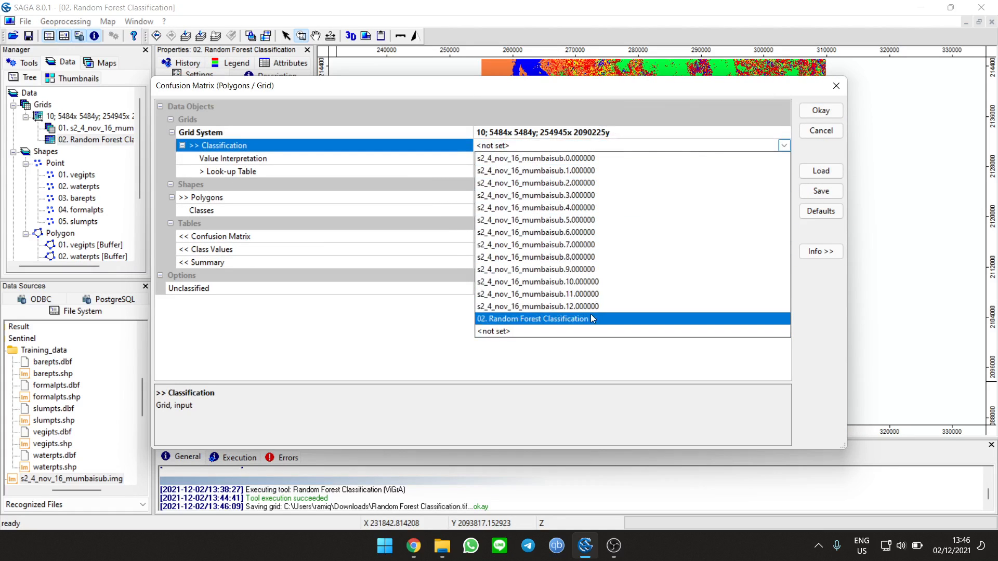
{"action": "left_click", "coordinate": [535, 319]}
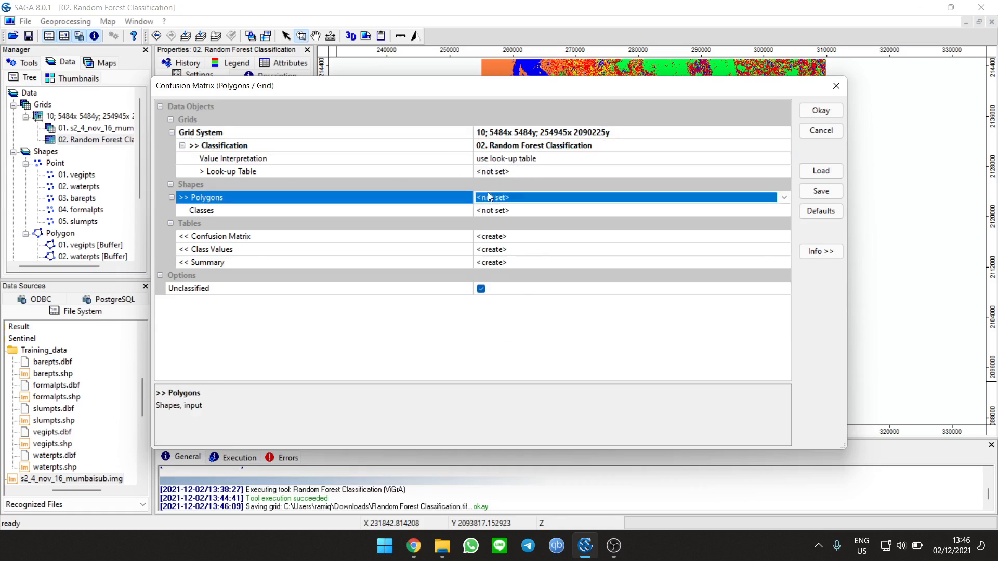
{"action": "left_click", "coordinate": [630, 197]}
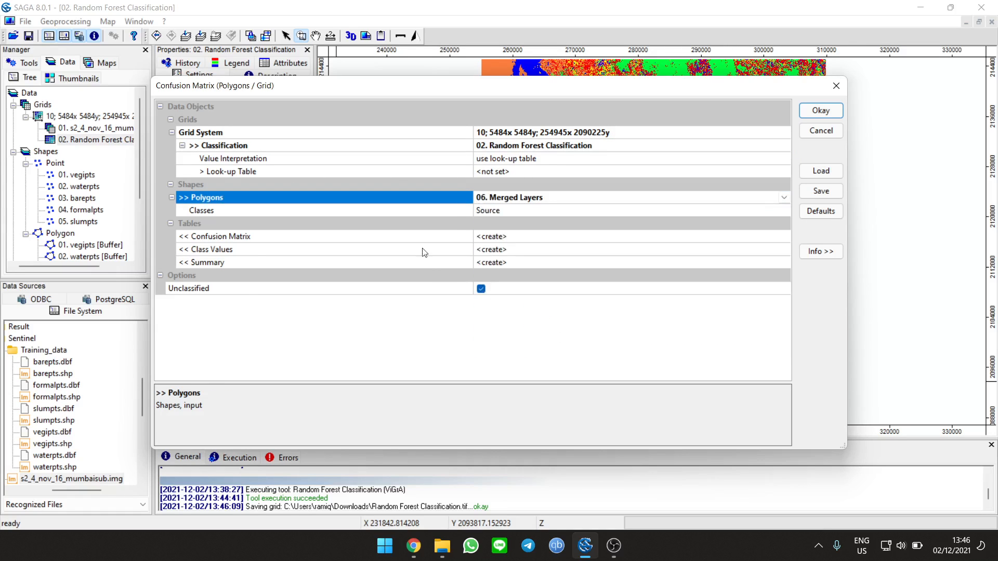
{"action": "mouse_move", "coordinate": [798, 161]}
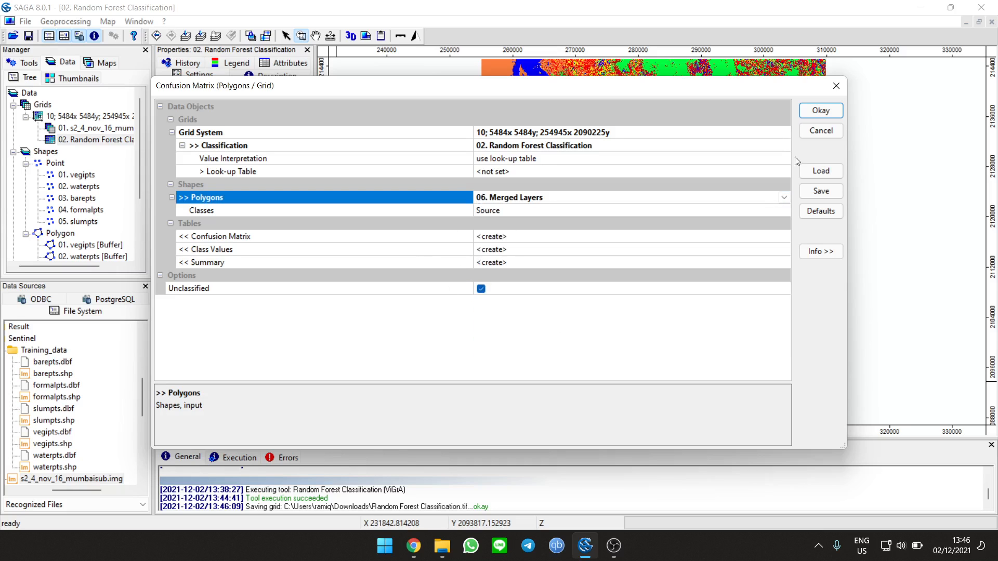
{"action": "left_click", "coordinate": [821, 110]}
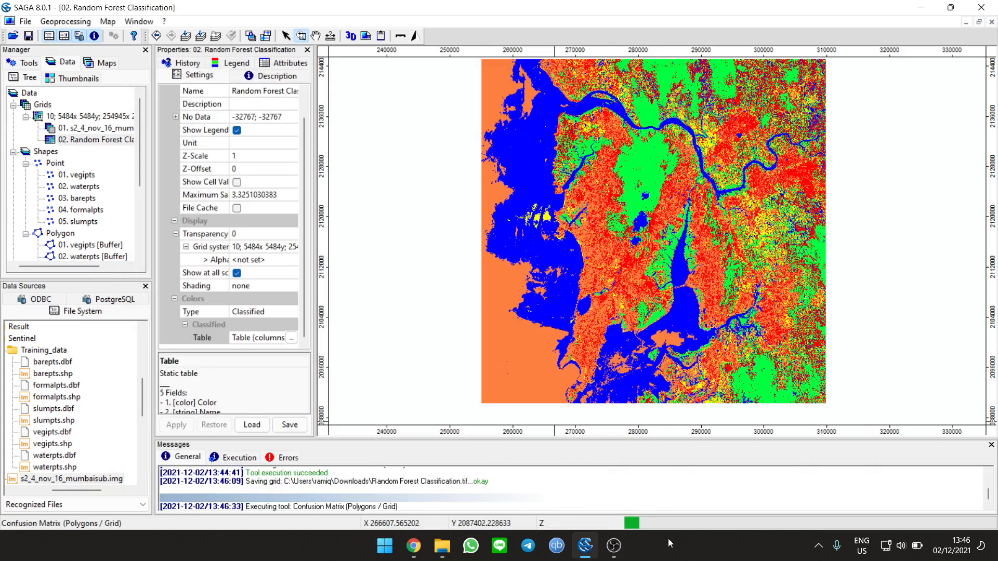
{"action": "left_click", "coordinate": [613, 546]}
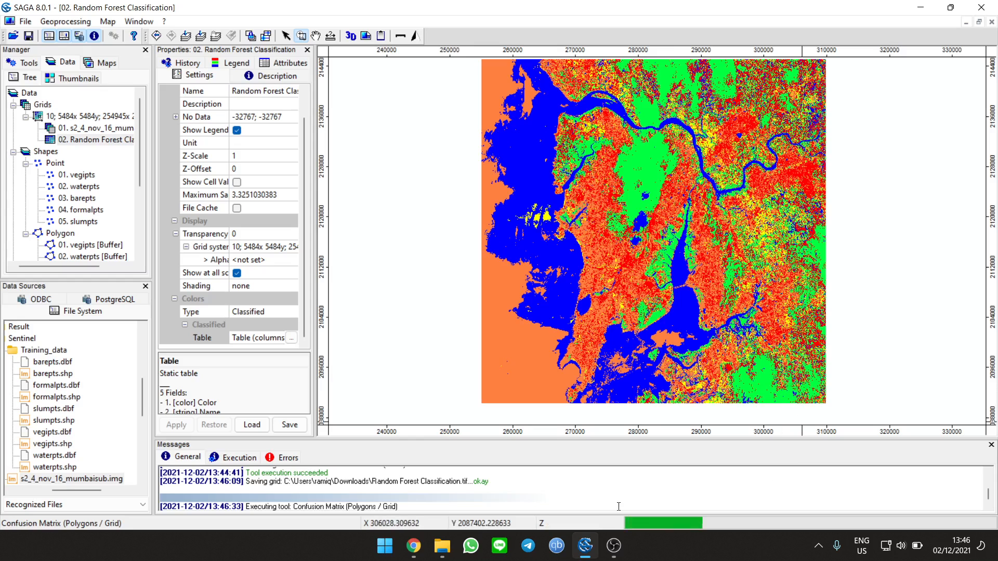
{"action": "left_click", "coordinate": [612, 546]}
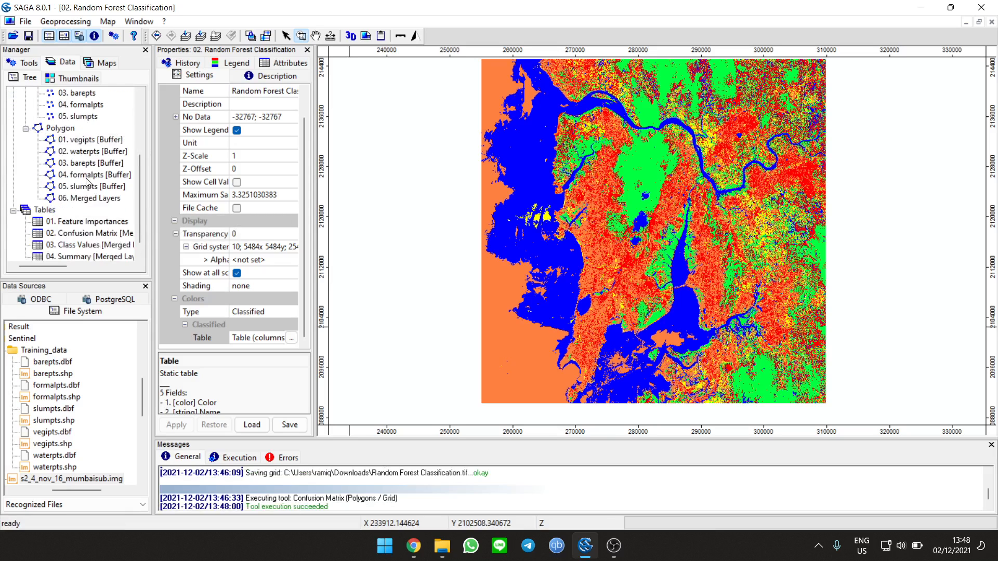
Step: View the Confusion Matrix and Summary tables showing kappa 0.993747 and overall accuracy 0.99568
{"action": "left_click", "coordinate": [90, 221]}
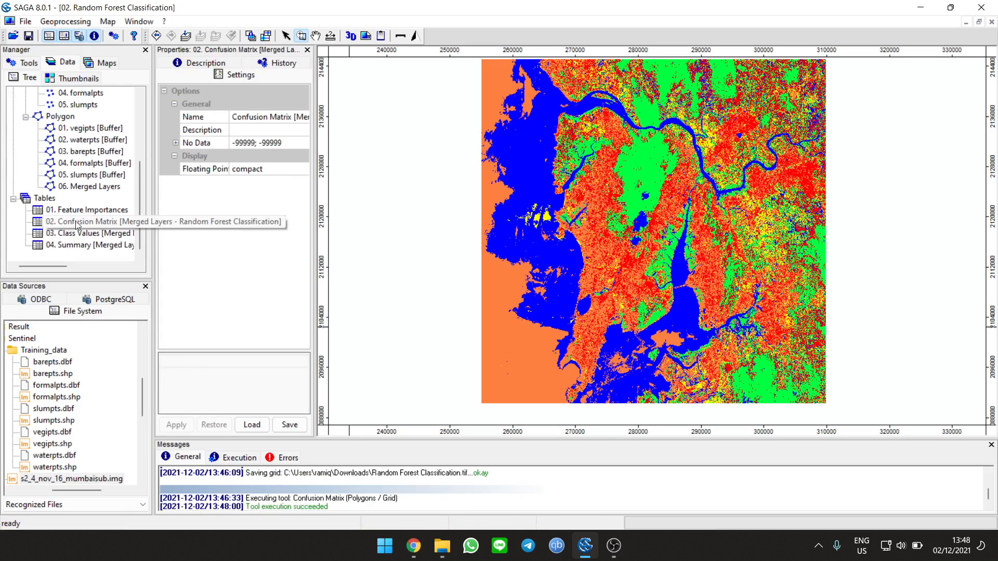
{"action": "double_click", "coordinate": [93, 220]}
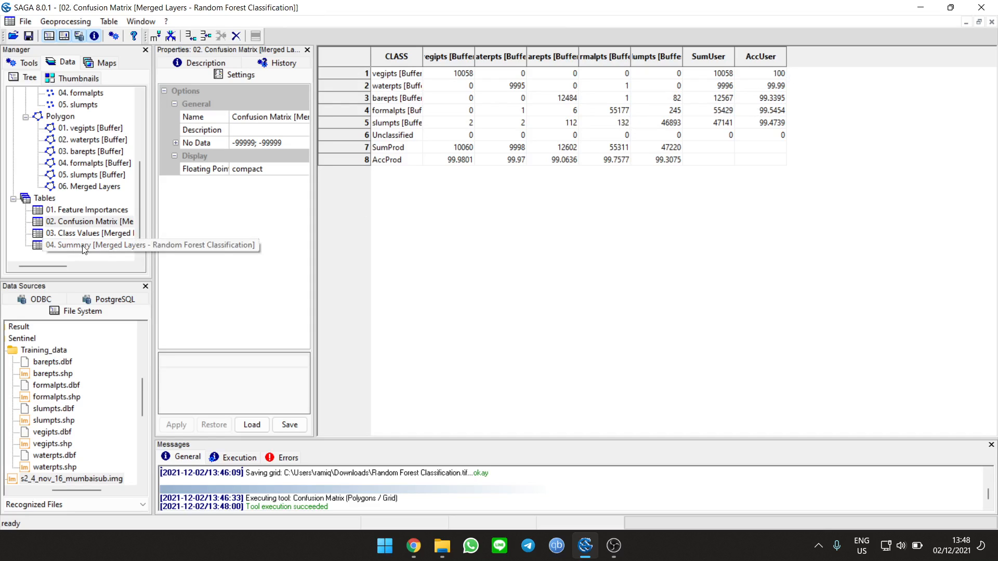
{"action": "double_click", "coordinate": [90, 246]}
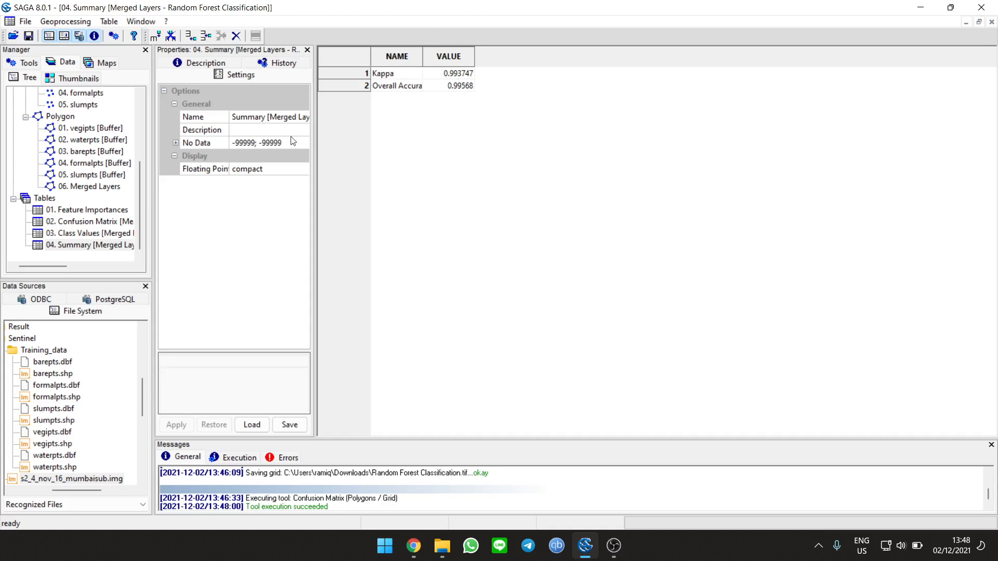
Step: Export the Confusion Matrix, Class Values and Summary tables as text files to Downloads
{"action": "right_click", "coordinate": [89, 221]}
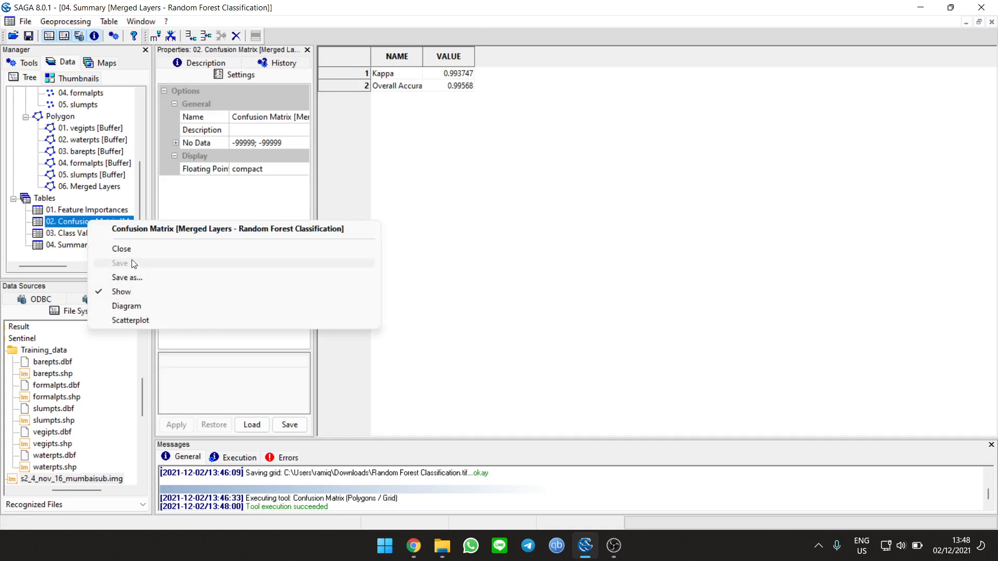
{"action": "left_click", "coordinate": [127, 276]}
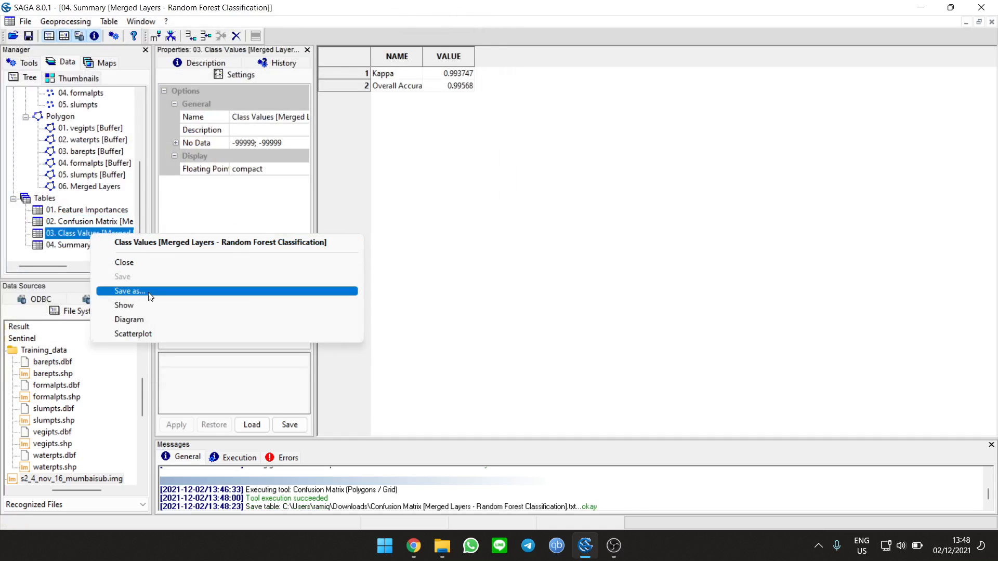
{"action": "left_click", "coordinate": [129, 291]}
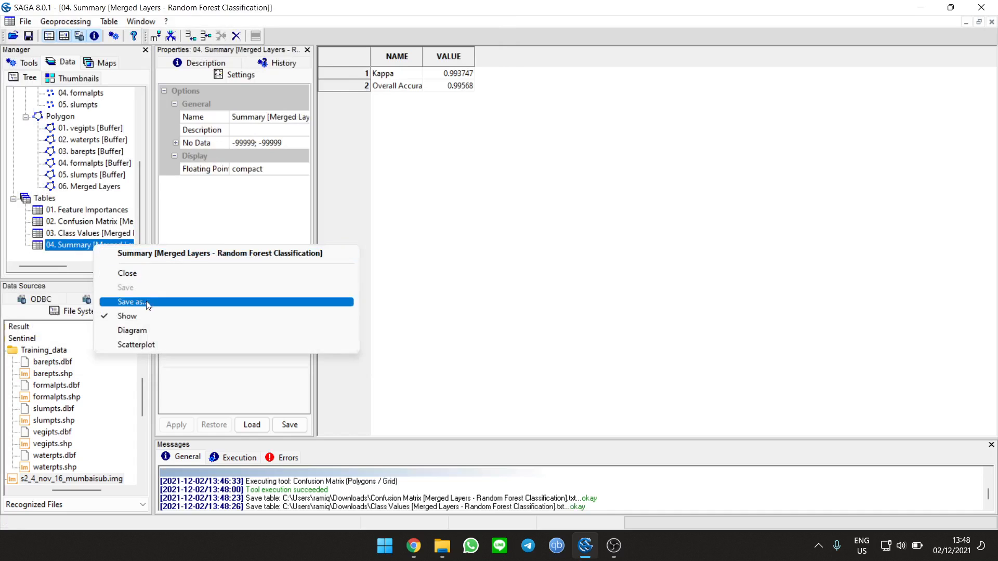
{"action": "left_click", "coordinate": [132, 302]}
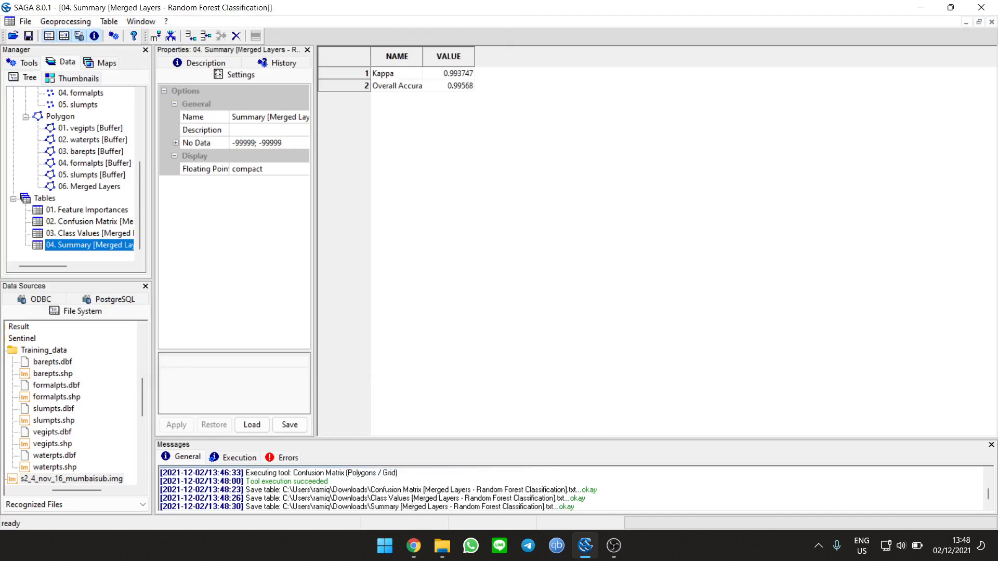
{"action": "left_click", "coordinate": [442, 545]}
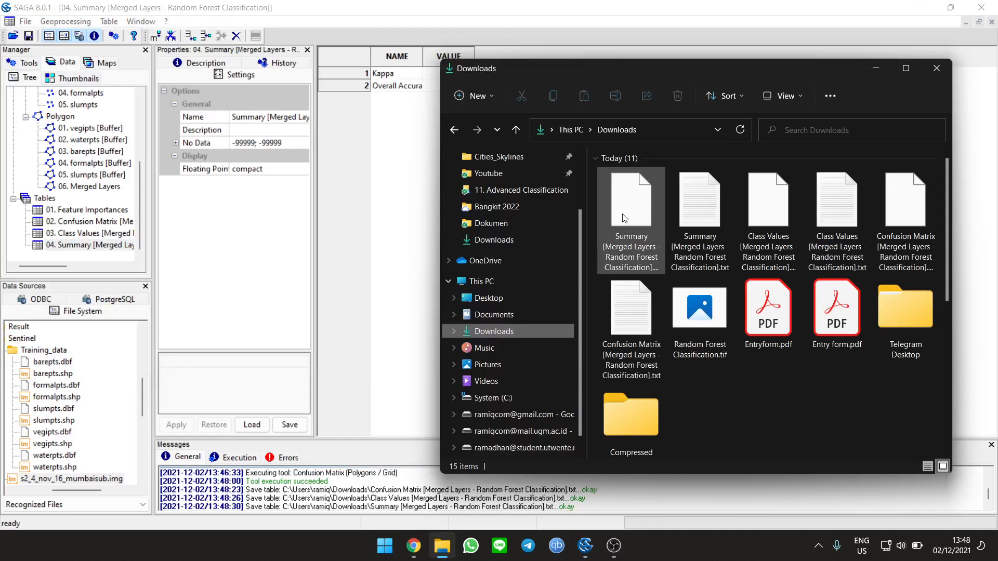
Step: Open Summary [Merged Layers - Random Forest Classification].txt in Notepad to read Kappa 0.993747 and Overall Accuracy 0.995680
{"action": "left_click", "coordinate": [837, 201]}
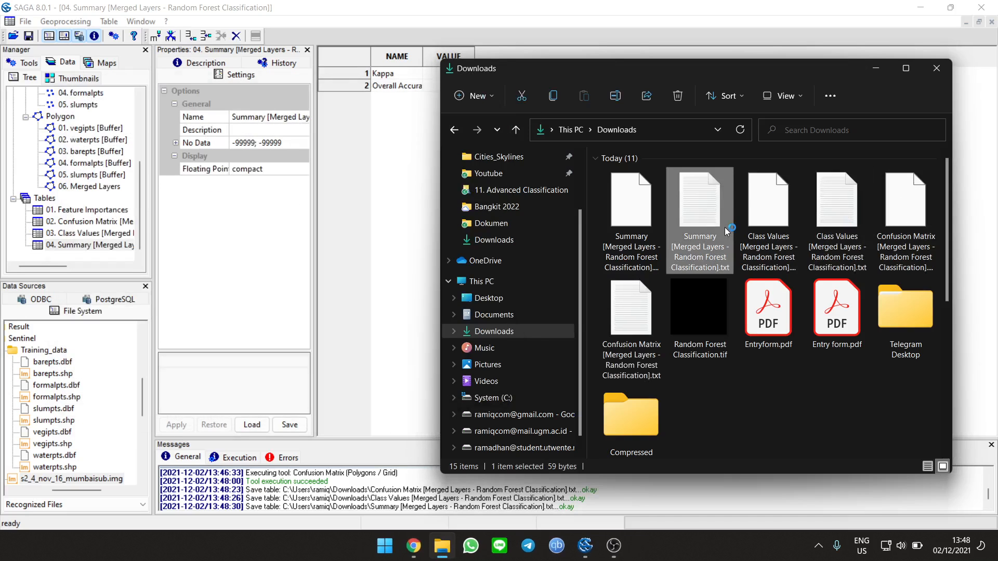
{"action": "double_click", "coordinate": [699, 202]}
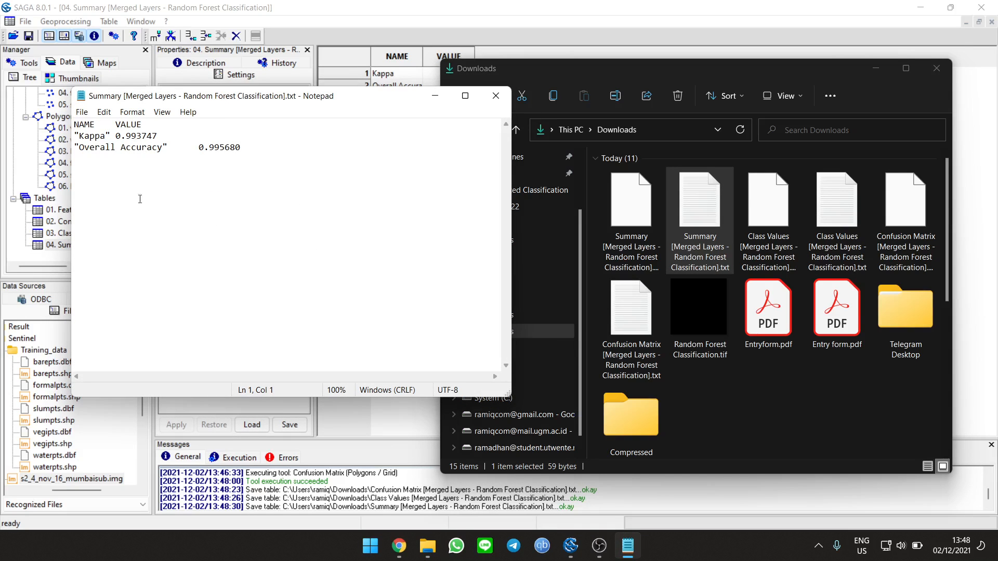